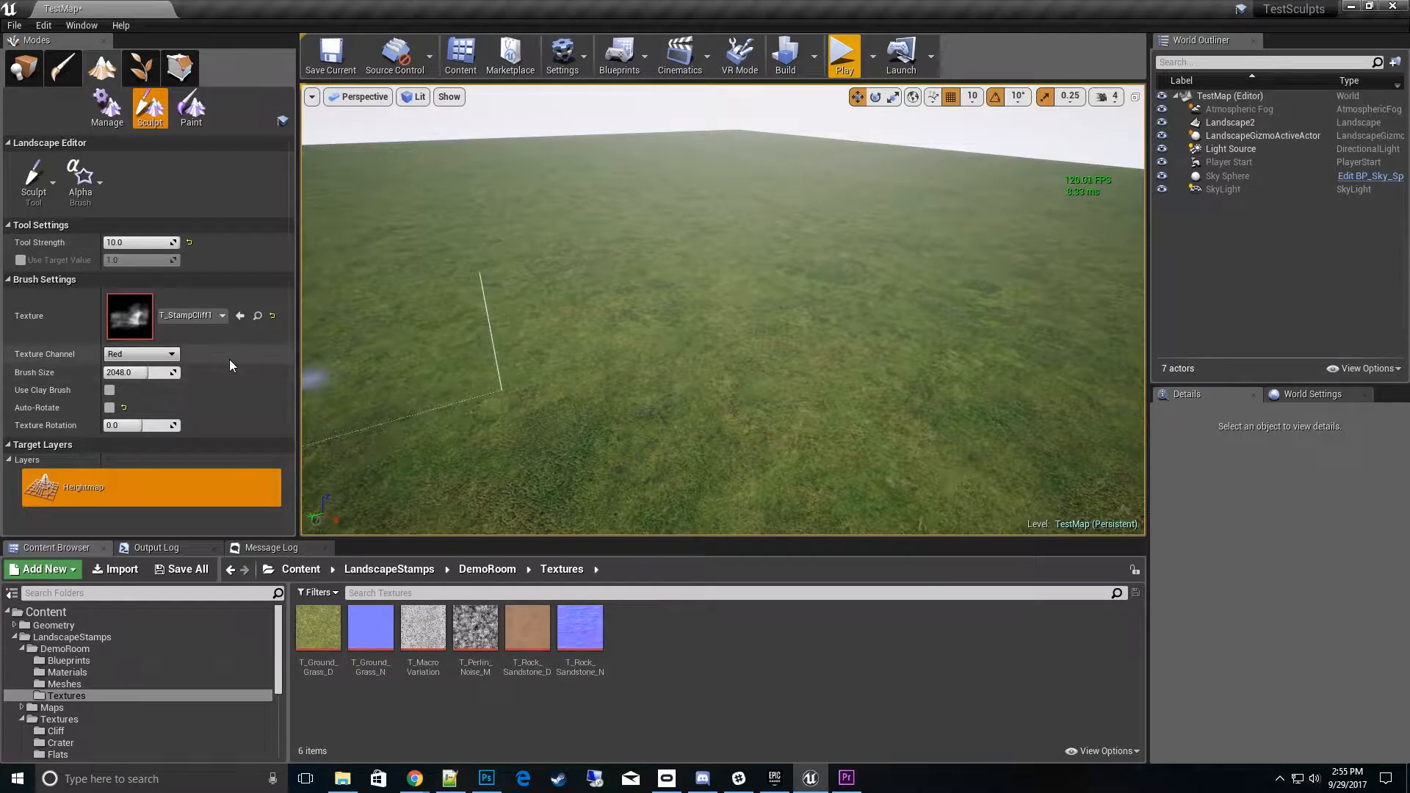
- Use the T_StampCliff1 alpha stamp at brush size 8192 on the red texture channel
click(222, 315)
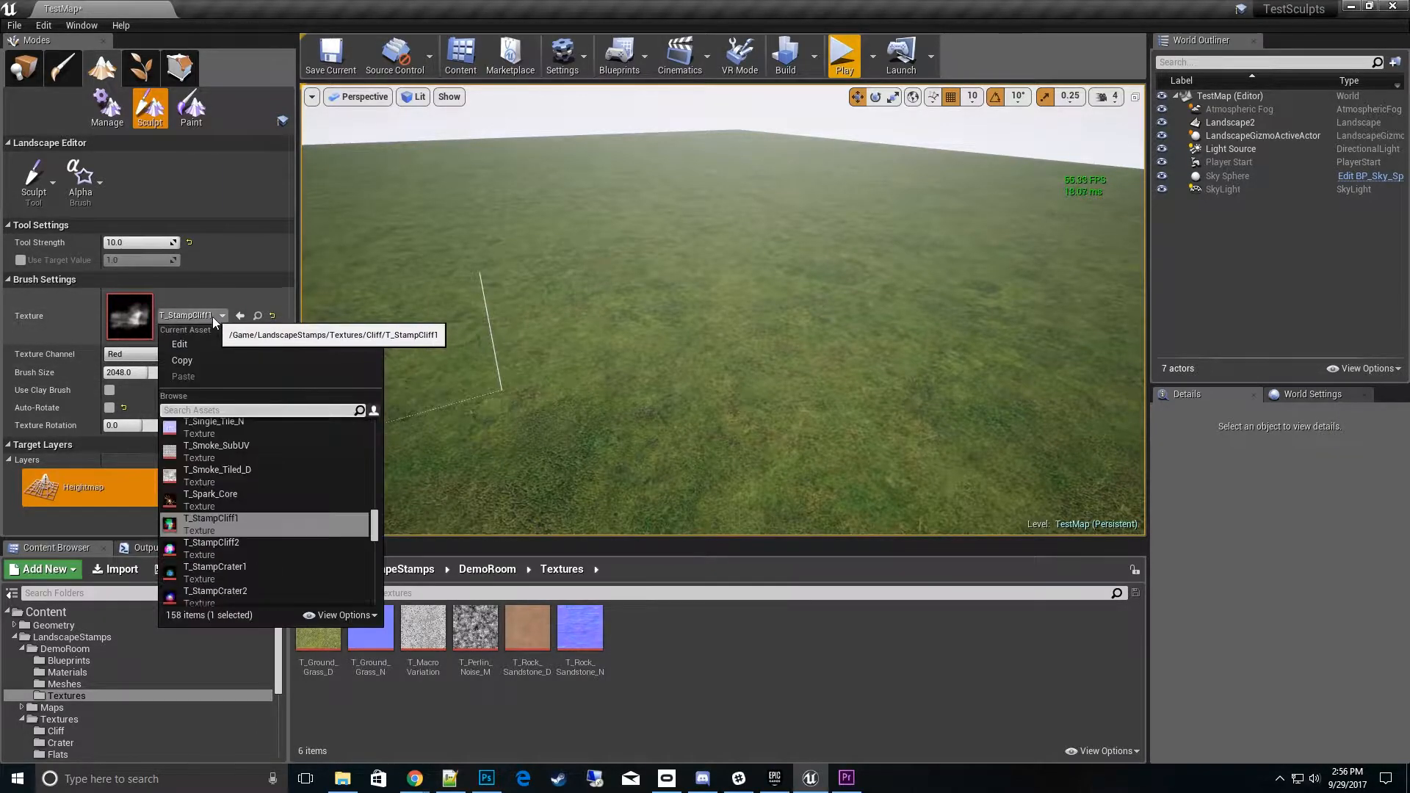
mouse_move(210, 518)
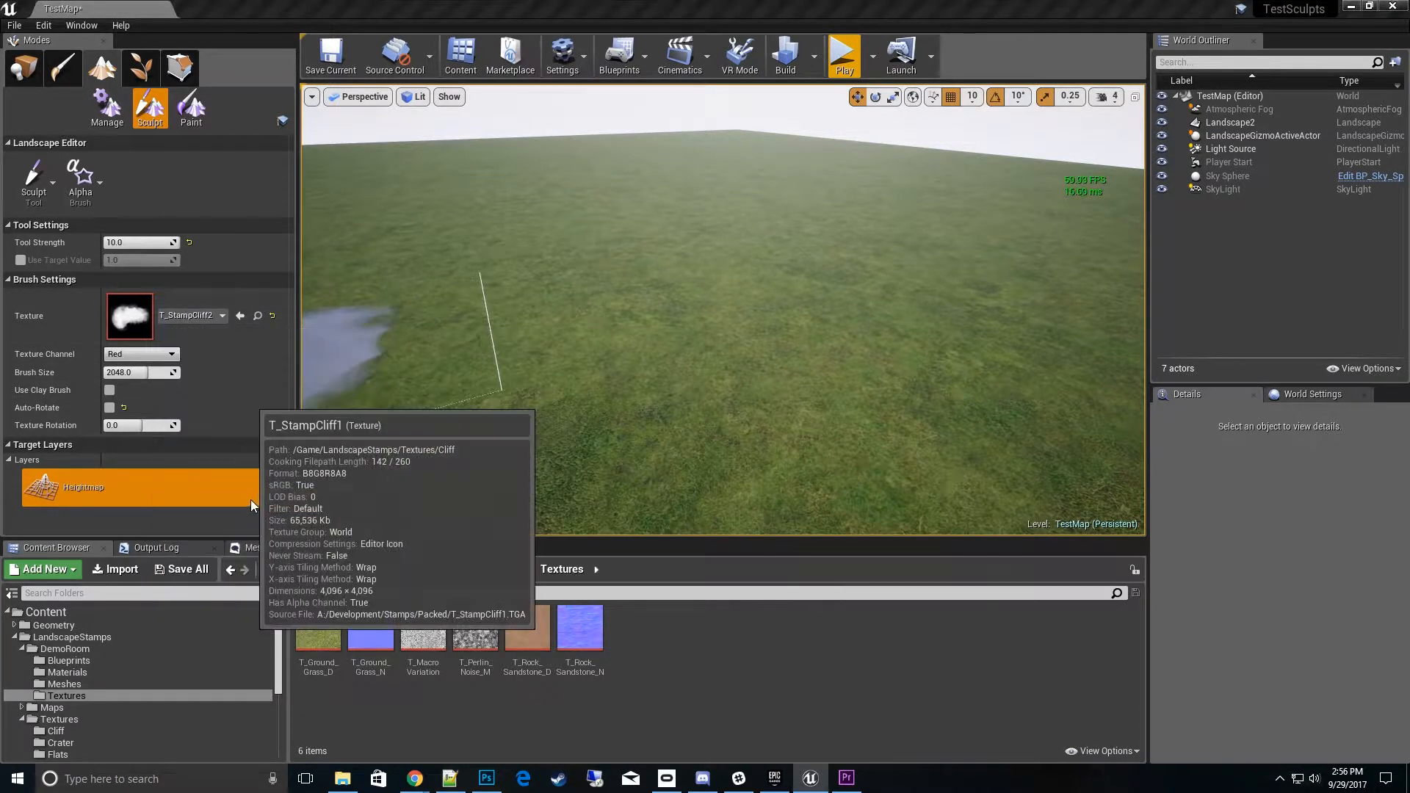
click(81, 180)
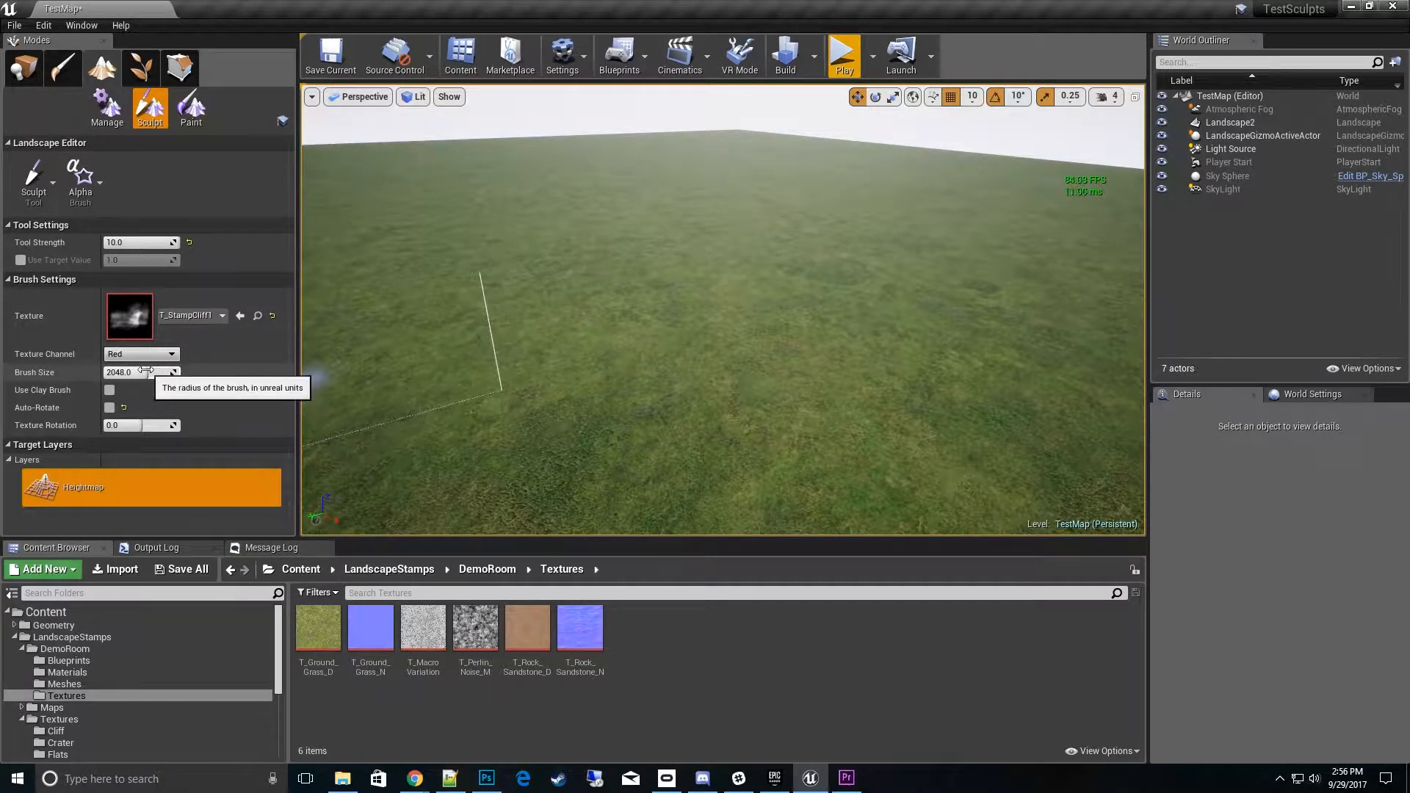
drag(144, 371, 179, 372)
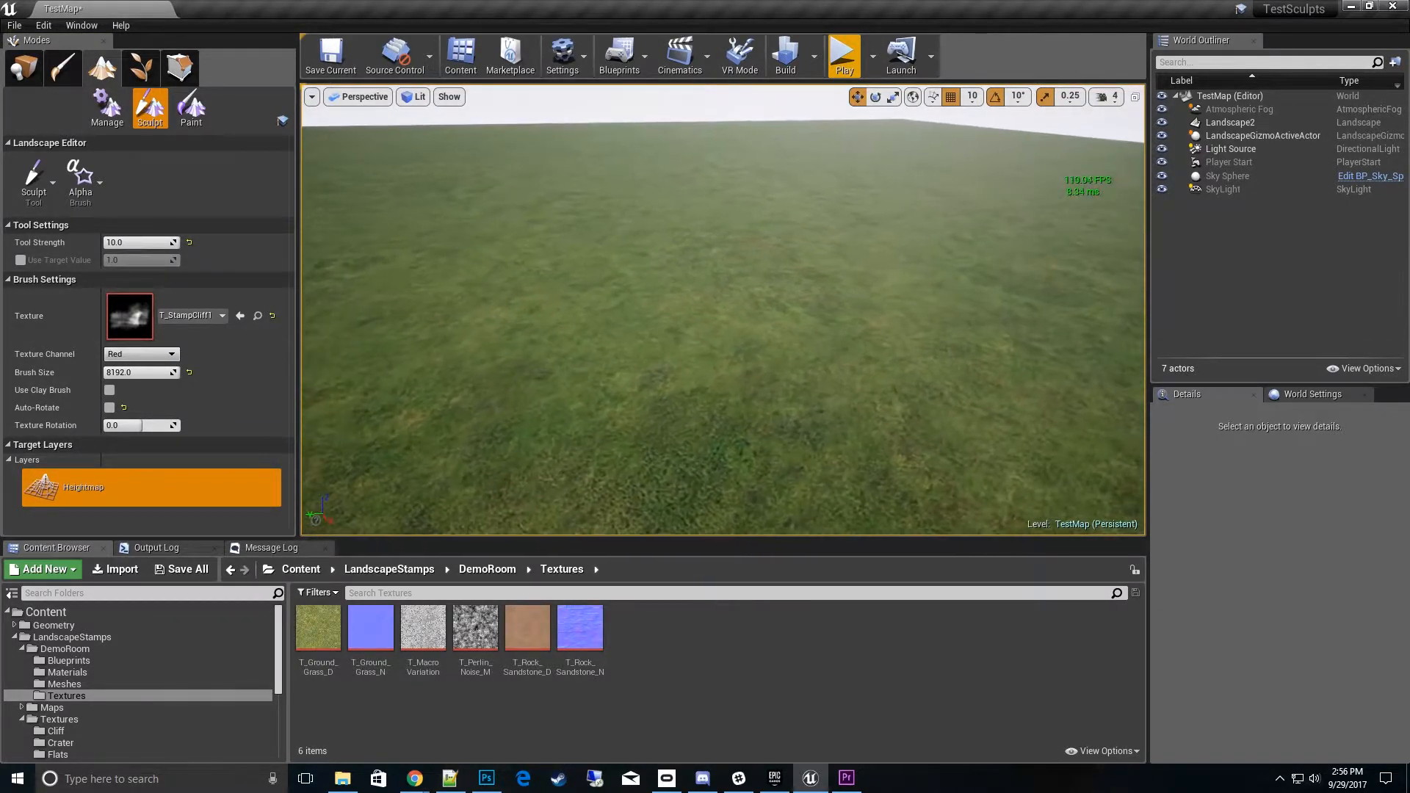
click(140, 354)
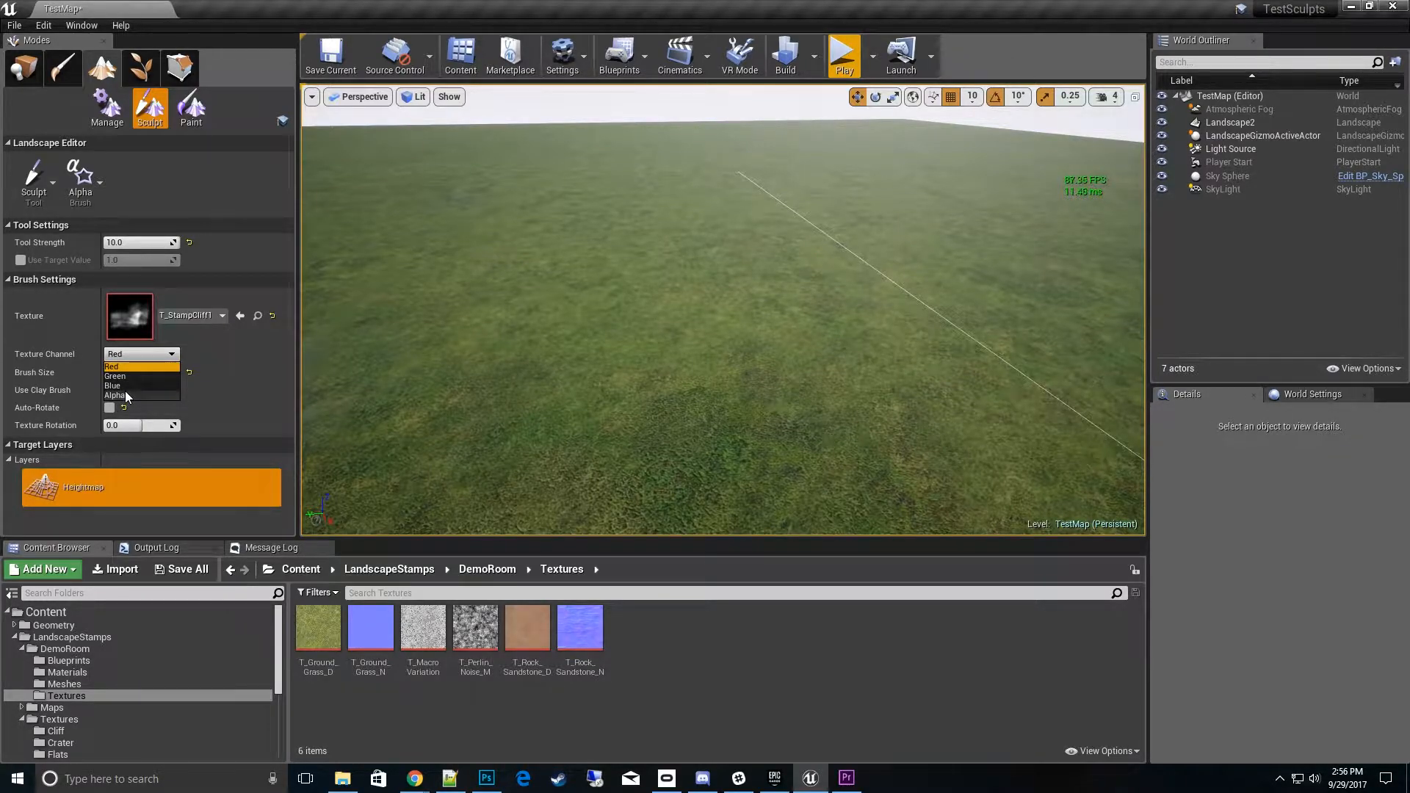
mouse_move(149, 373)
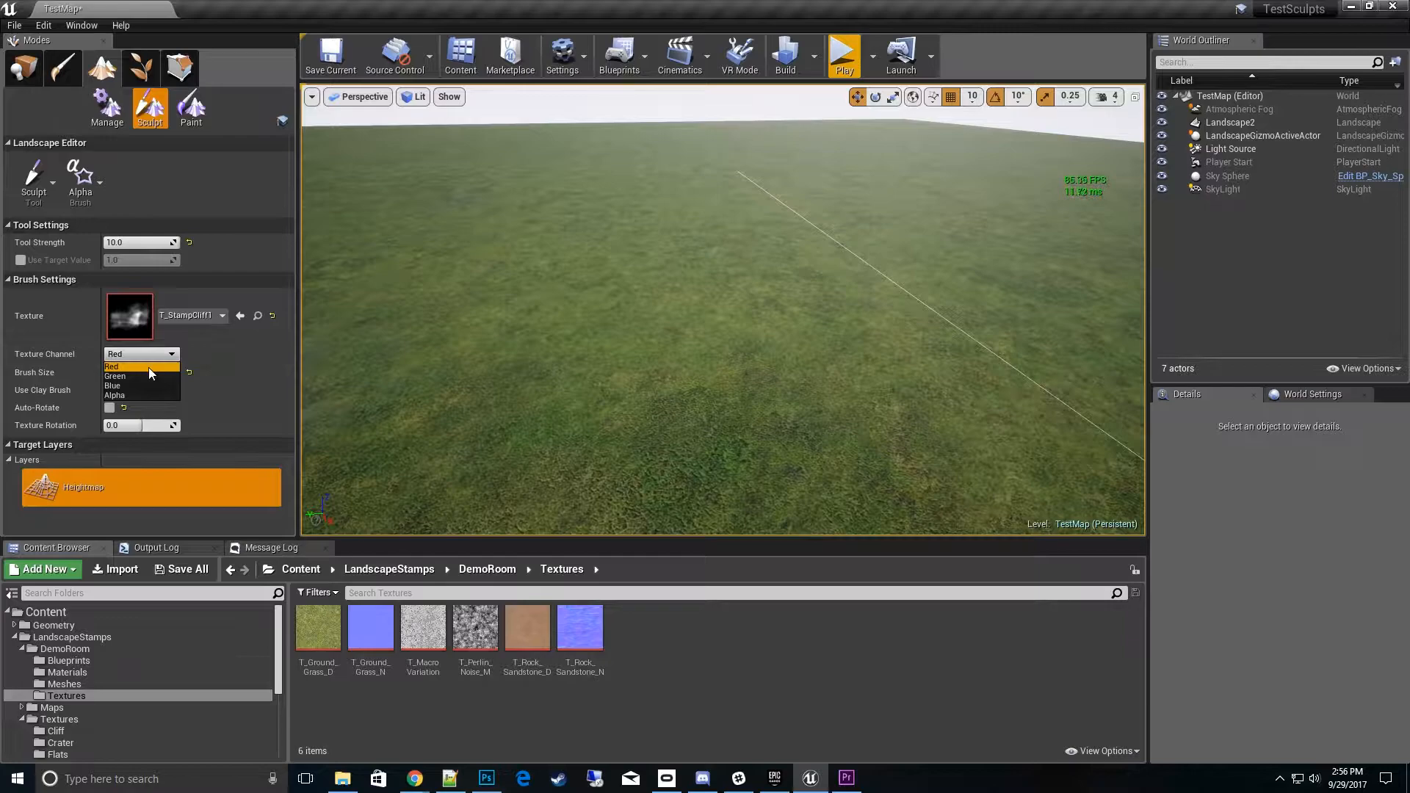
mouse_move(129, 385)
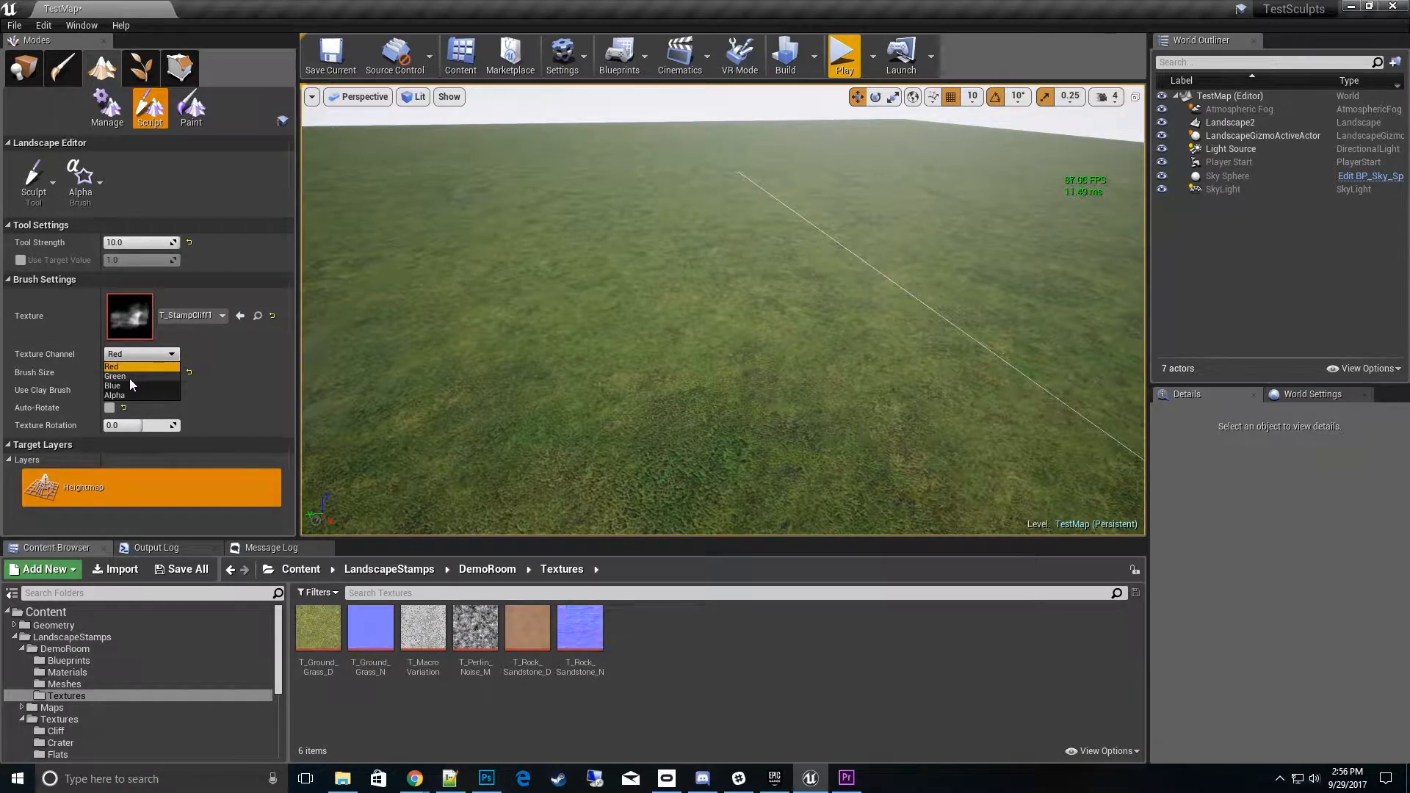
click(114, 376)
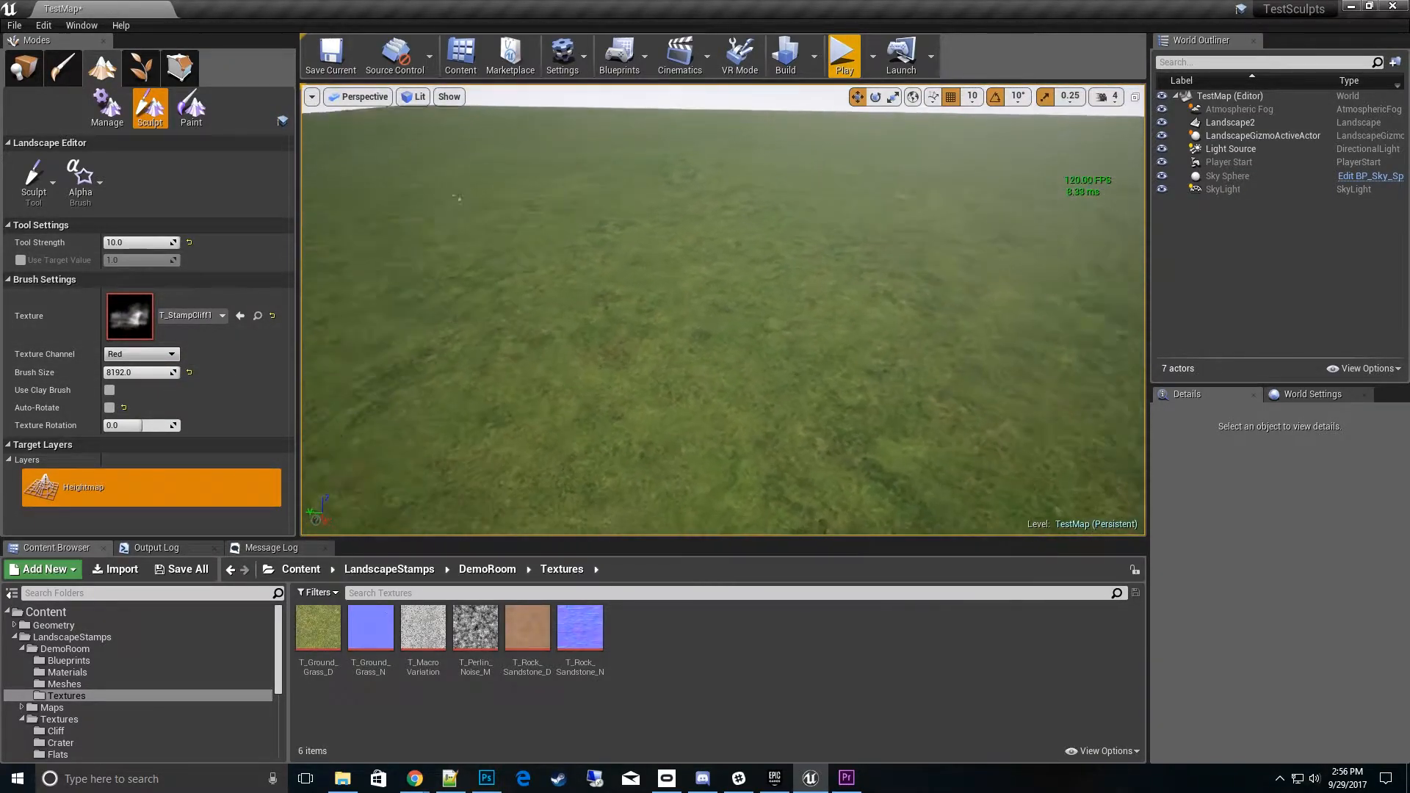
- Stamp cliff ridge shapes onto the grass with the red channel at strength 4
click(631, 297)
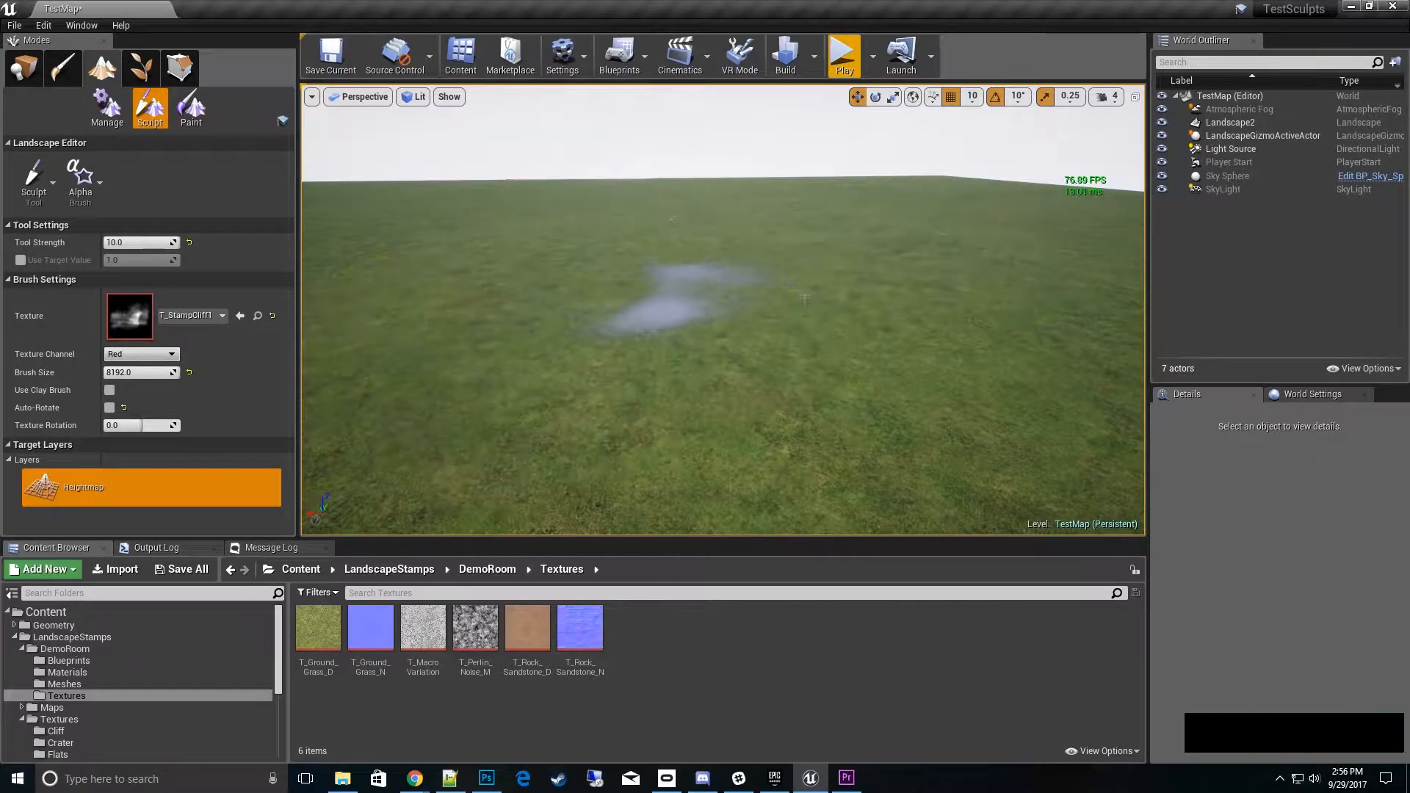
click(406, 303)
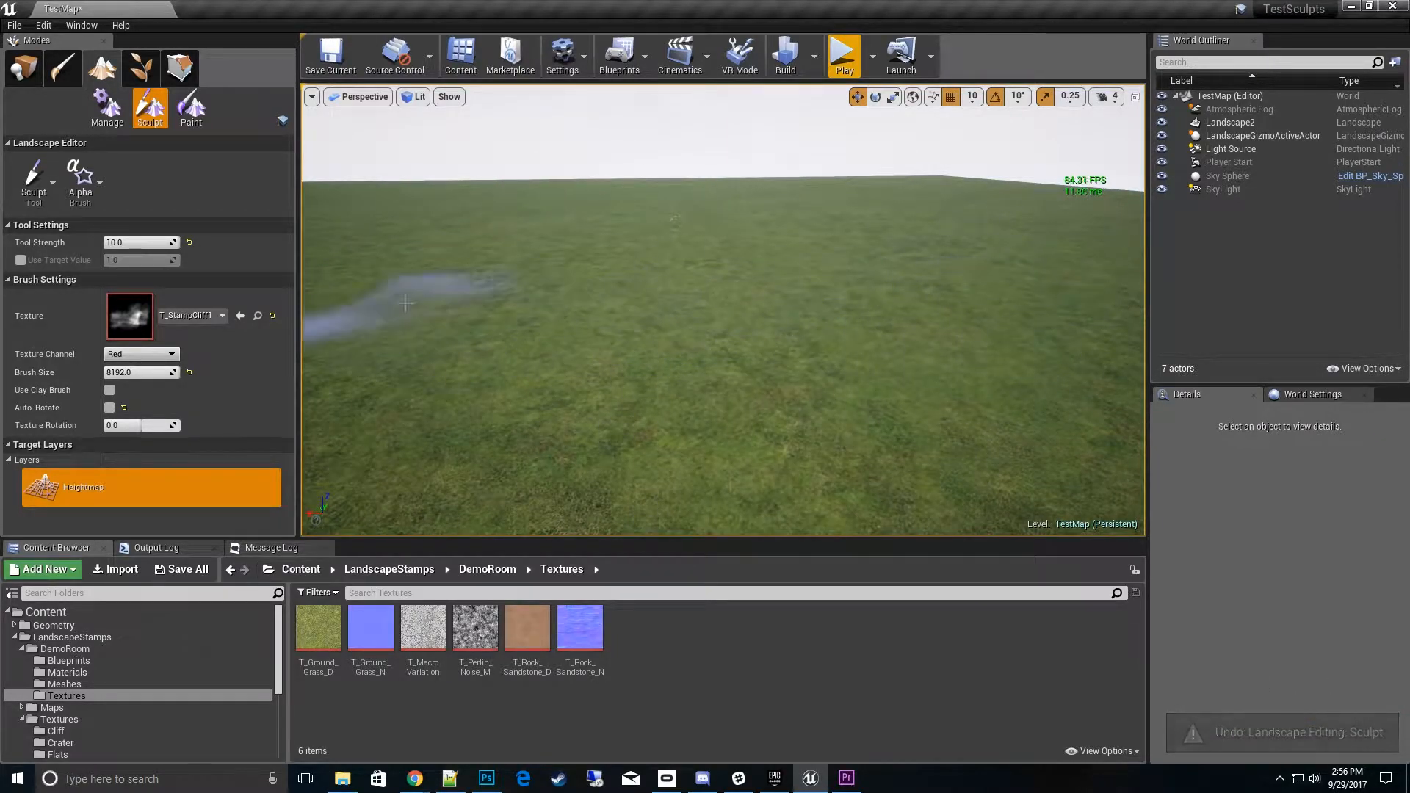
click(139, 354)
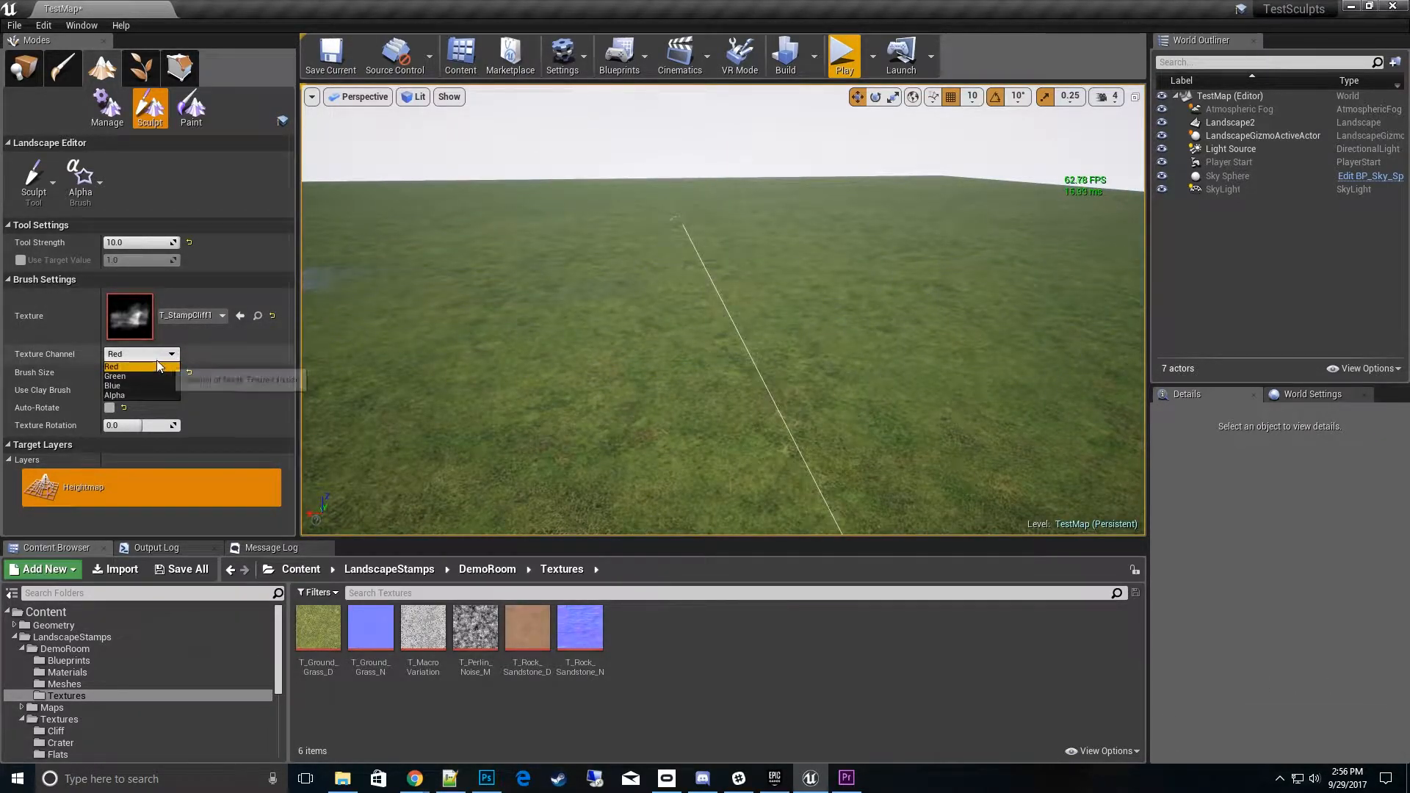
click(117, 366)
text(4)
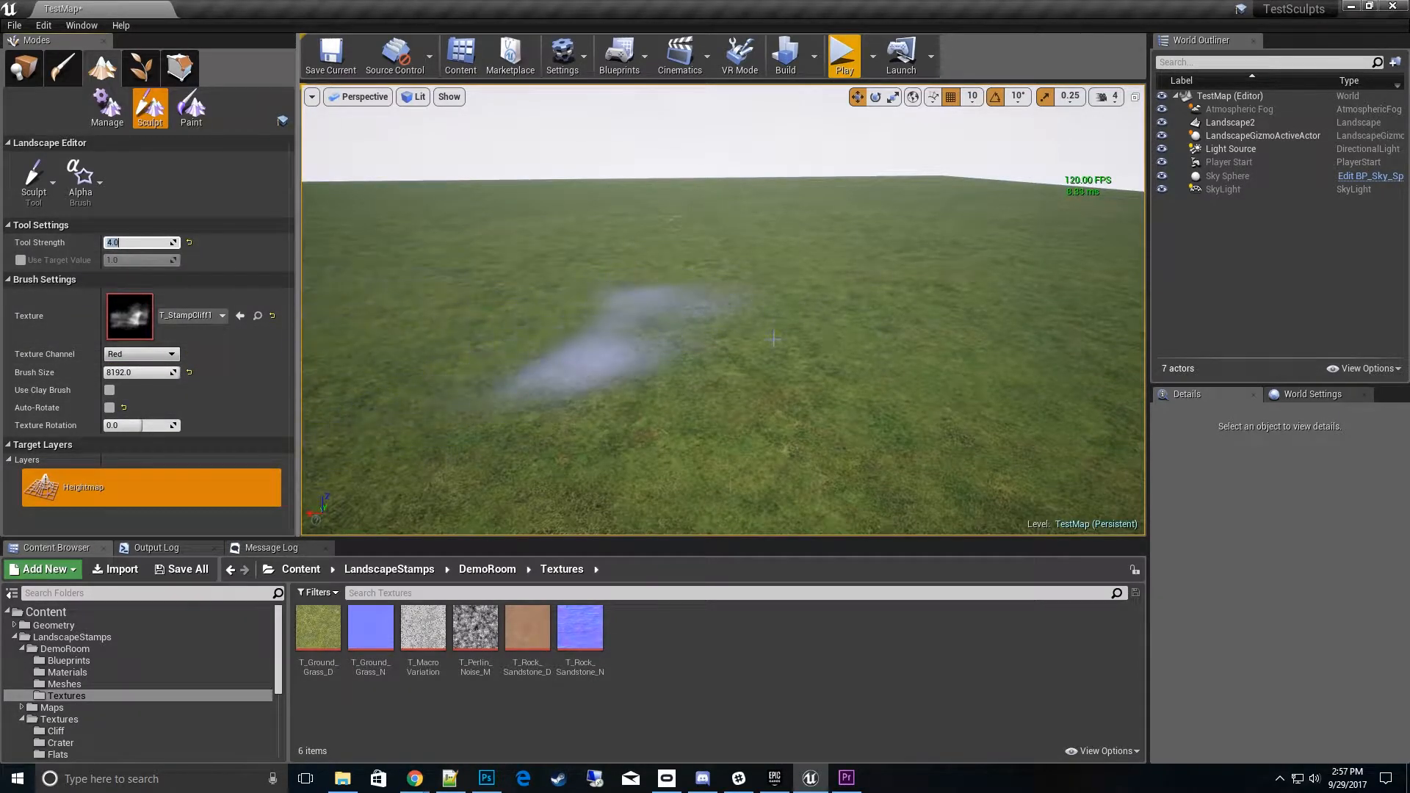
- Stamp another ridge, undo it, and enable Auto-Rotate for the stamp
click(774, 339)
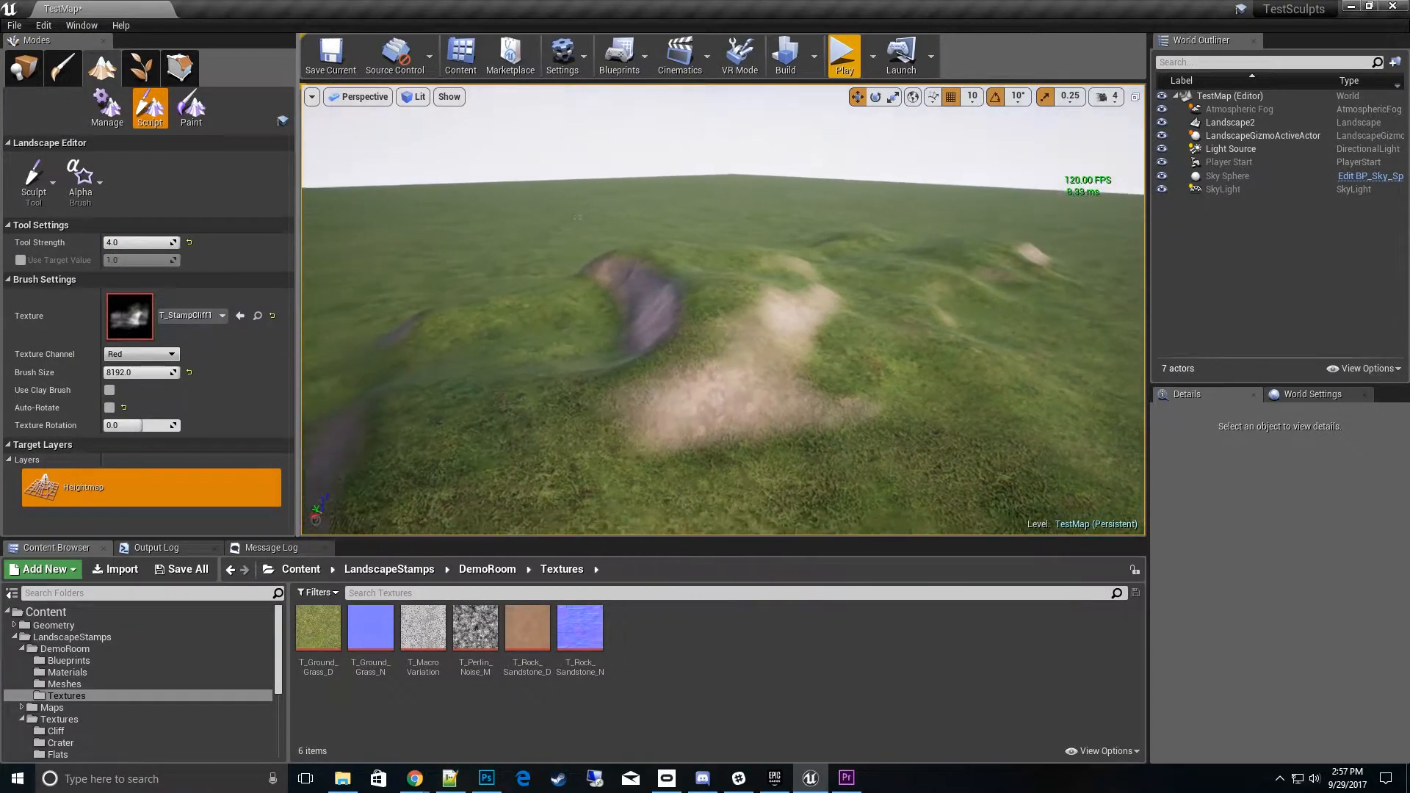
key(ctrl+z)
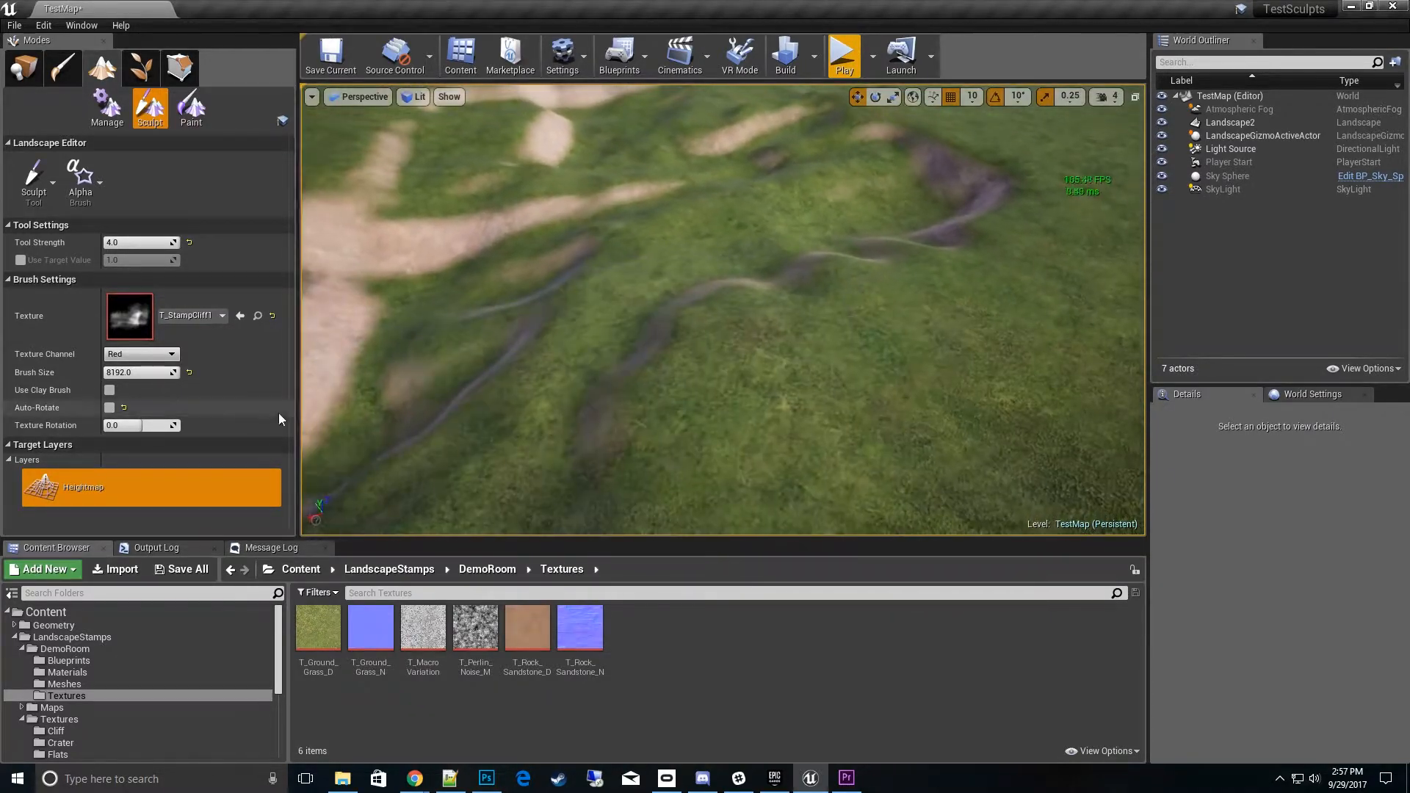
click(109, 407)
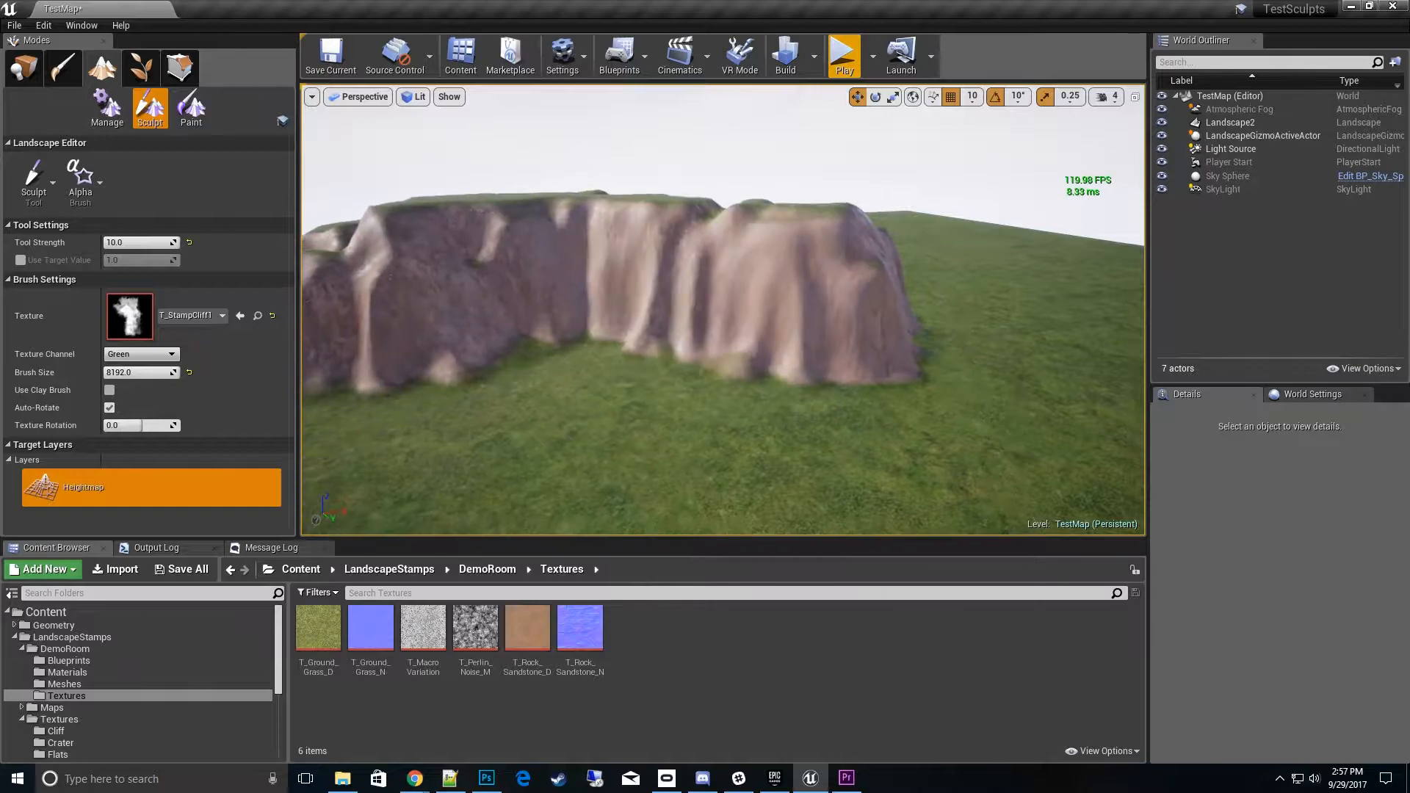
- Undo the last cliff stamp and play the level in the selected viewport
key(ctrl+z)
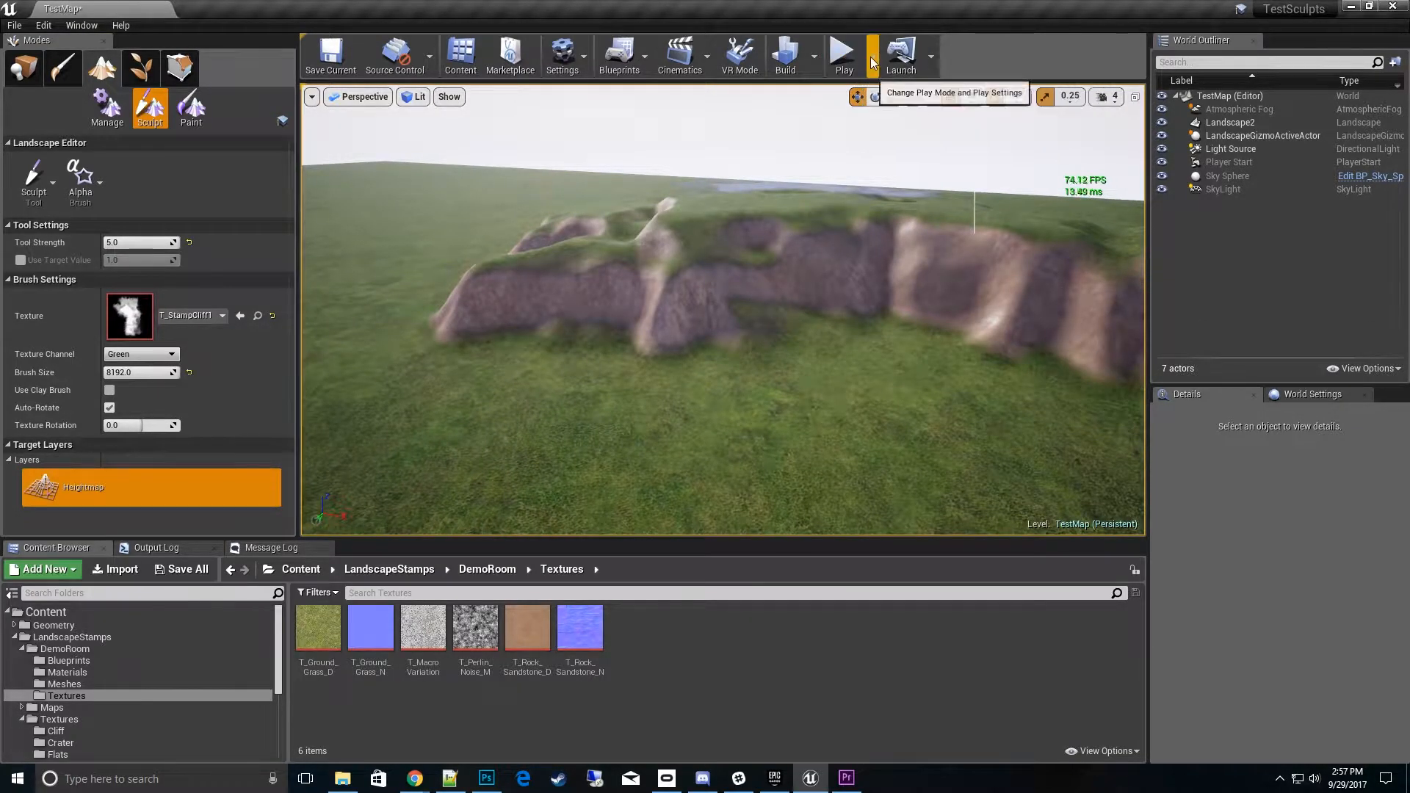
click(868, 56)
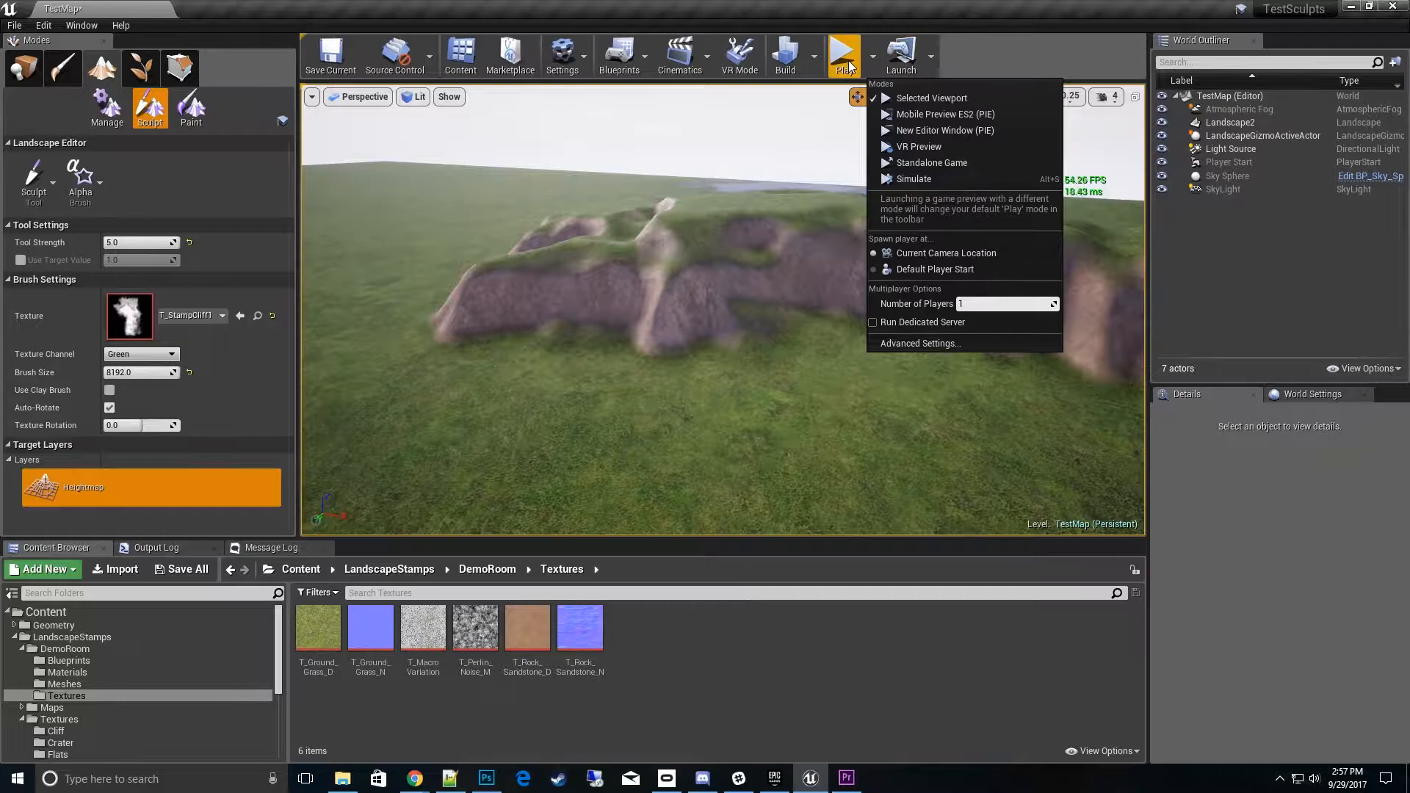
click(932, 97)
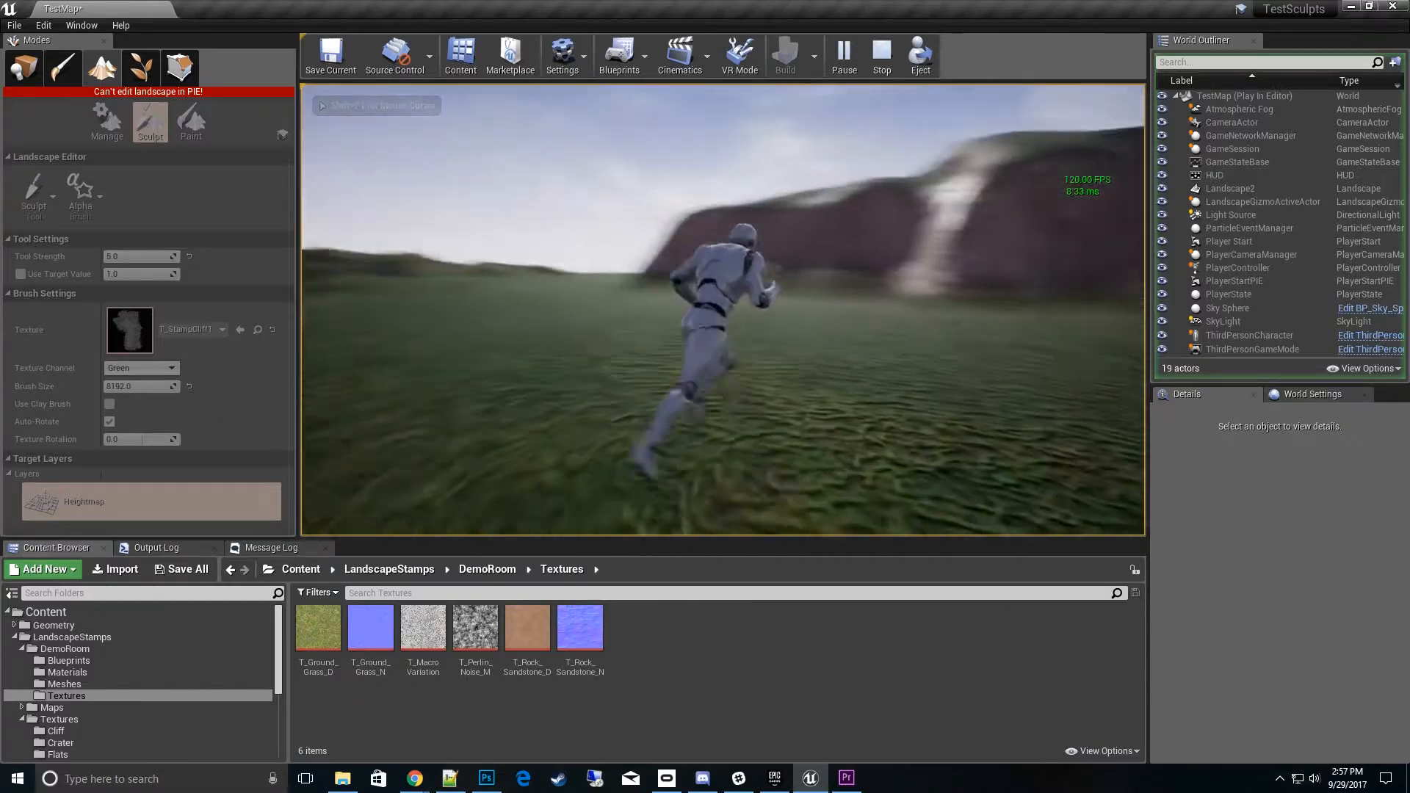
- Stop play, switch the cliff stamp to the blue then alpha channel for rounded hills
click(880, 56)
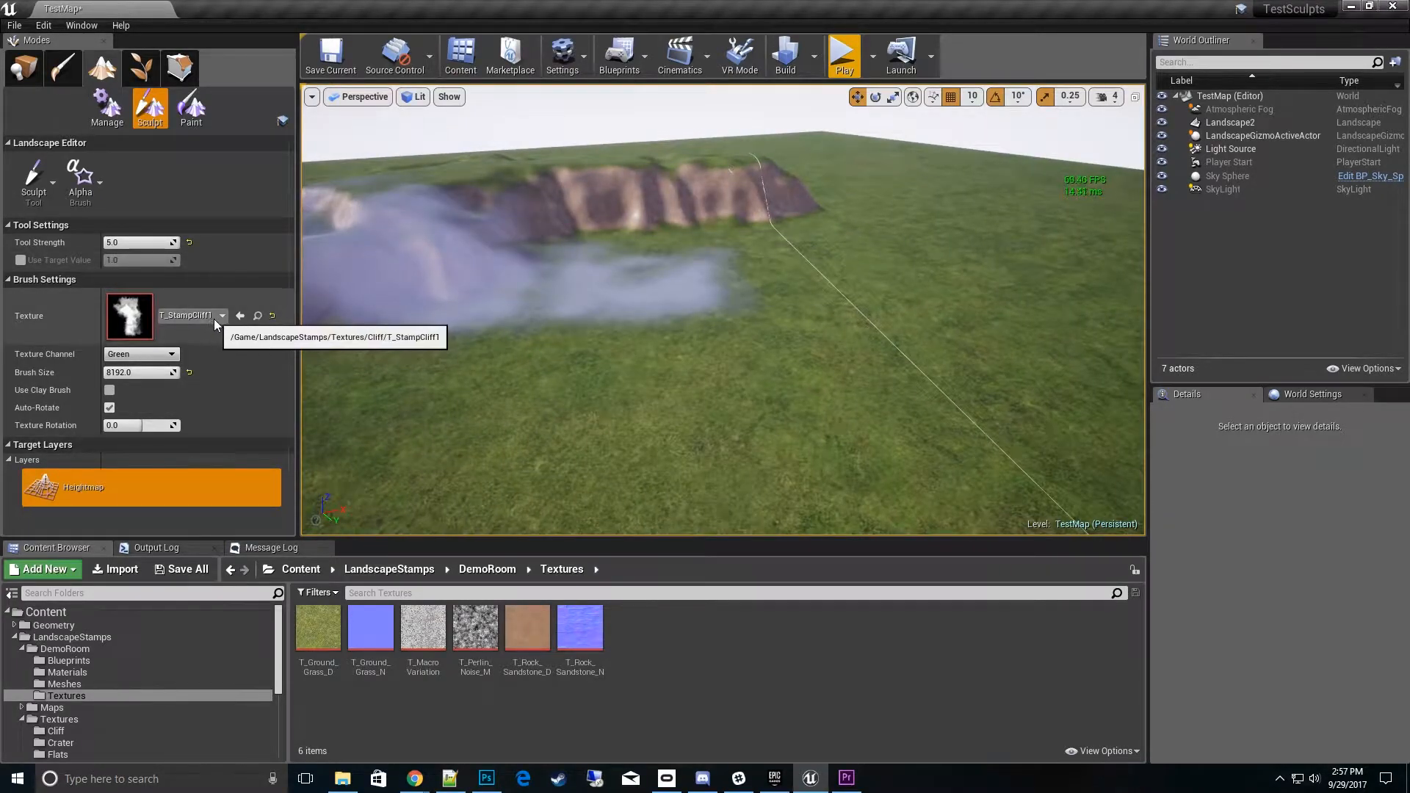
click(140, 354)
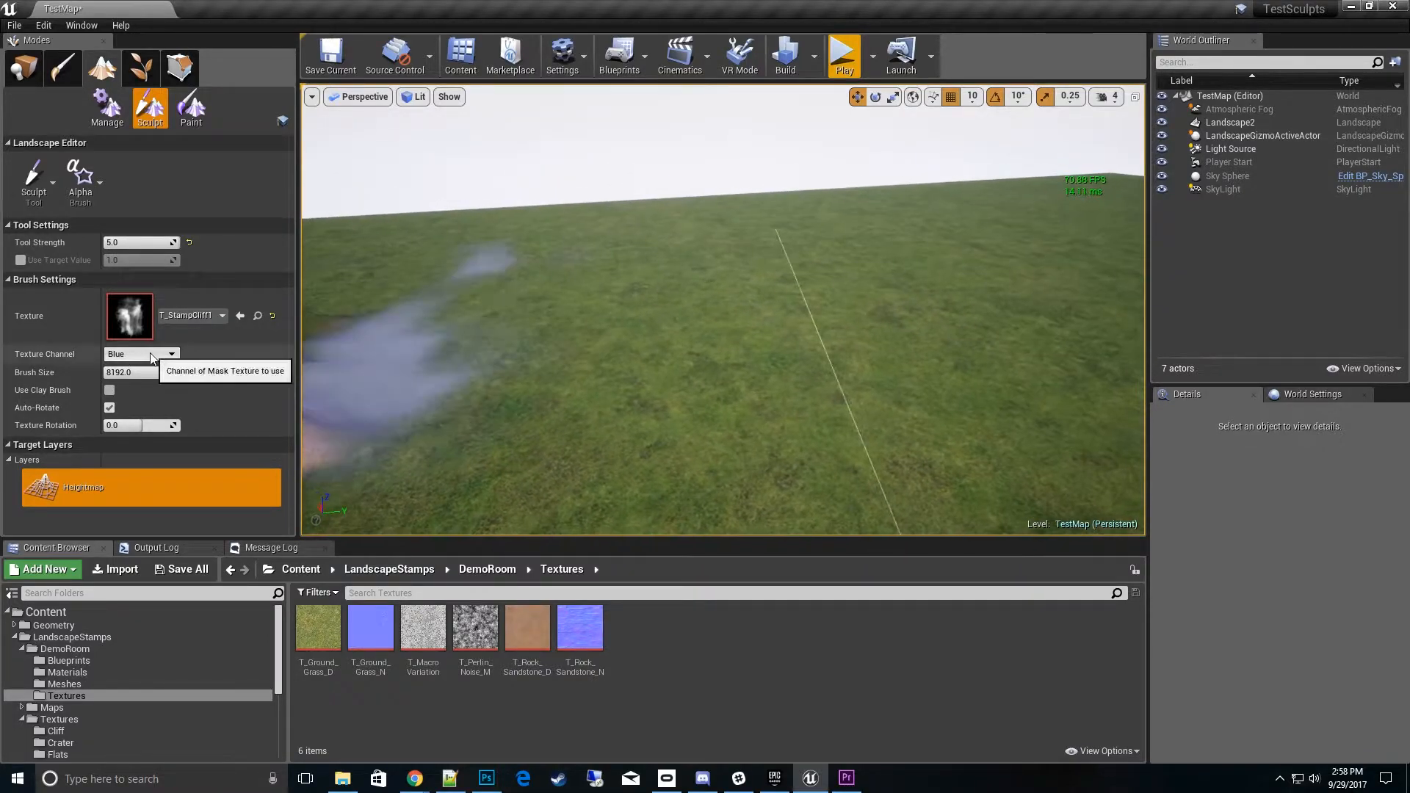
click(135, 354)
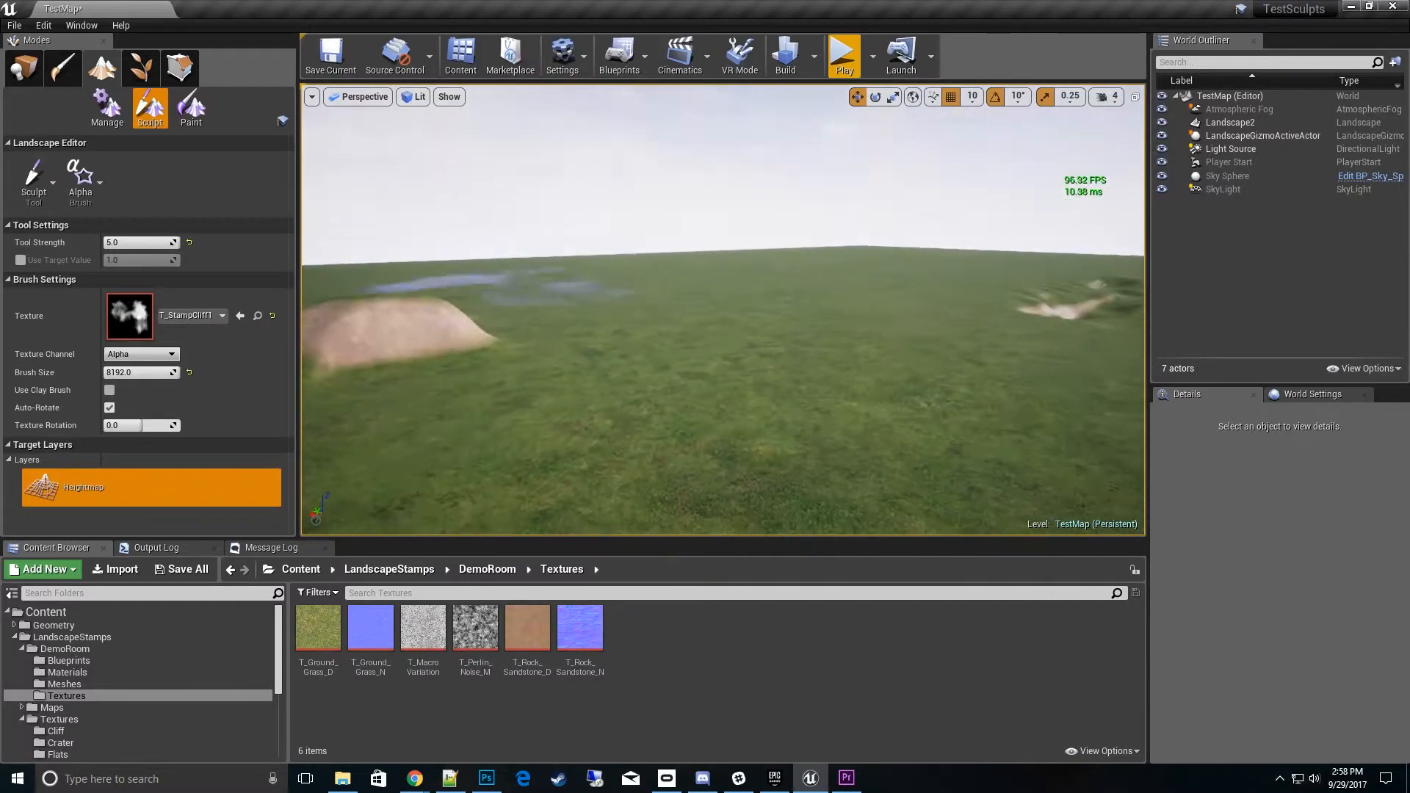
click(222, 314)
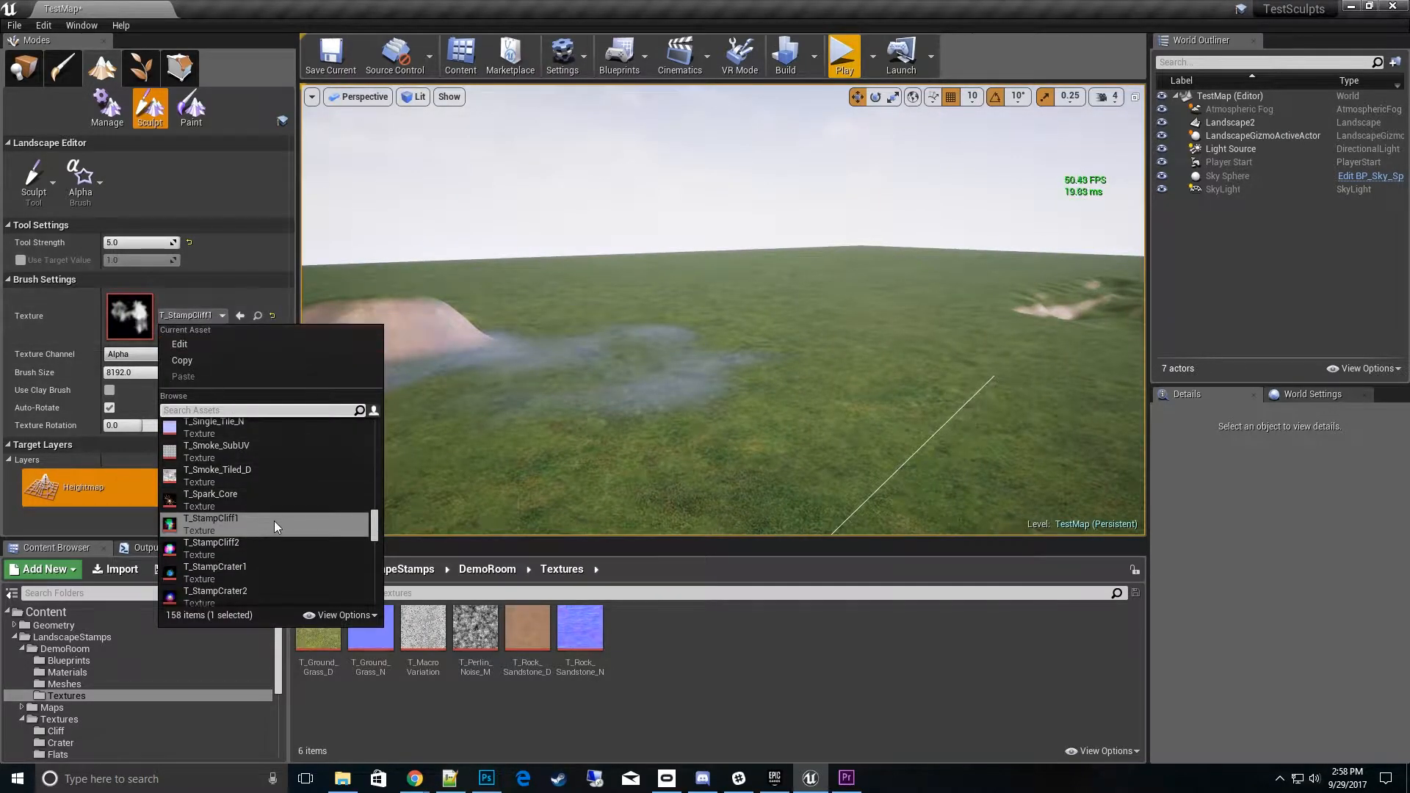
mouse_move(214, 567)
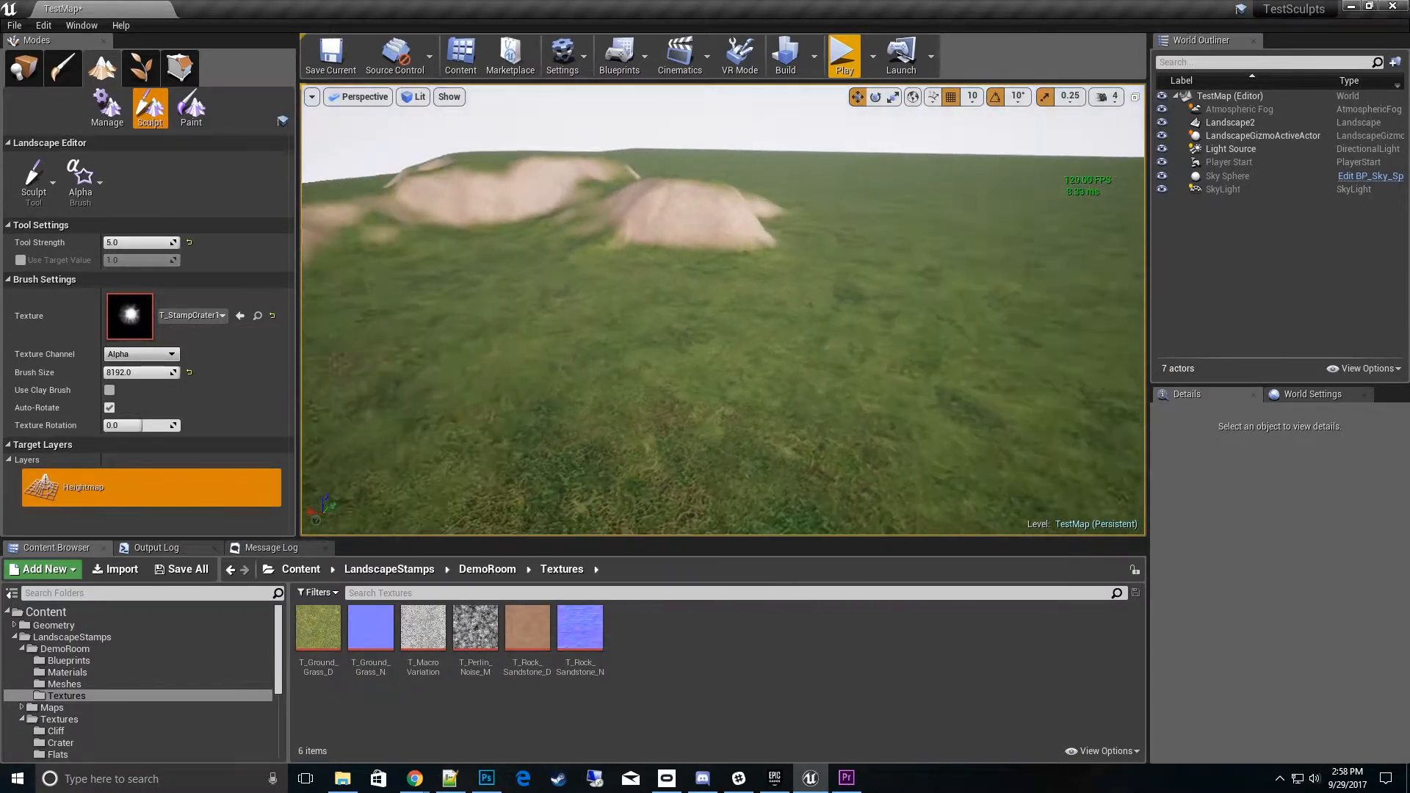
- Stamp ring-shaped craters into the grass with T_StampCrater1's red channel
click(676, 322)
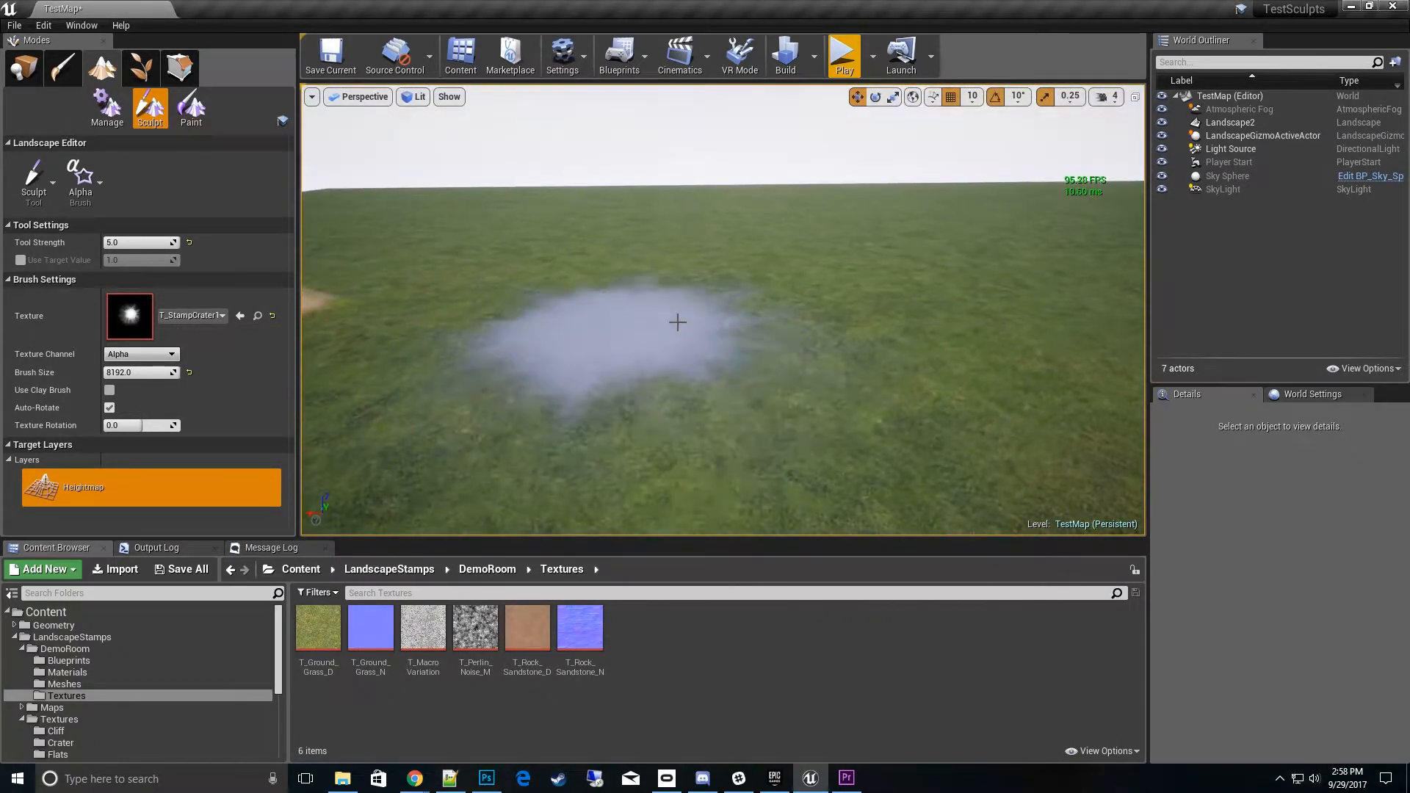
click(677, 322)
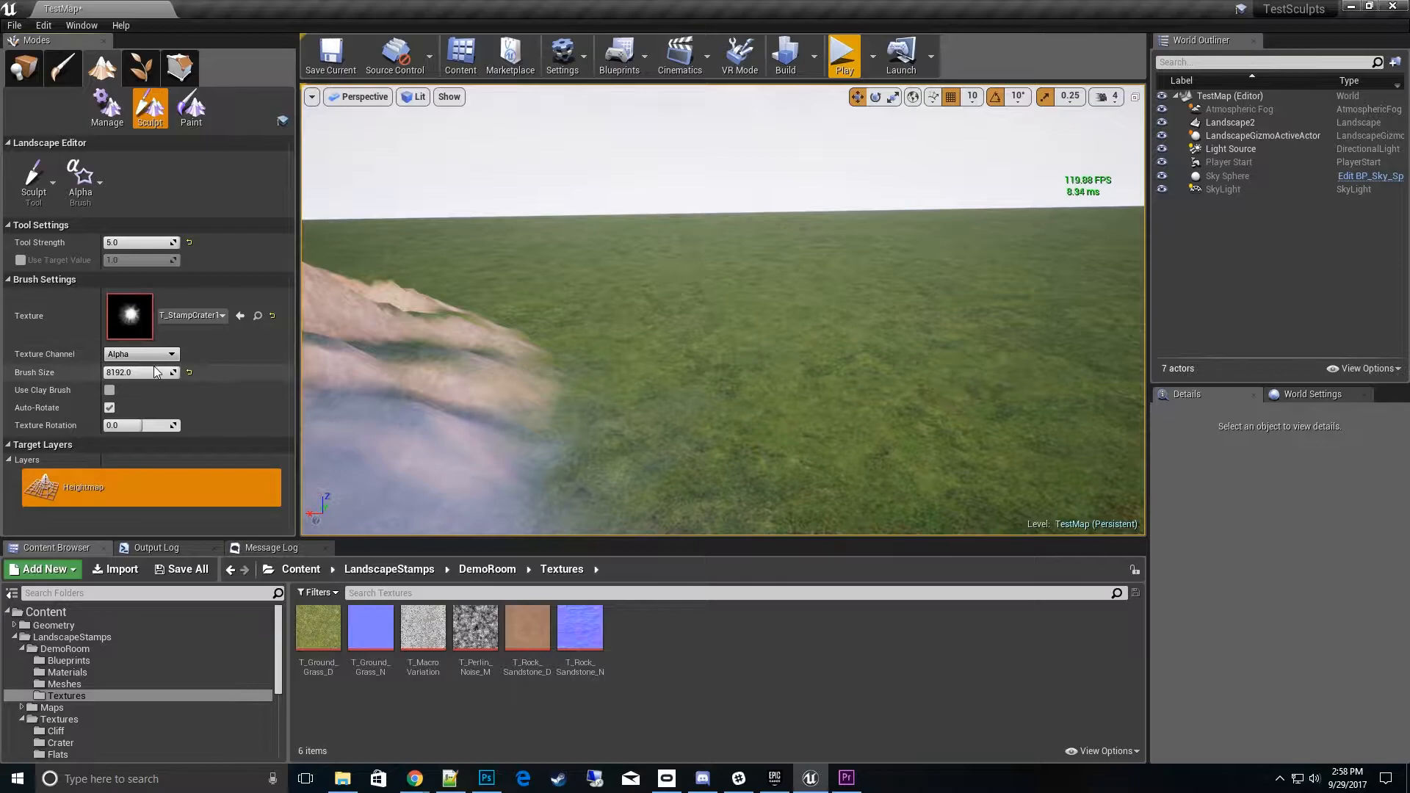
click(140, 354)
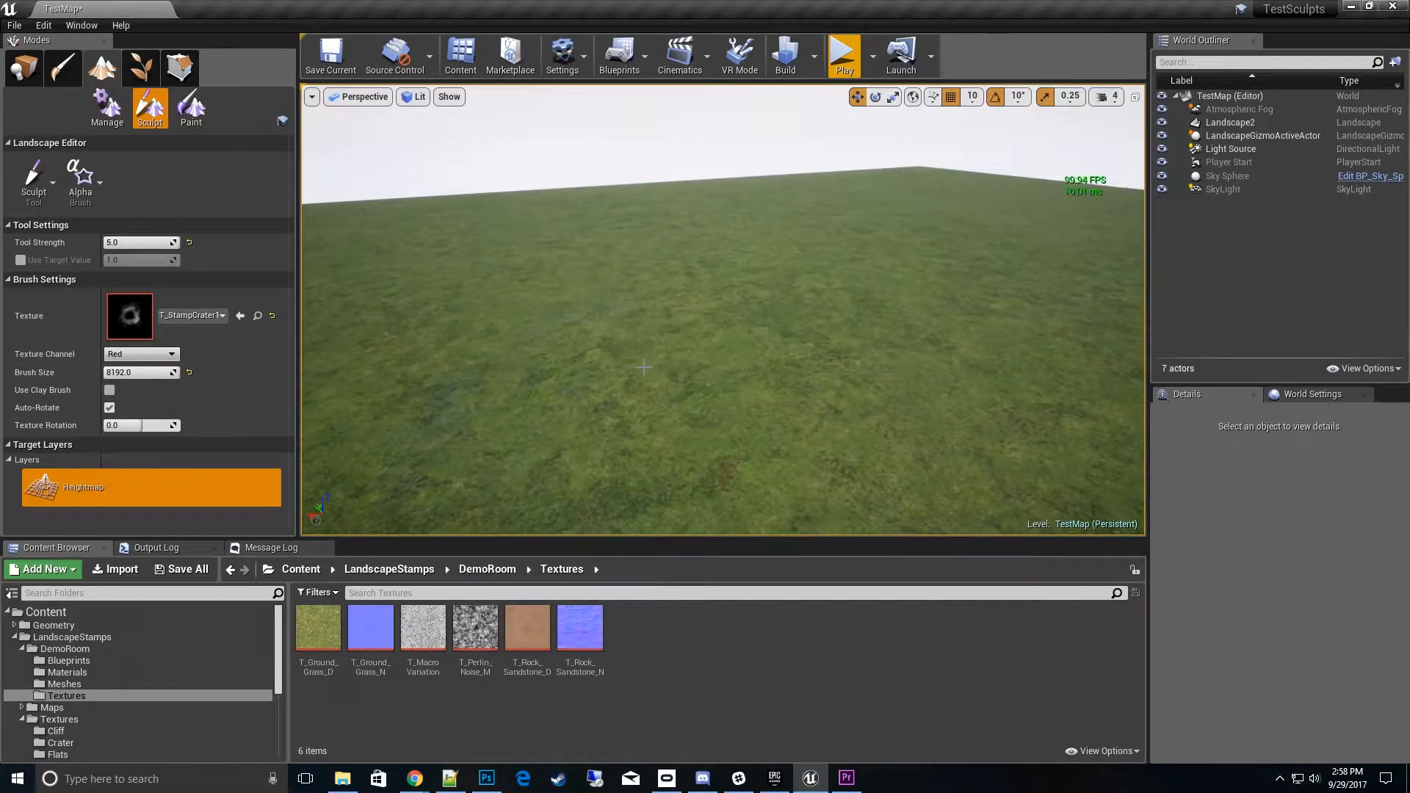
click(645, 344)
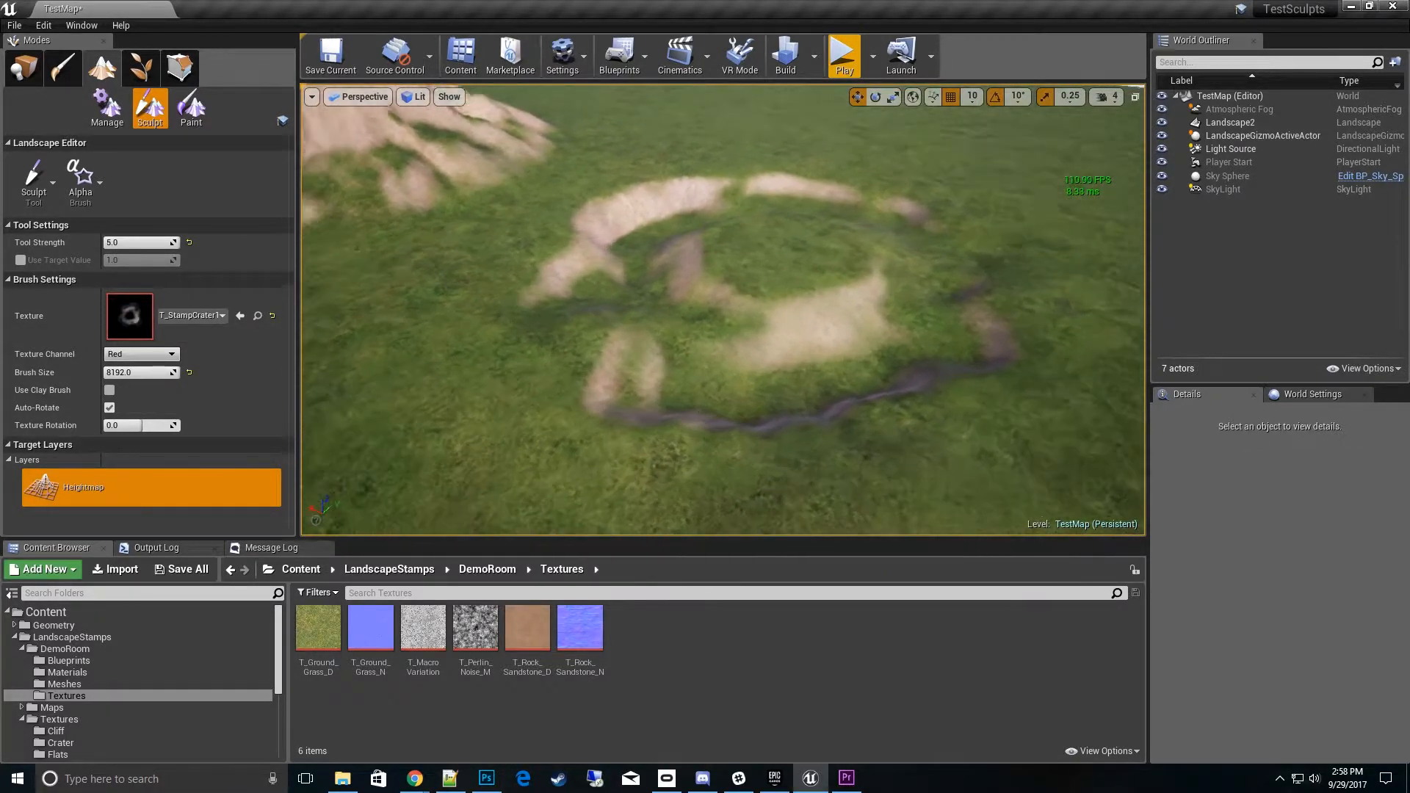
click(139, 354)
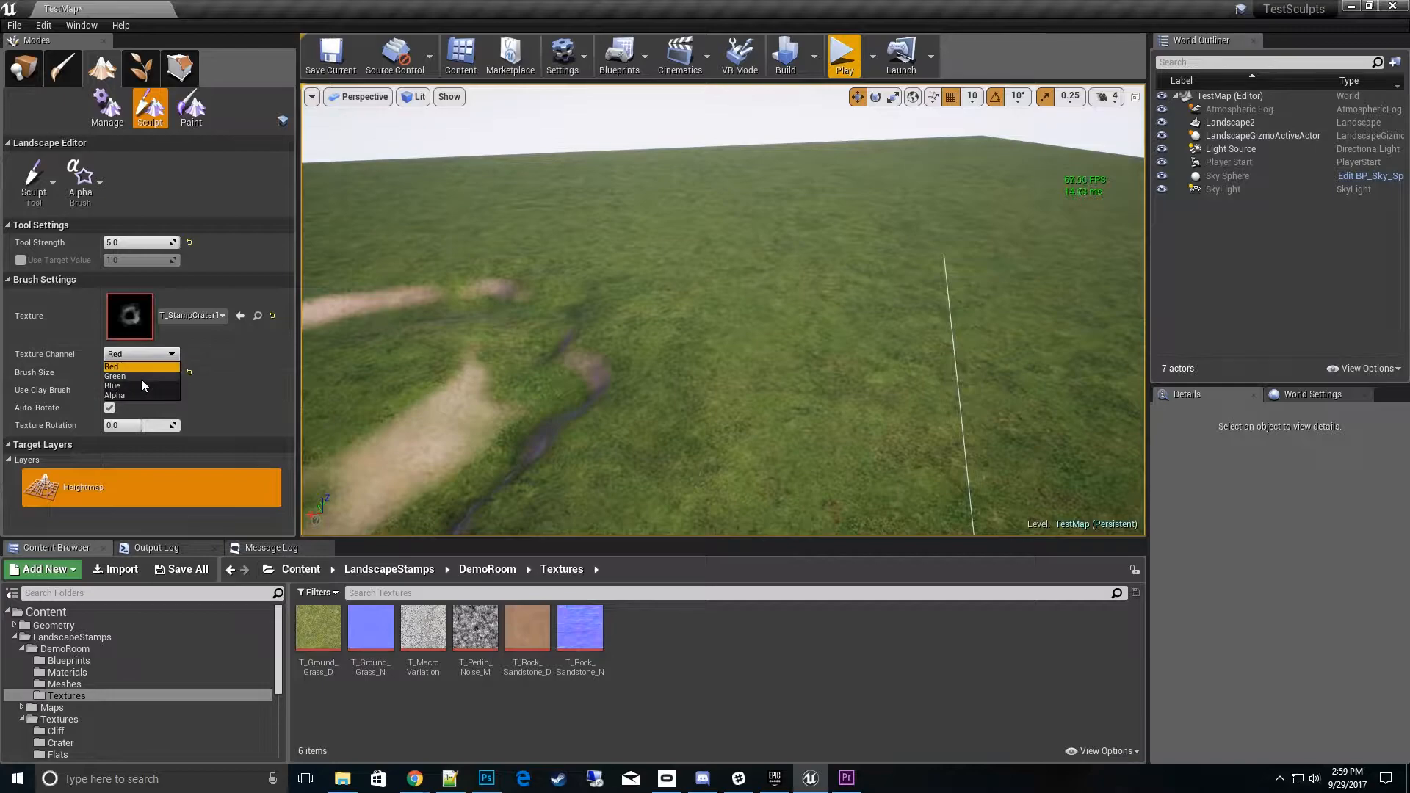
- Stamp with the crater's green channel, undo it, and raise tool strength to 10
click(115, 376)
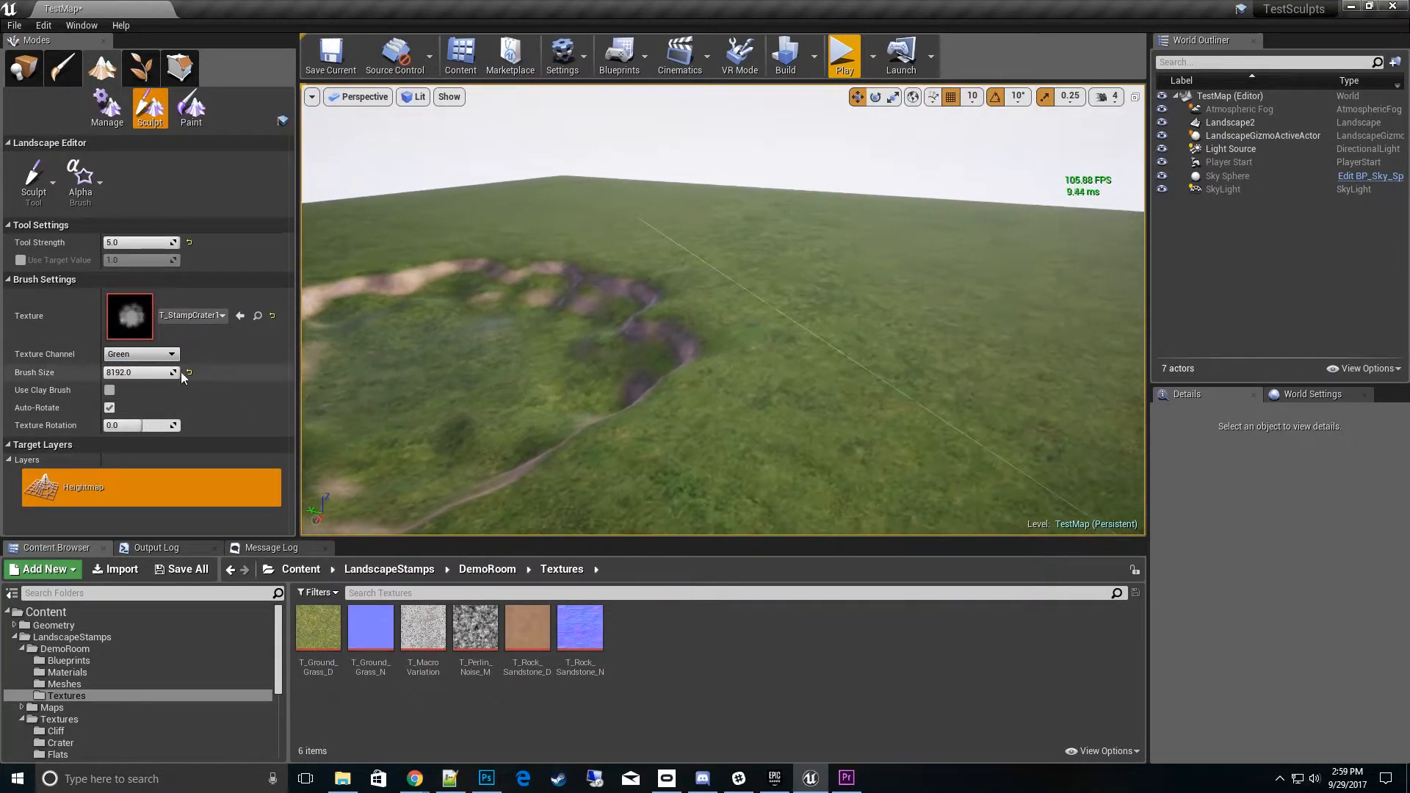
mouse_move(136, 243)
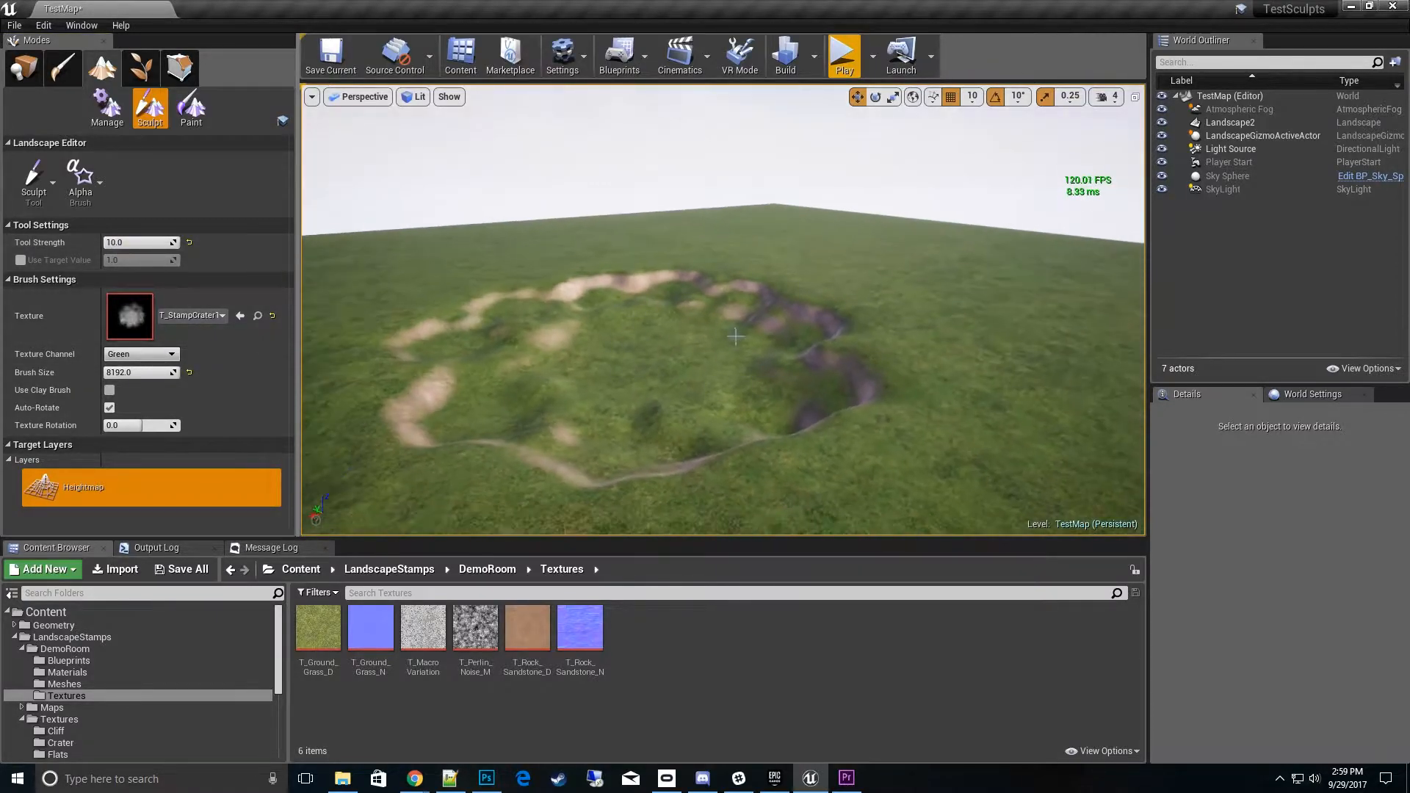
key(ctrl+z)
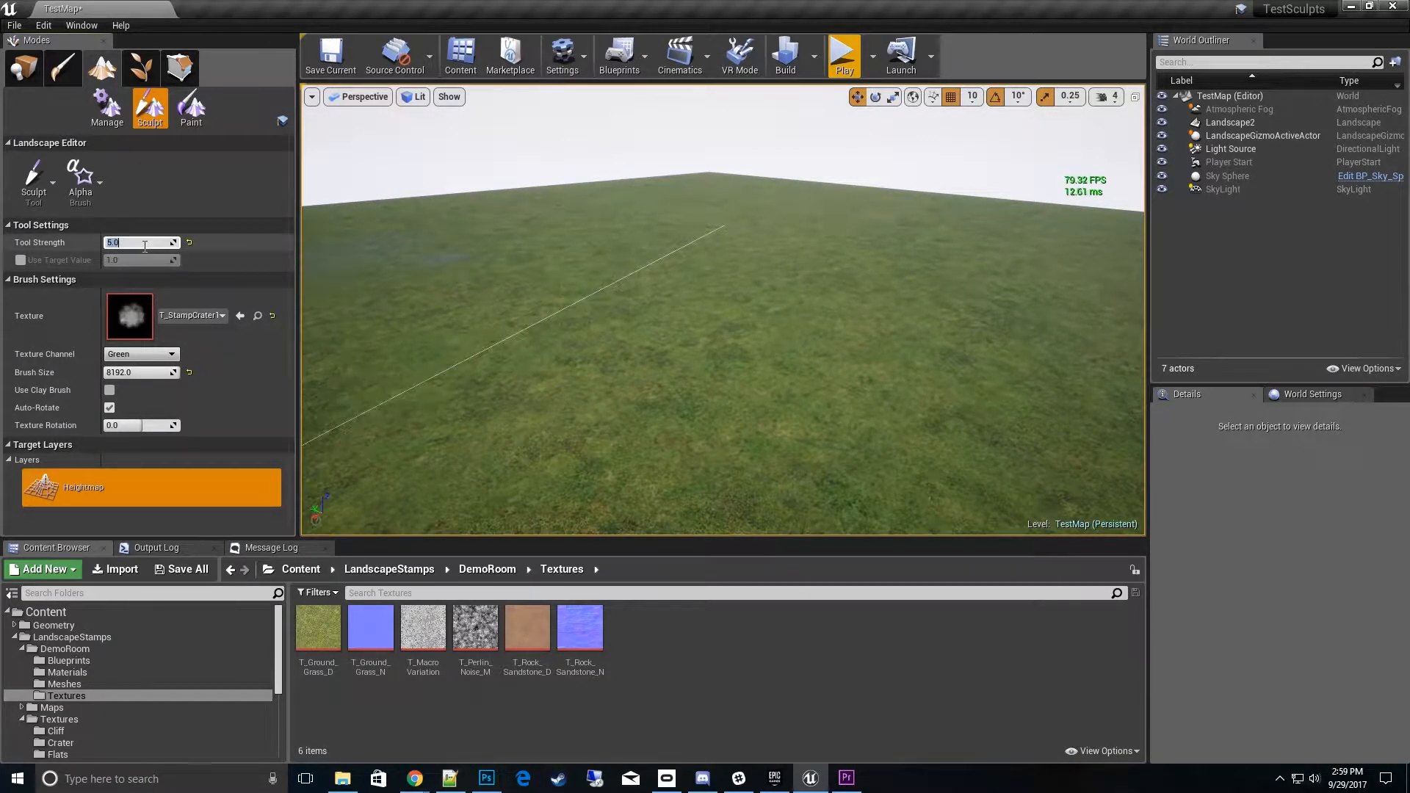
text(10.0)
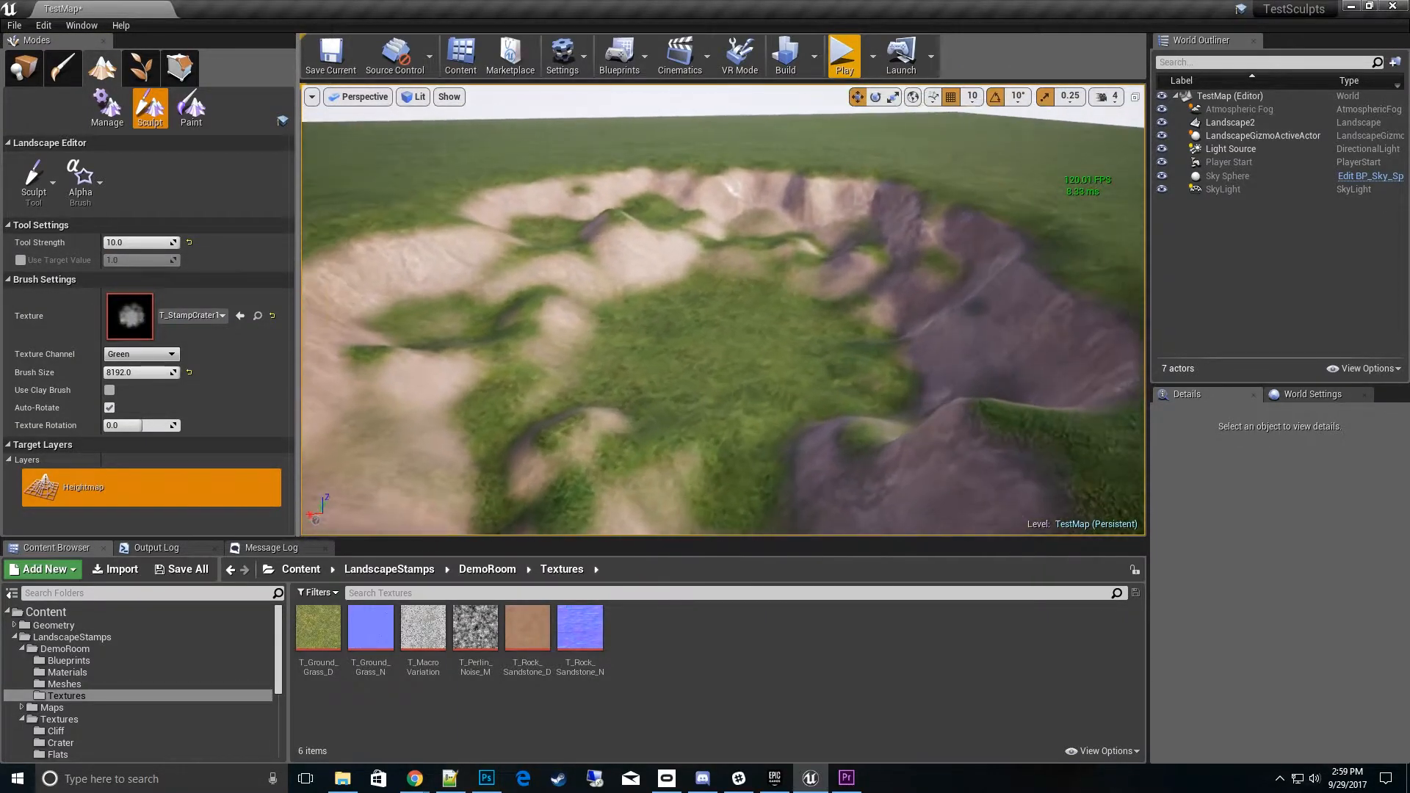
- Switch to the crater's blue channel and stamp rocky mesas onto the terrain
click(141, 353)
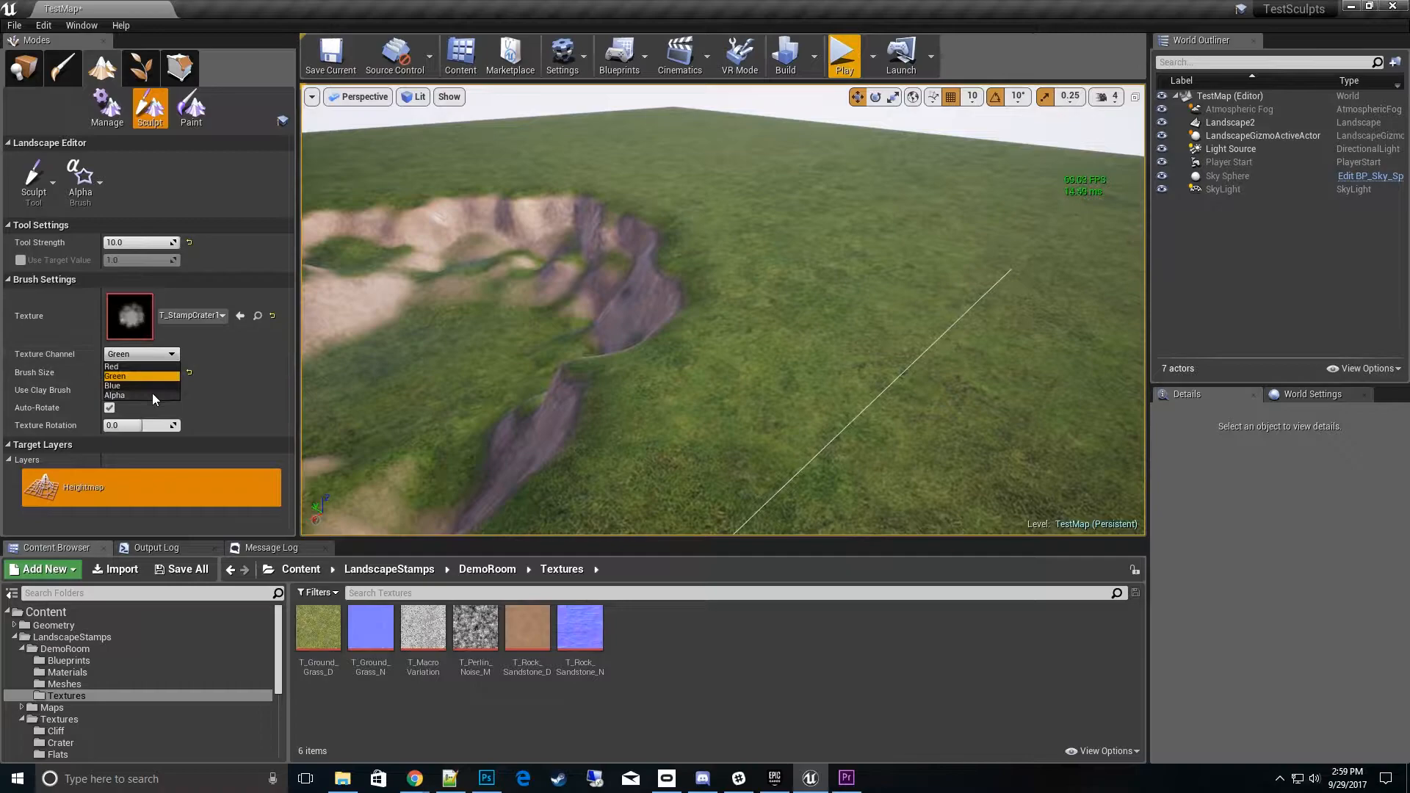
click(113, 385)
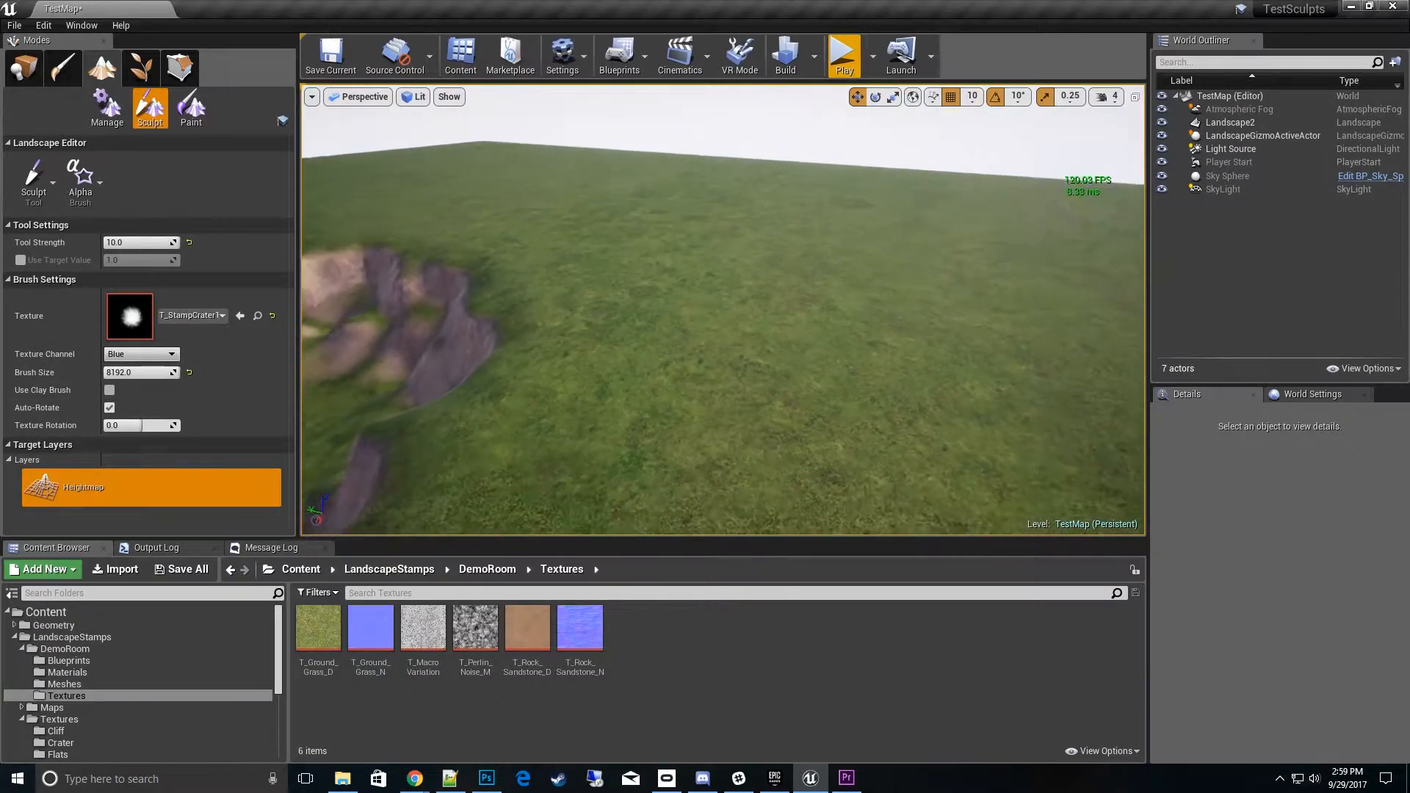
click(627, 358)
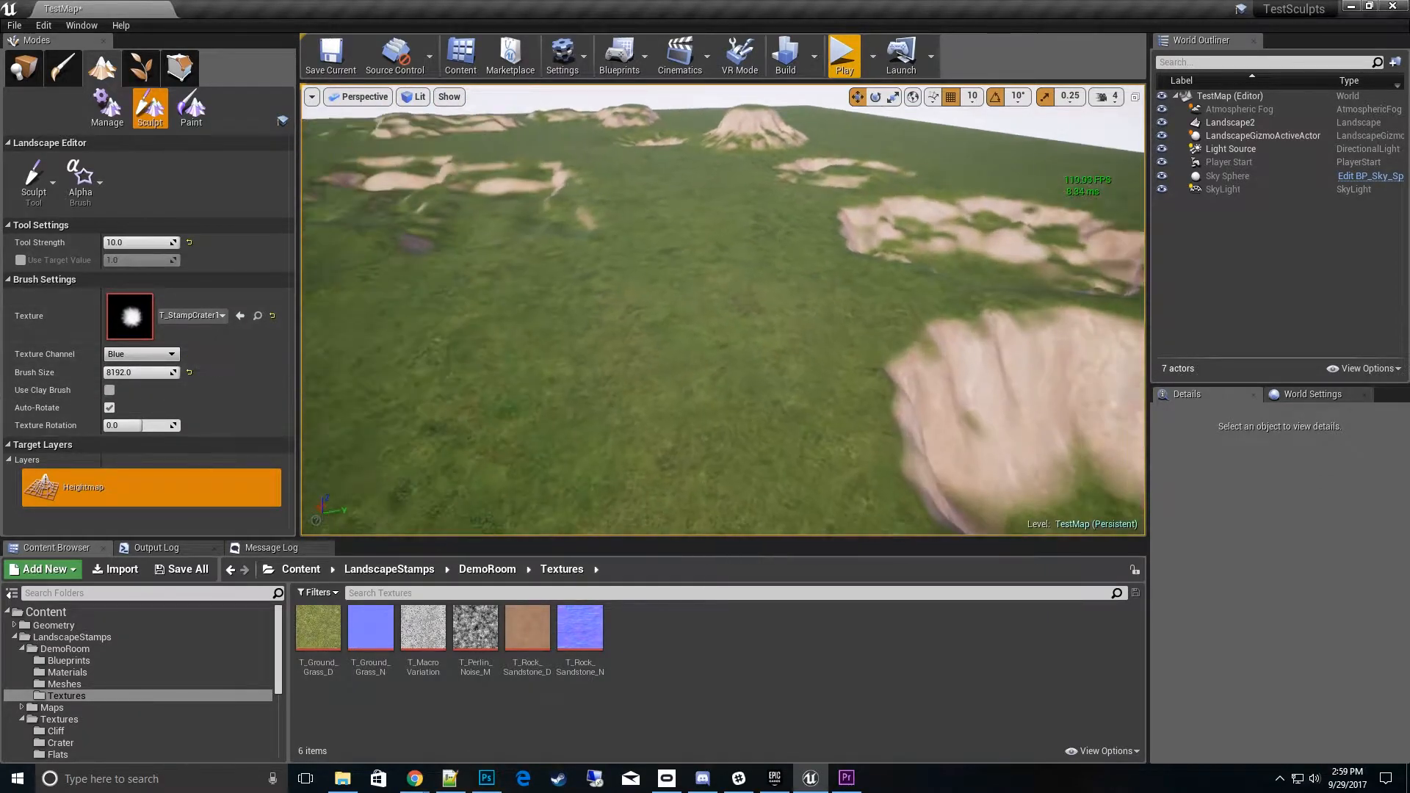
- Stamp flat terraces with T_StampFlatsM's red channel, then play the level
click(191, 315)
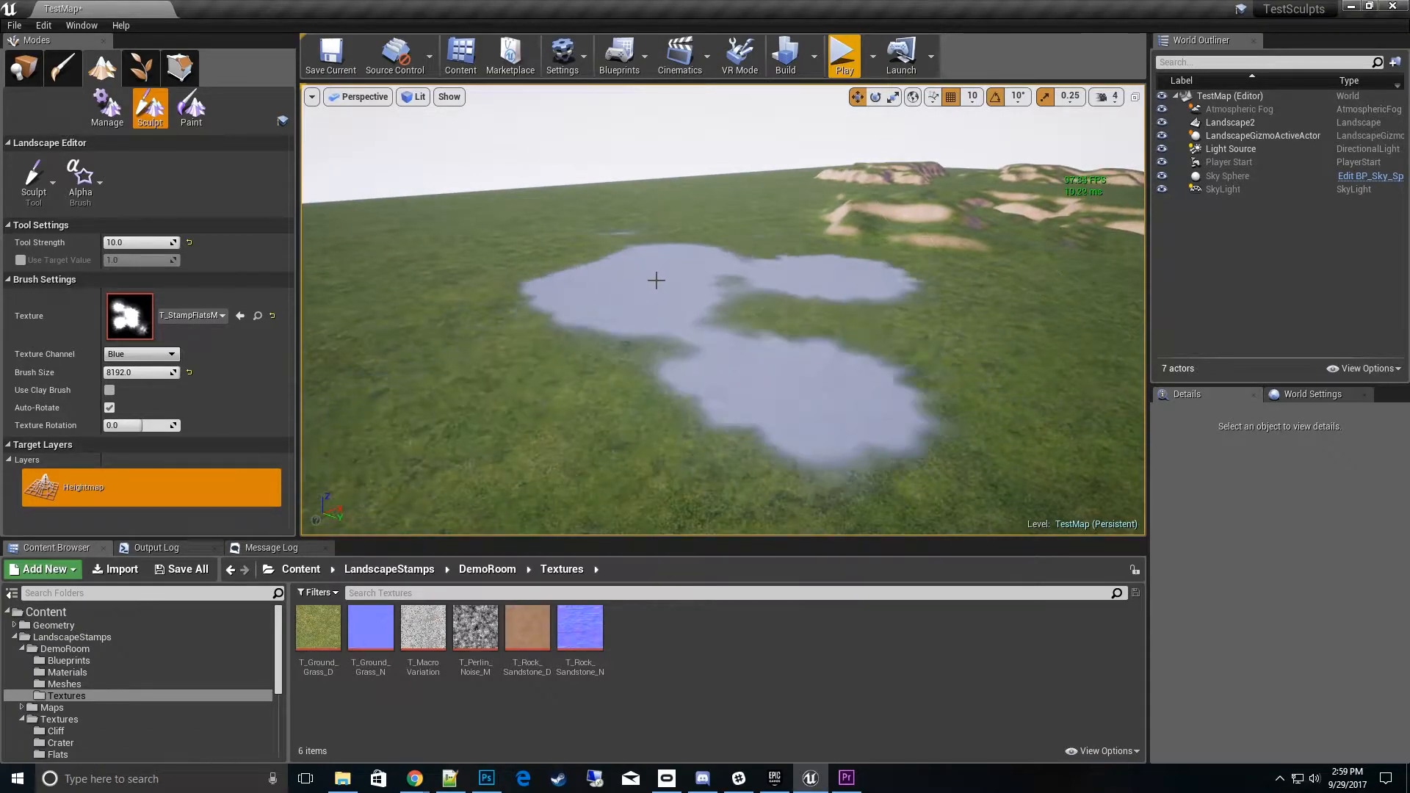
click(140, 354)
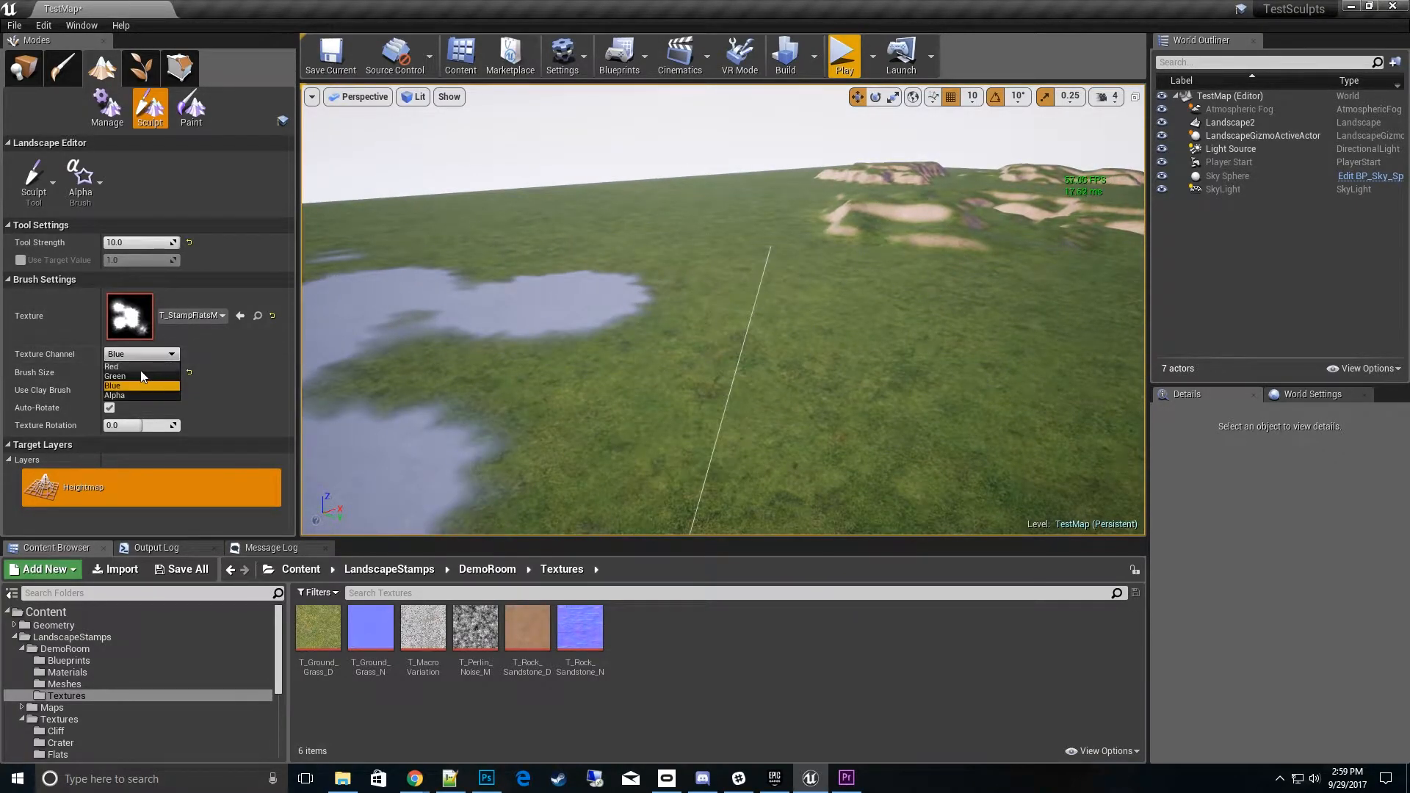
click(113, 366)
text(4)
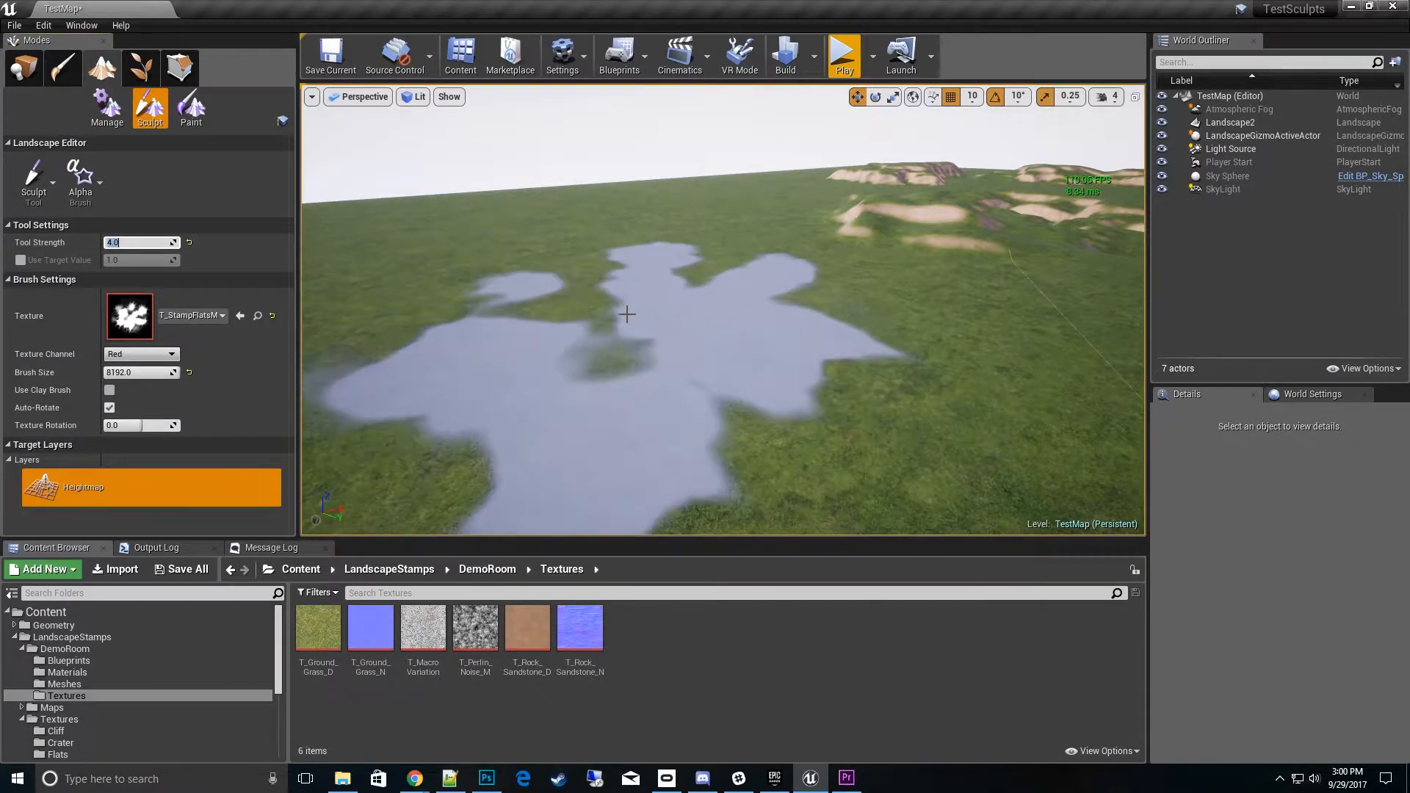
click(627, 314)
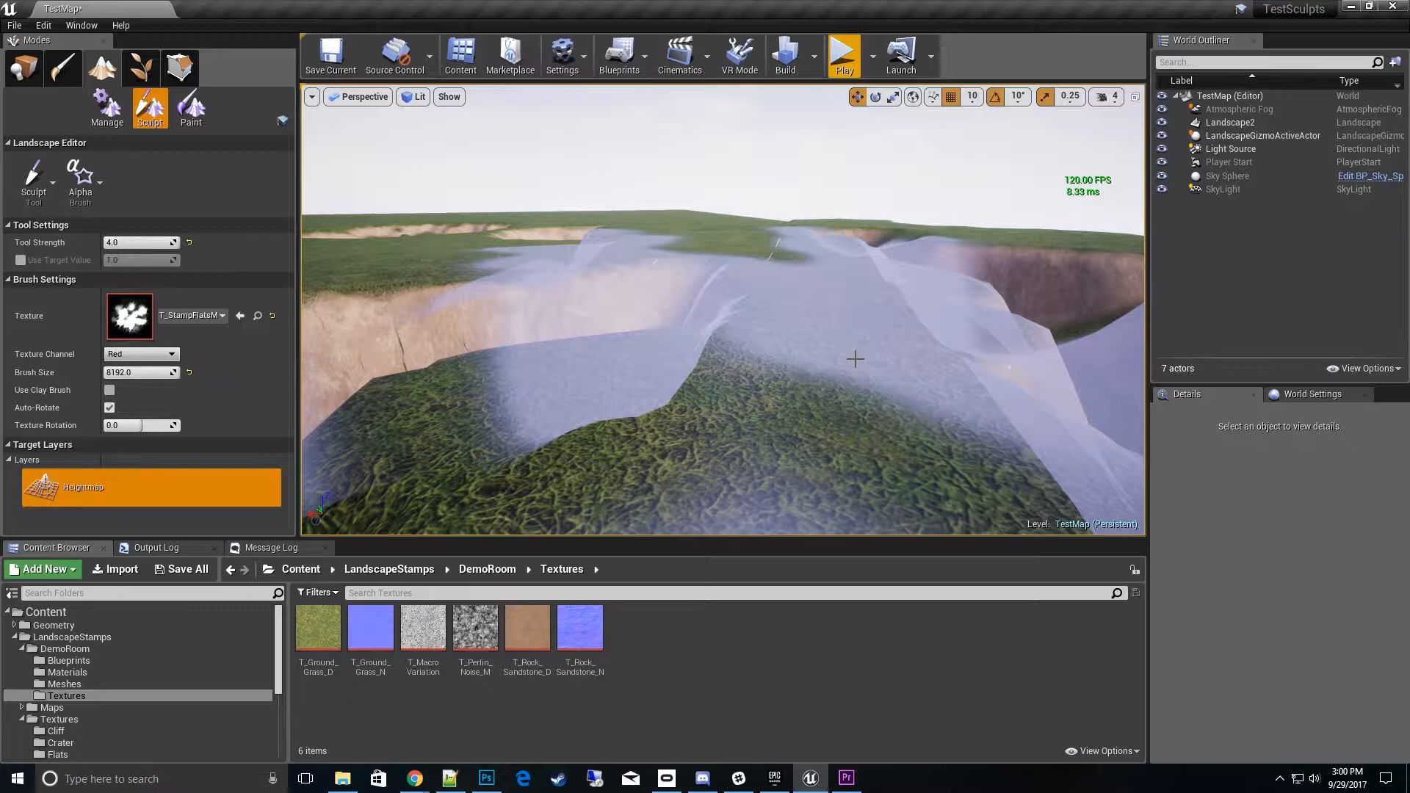
click(842, 54)
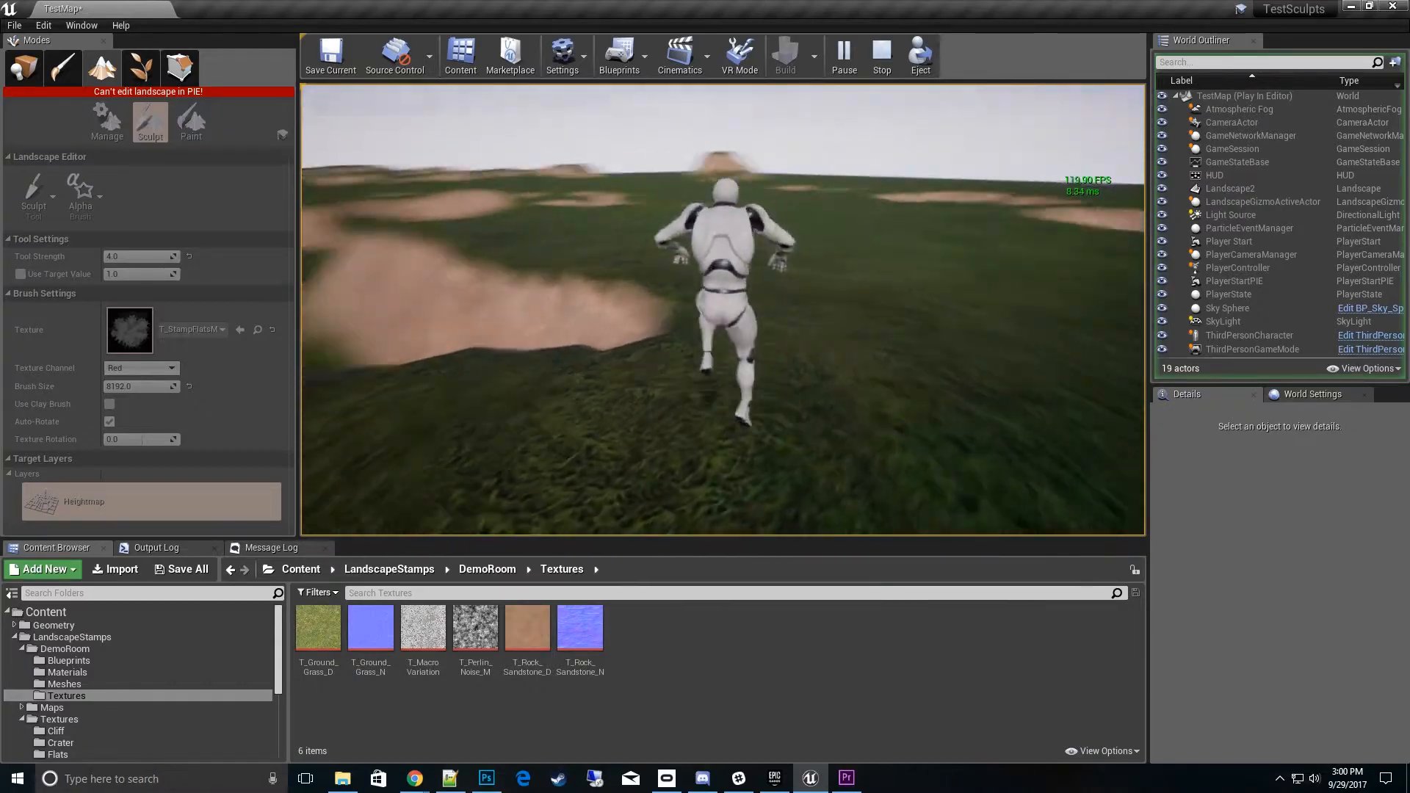
- Stop play testing and switch the flats stamp to its alpha channel
click(880, 56)
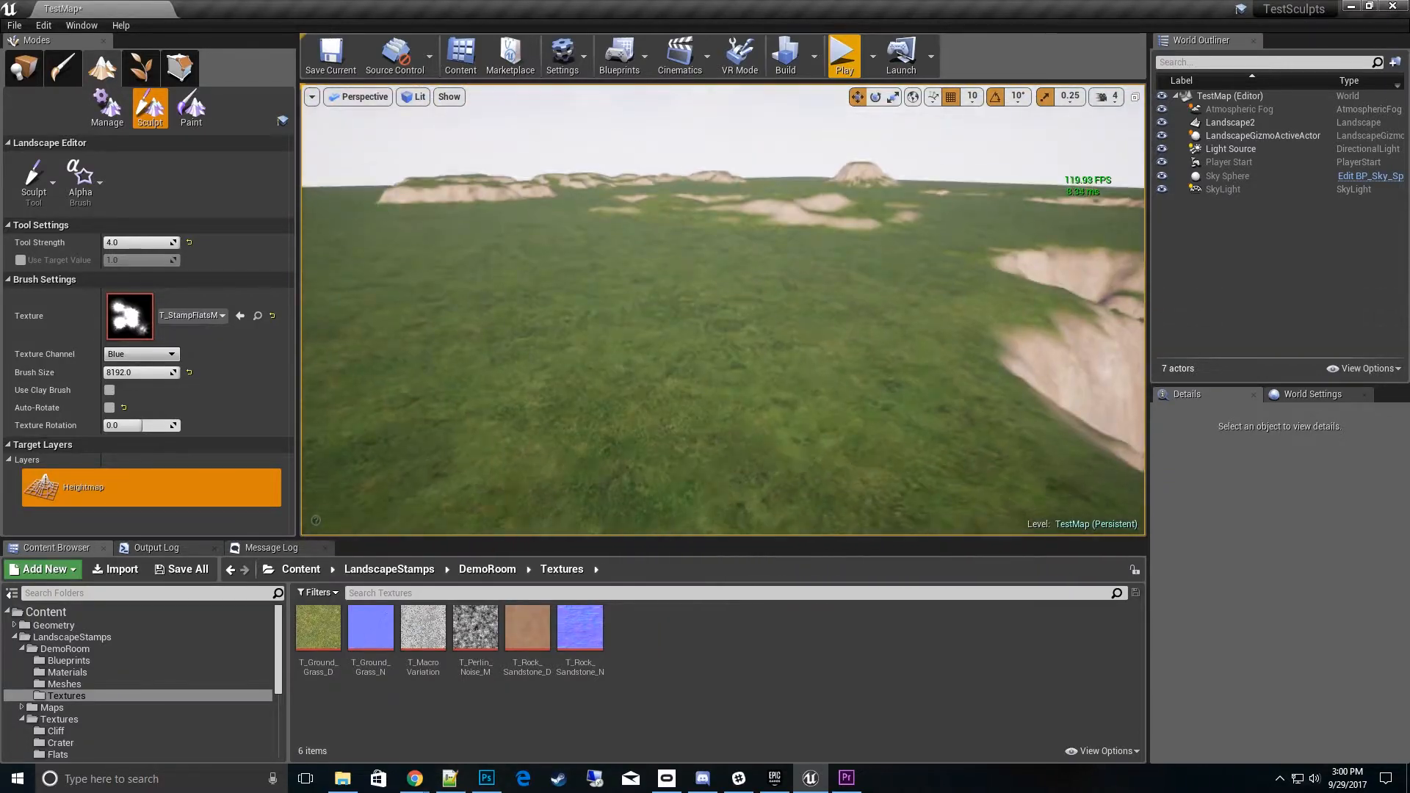
click(139, 354)
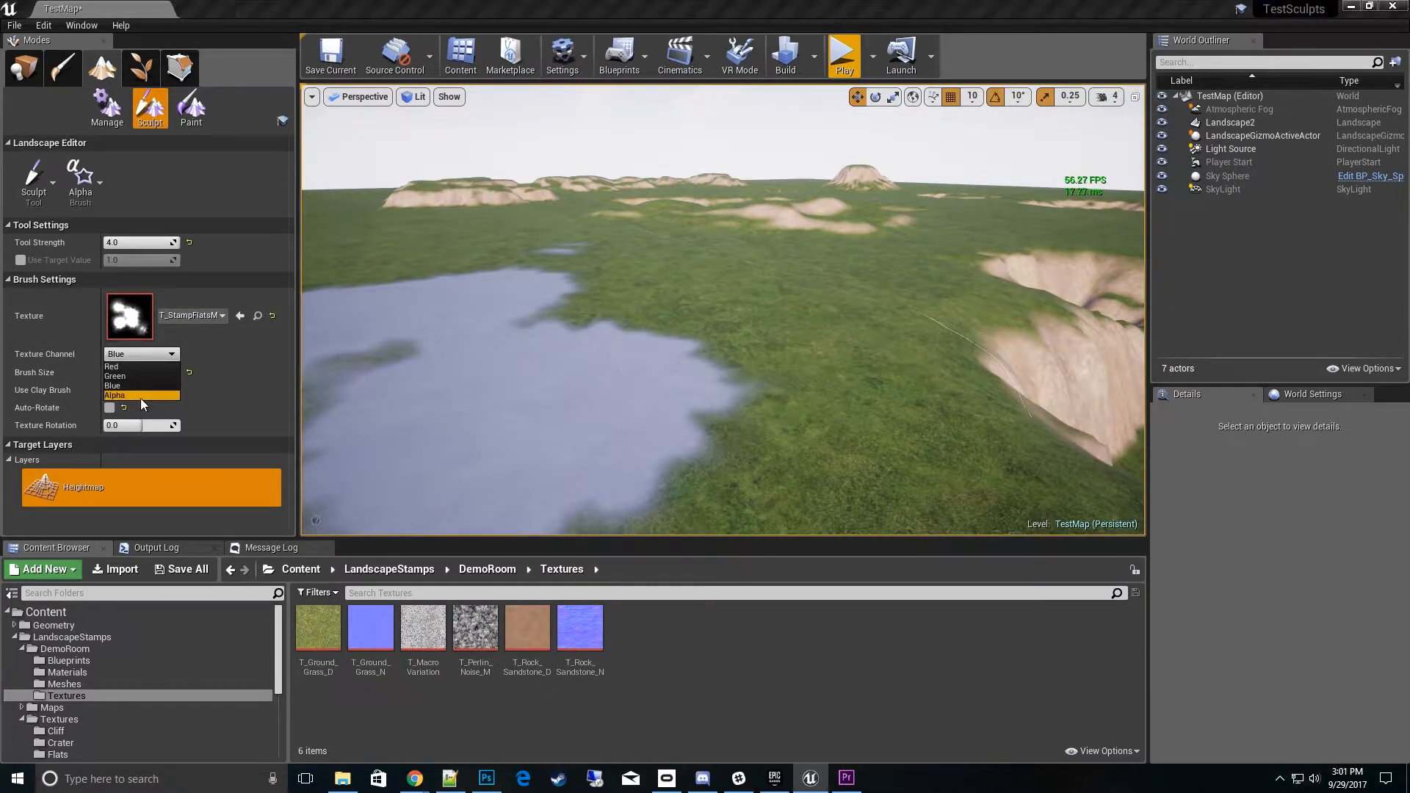
click(118, 395)
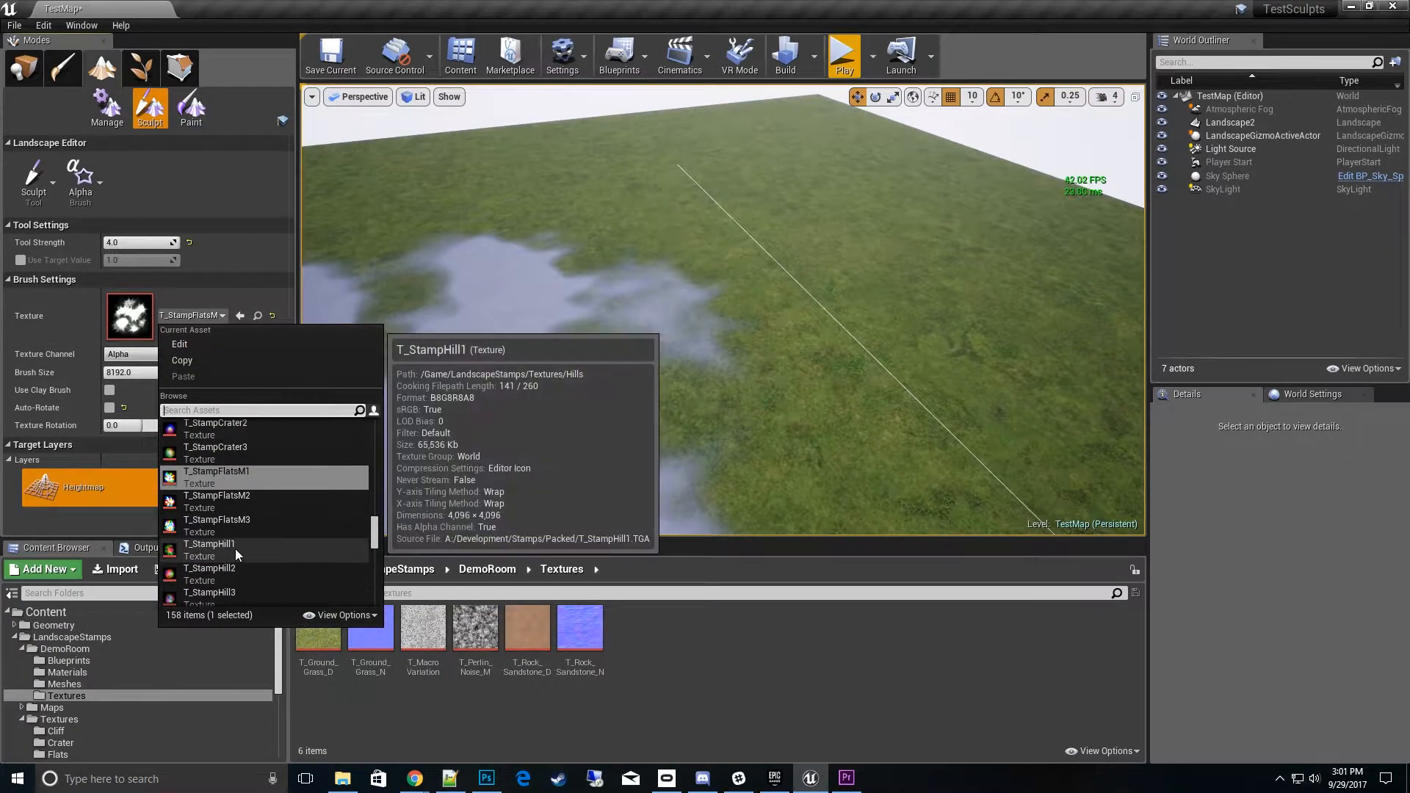
- Choose T_StampHill1, stamp with its blue channel and undo the result
click(209, 544)
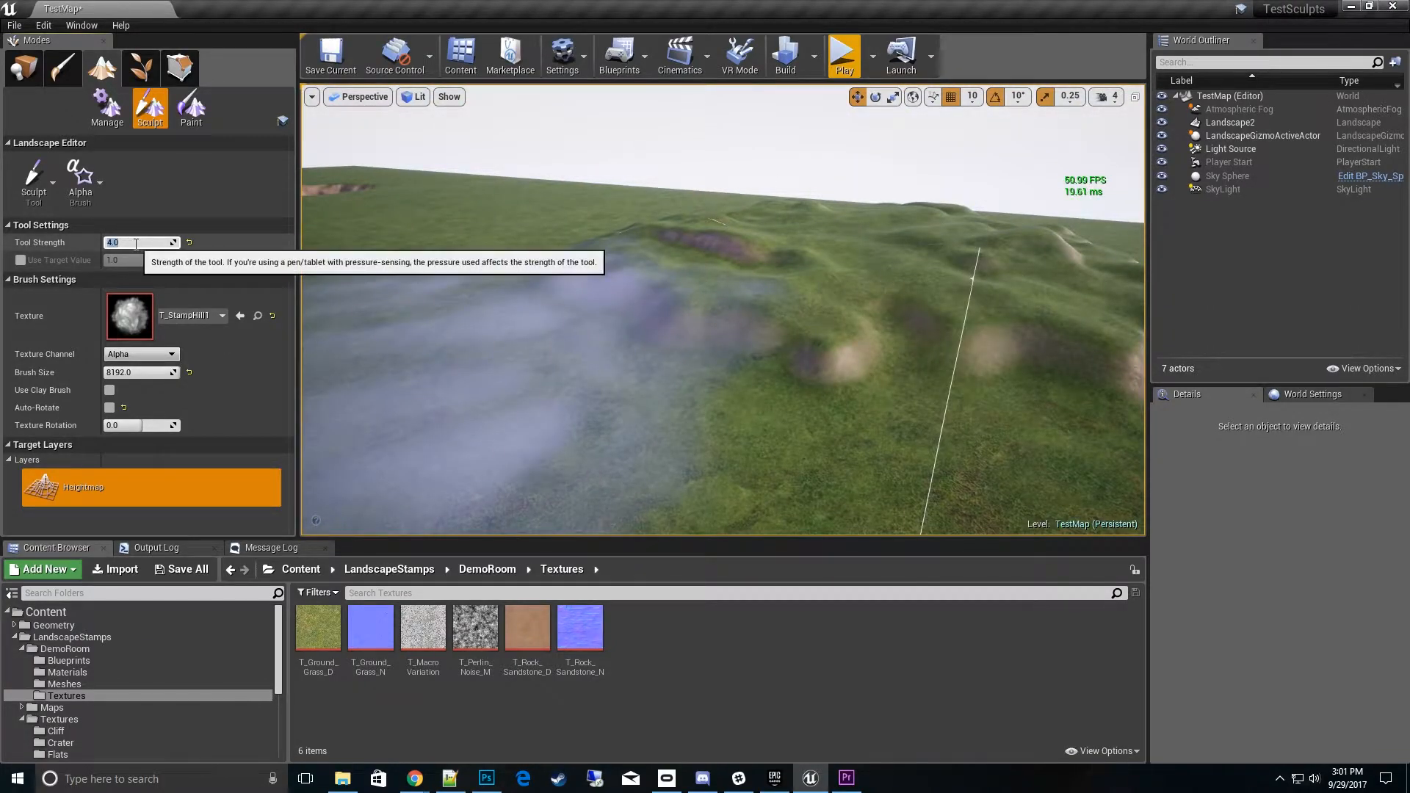
click(139, 354)
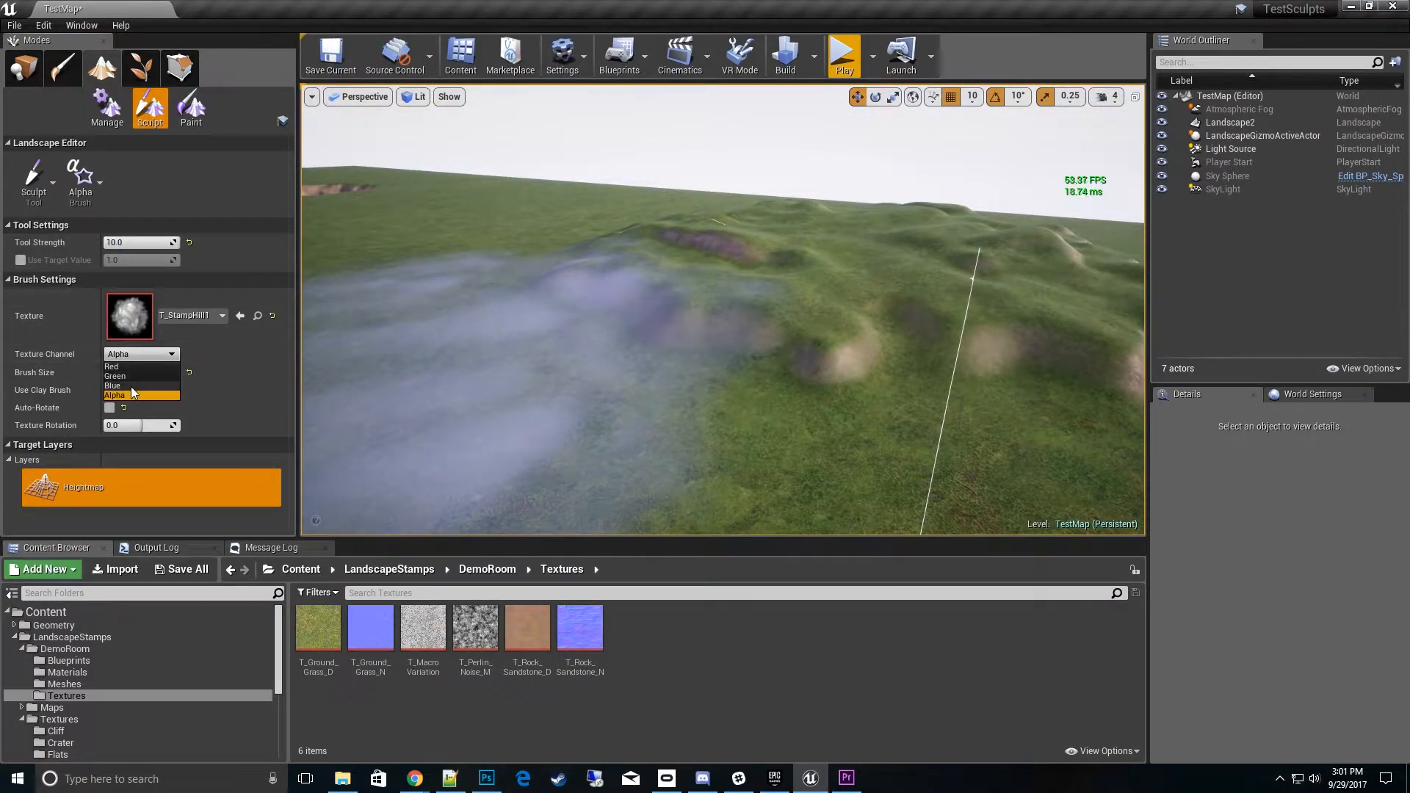
click(130, 385)
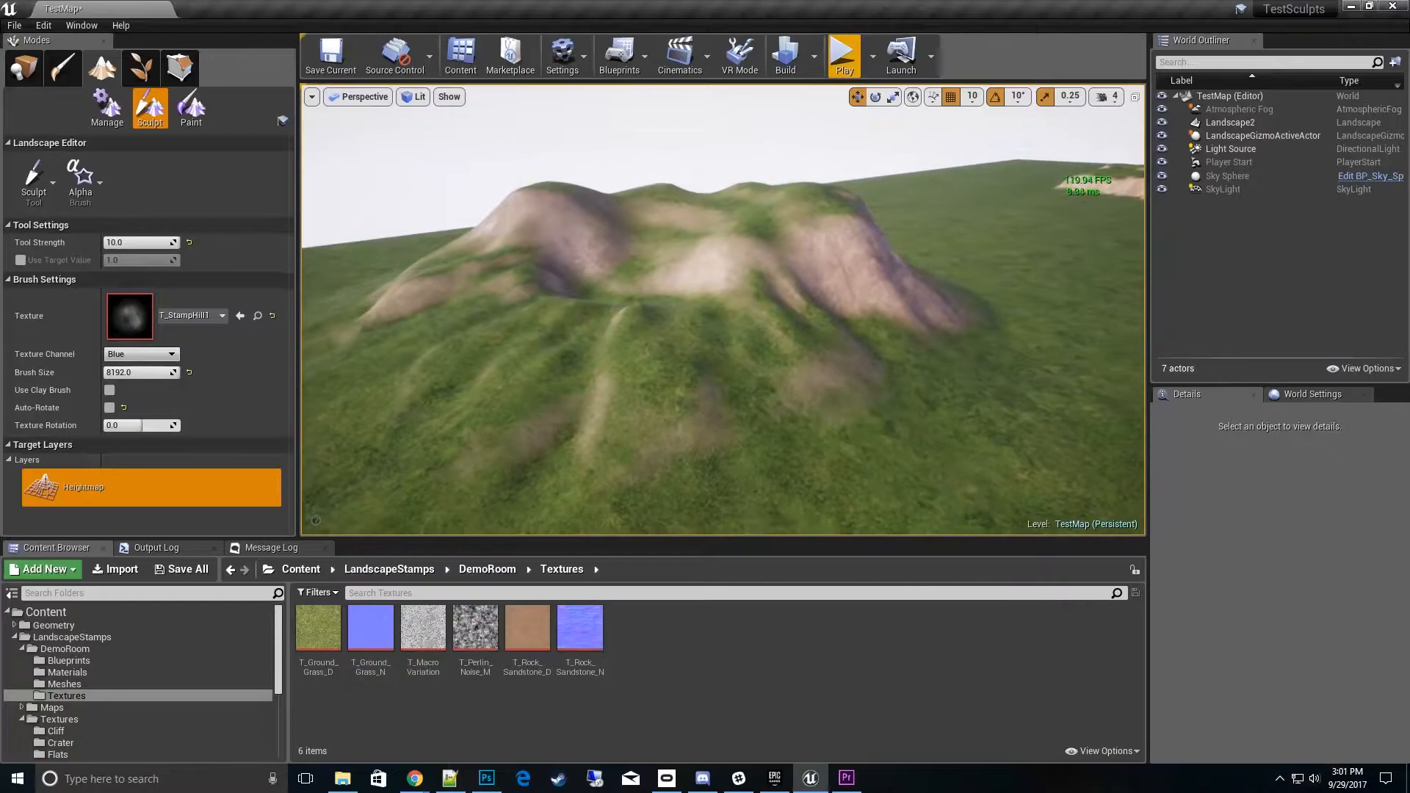
key(ctrl+z)
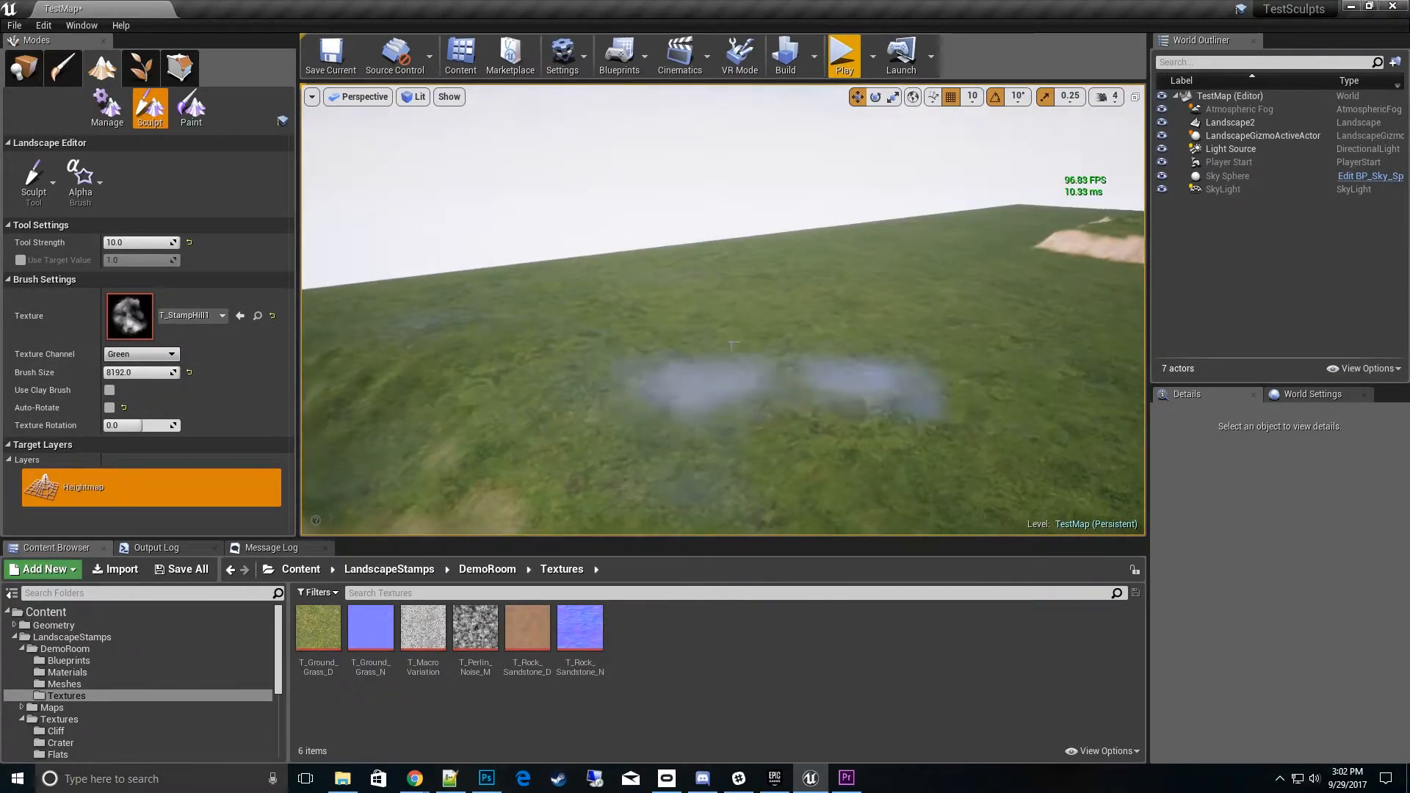
- Stamp hills from the green and red channels, undoing each to keep the terrain flat
click(733, 347)
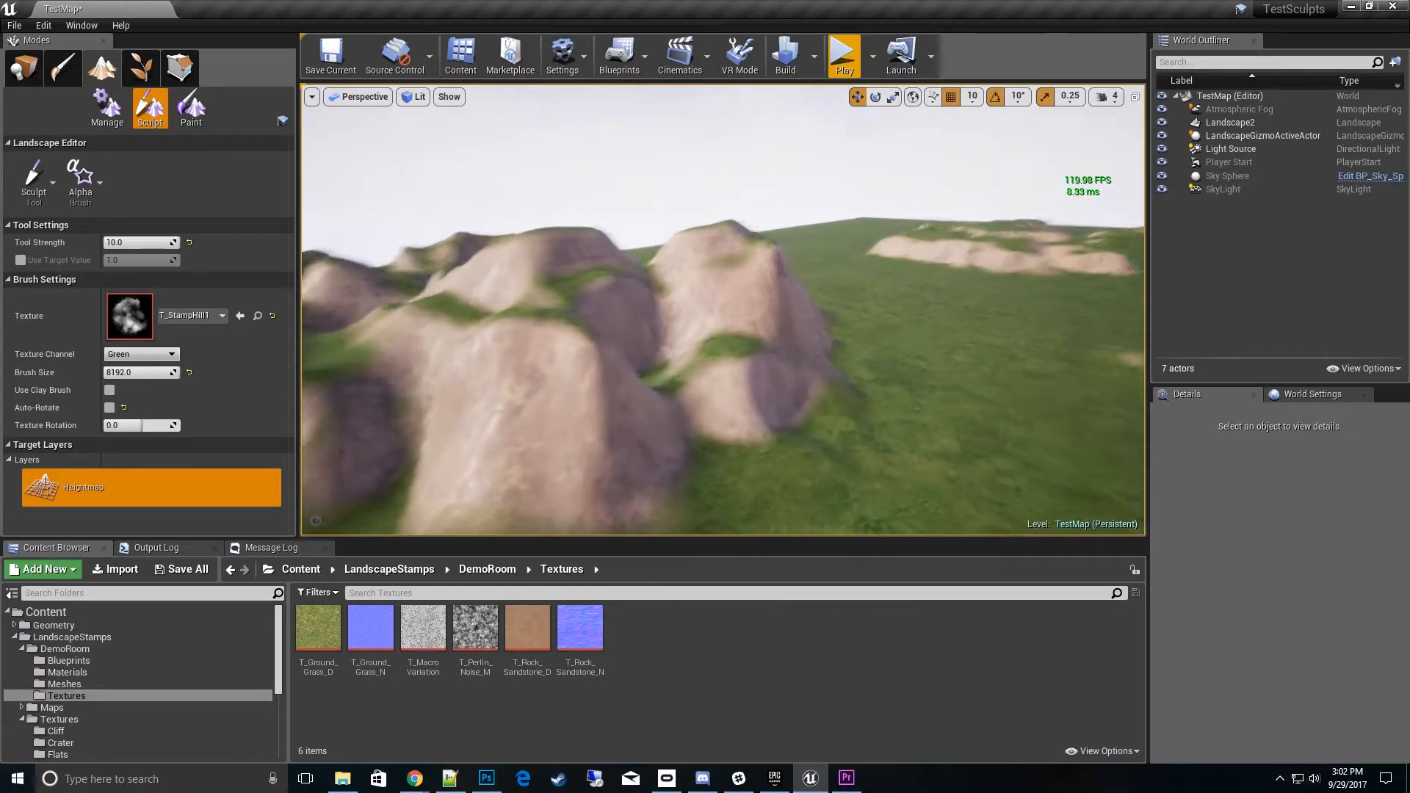
key(ctrl+z)
text(6)
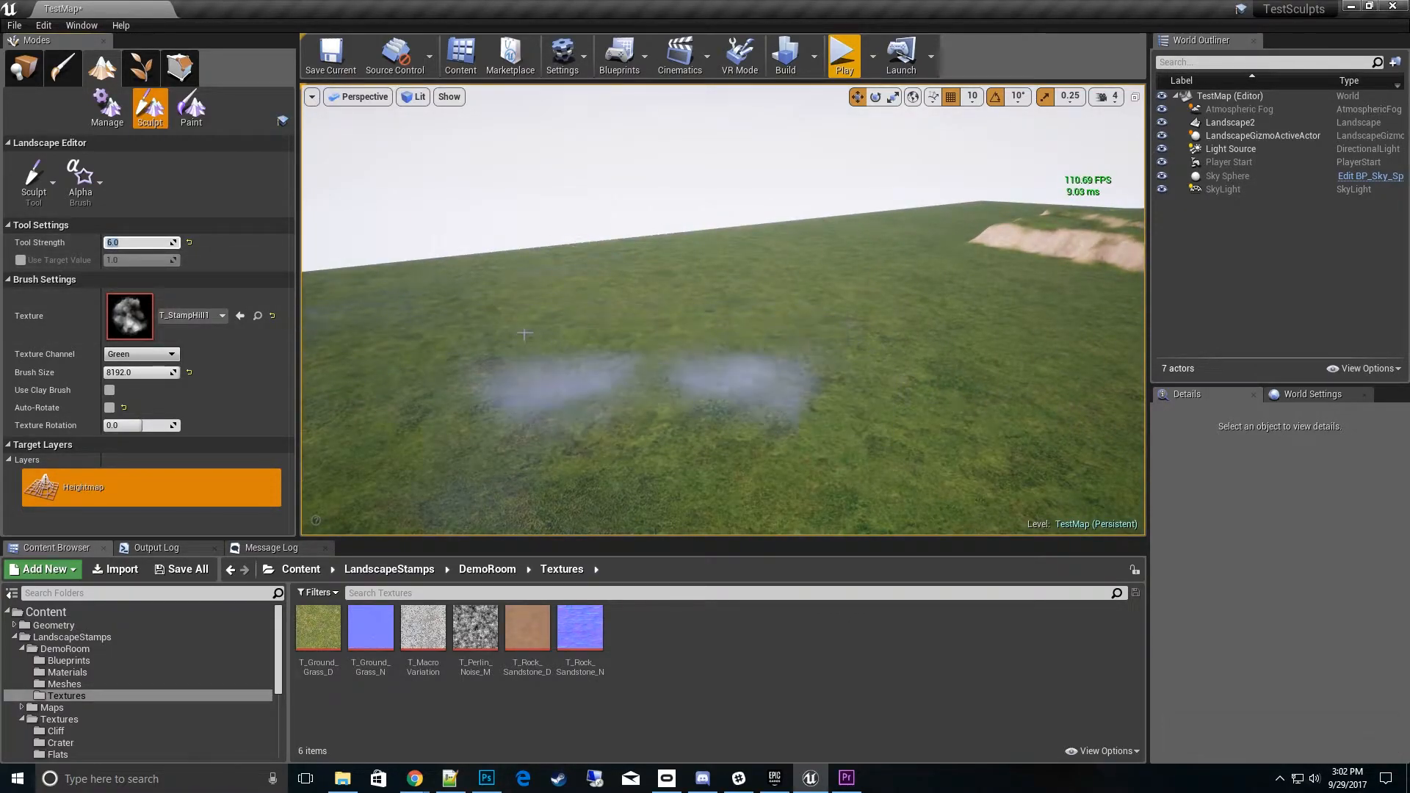
click(524, 334)
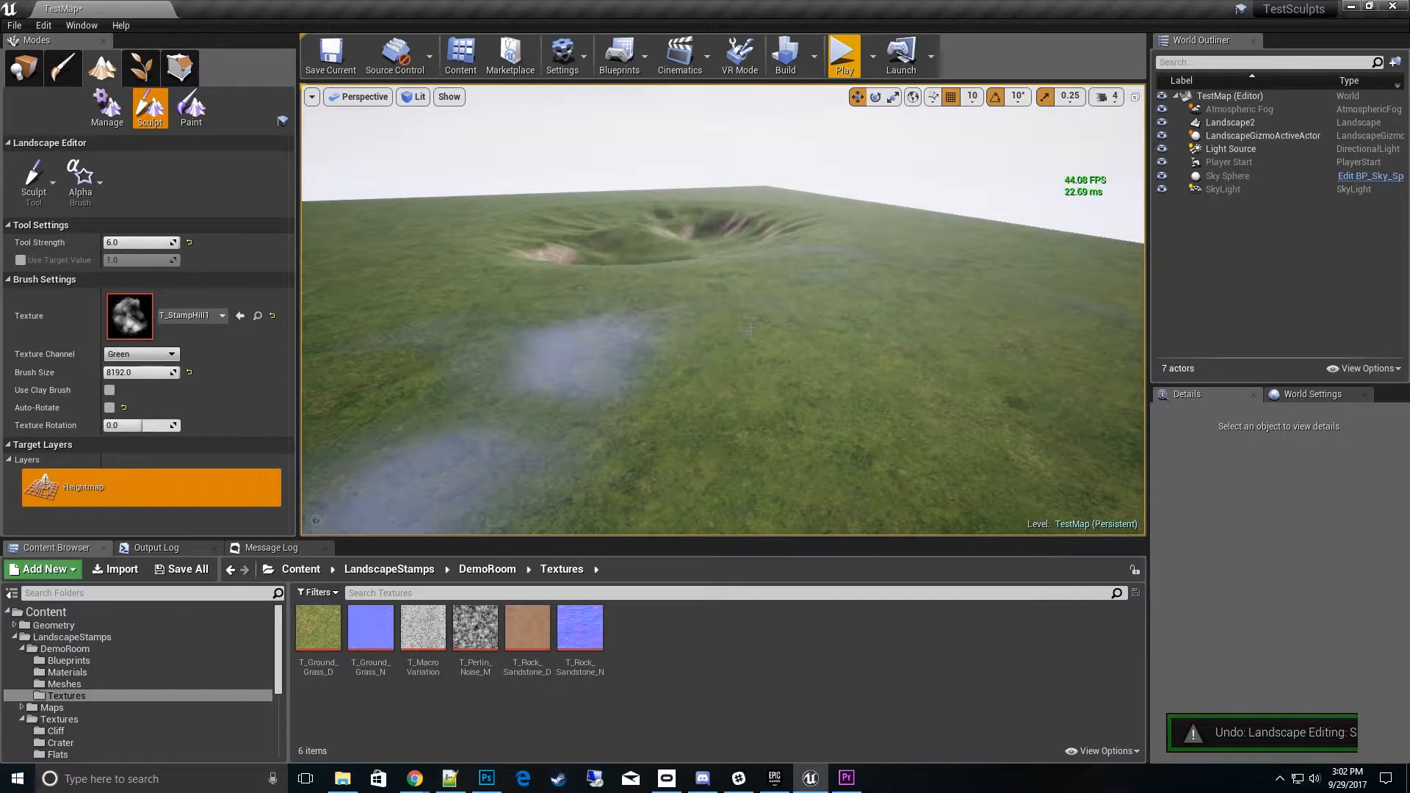
key(ctrl+z)
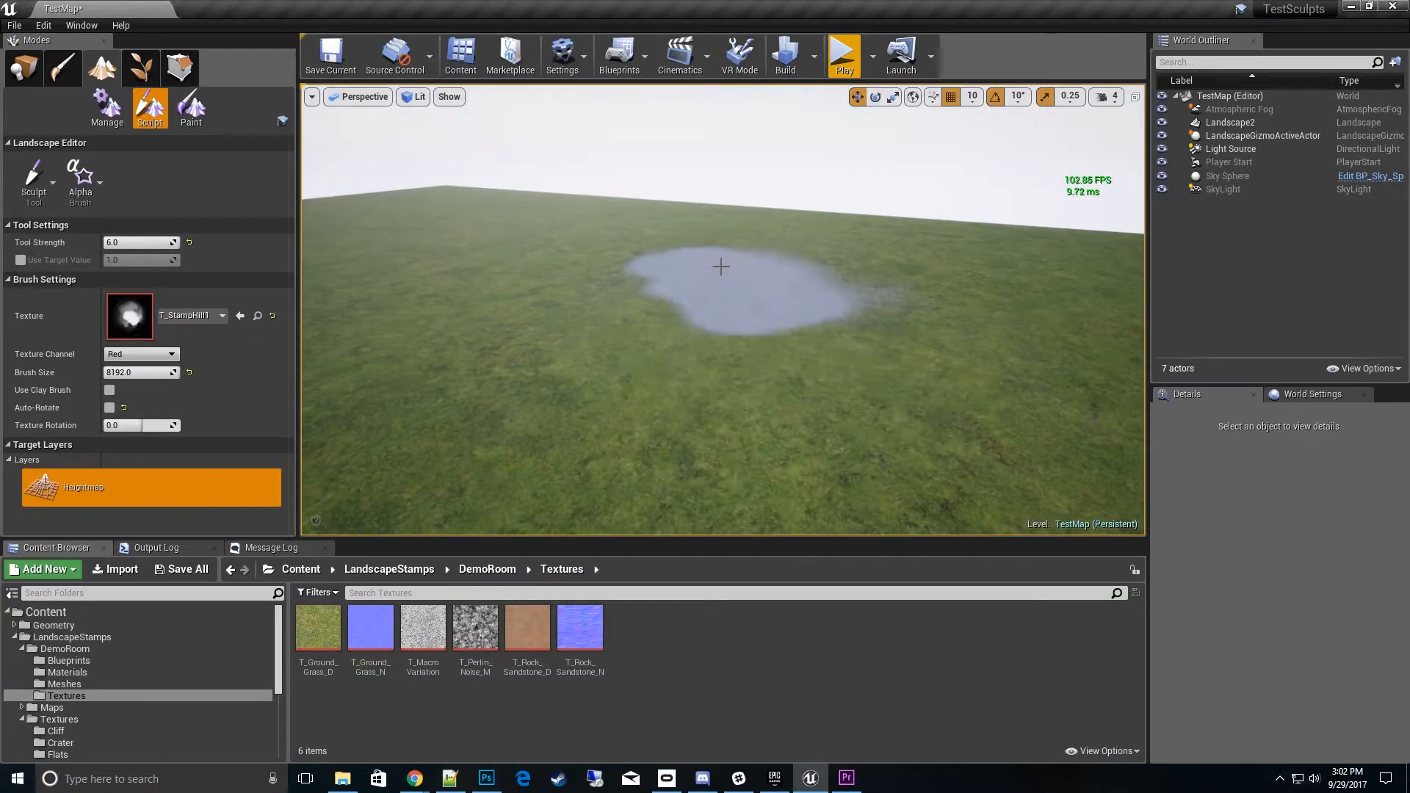
click(720, 267)
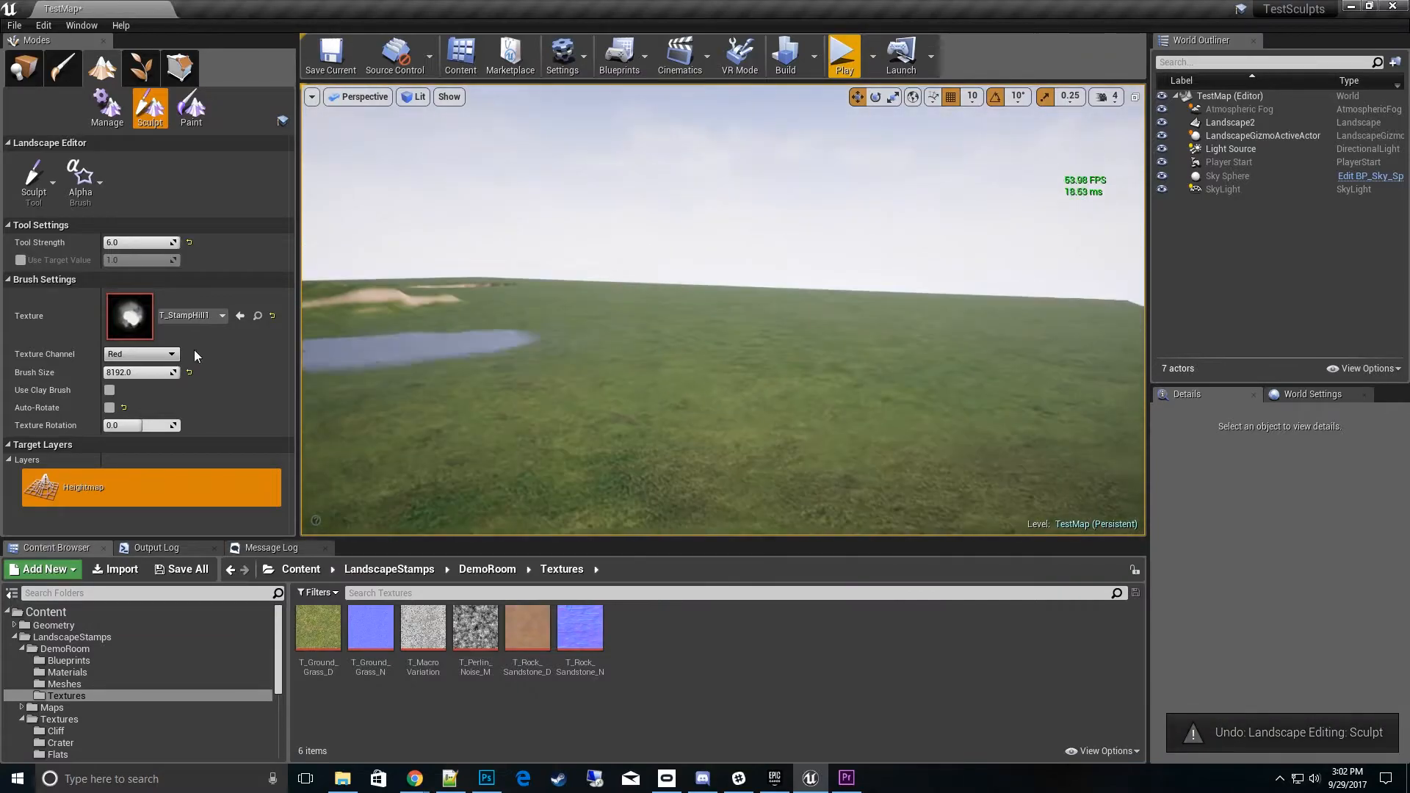
click(220, 314)
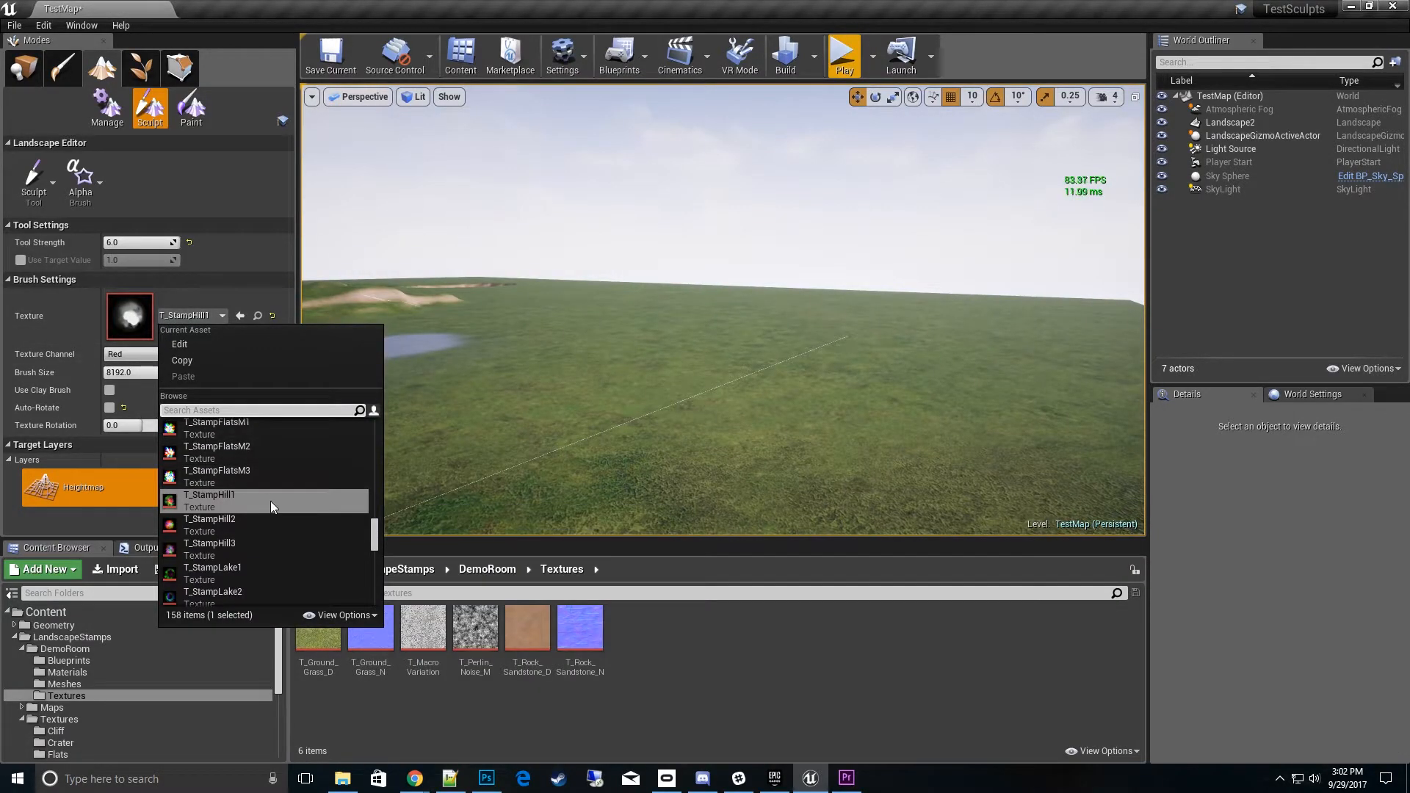
scroll(down, 3)
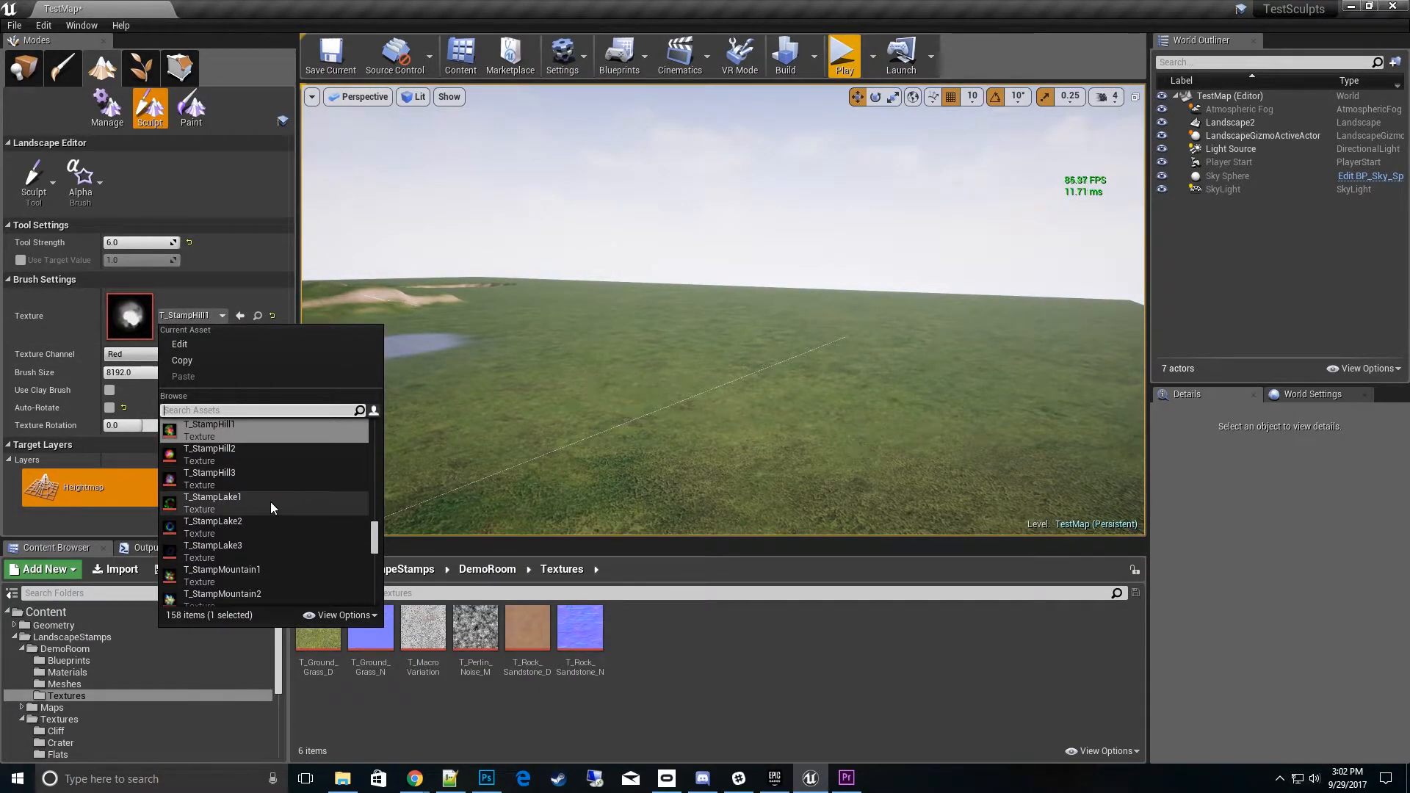
scroll(down, 3)
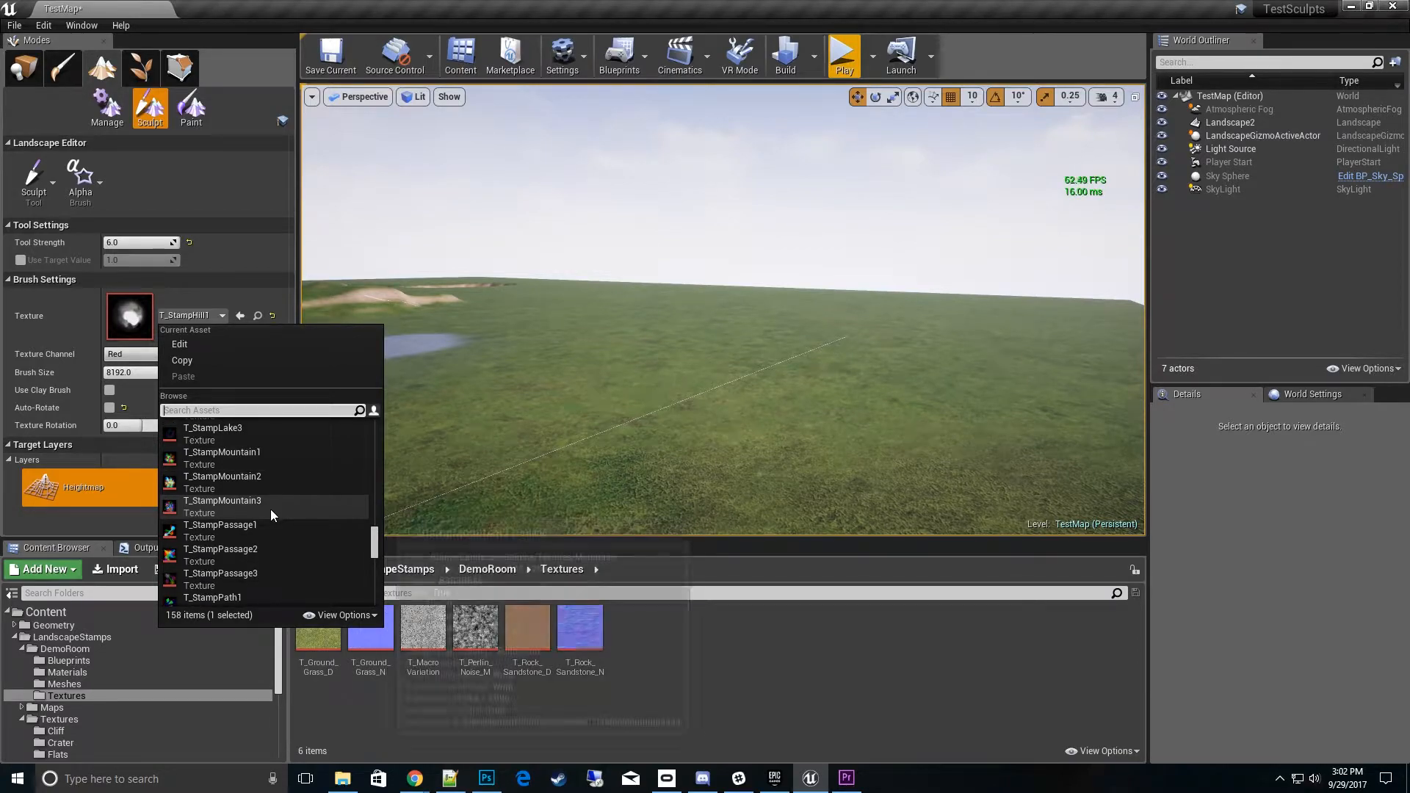
scroll(down, 3)
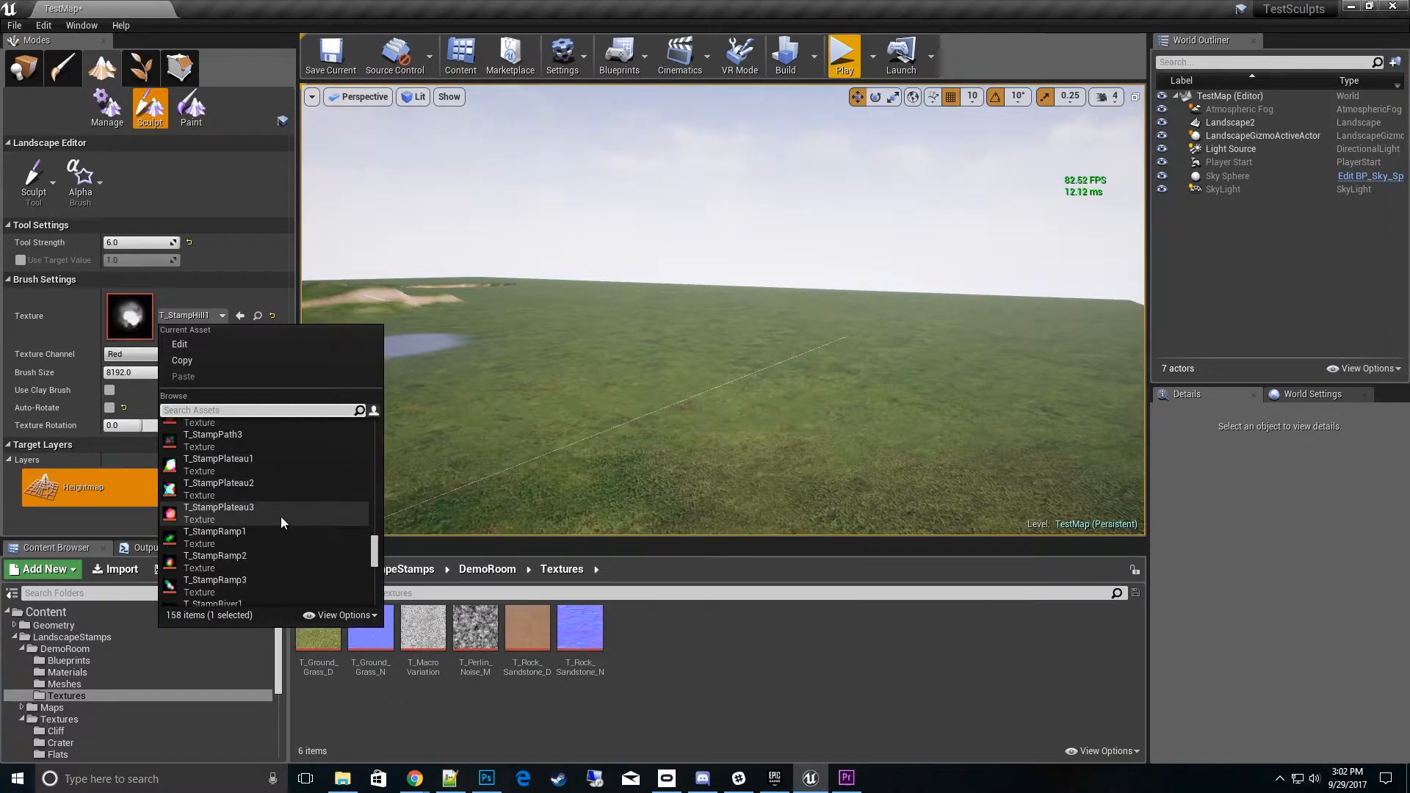
mouse_move(215, 530)
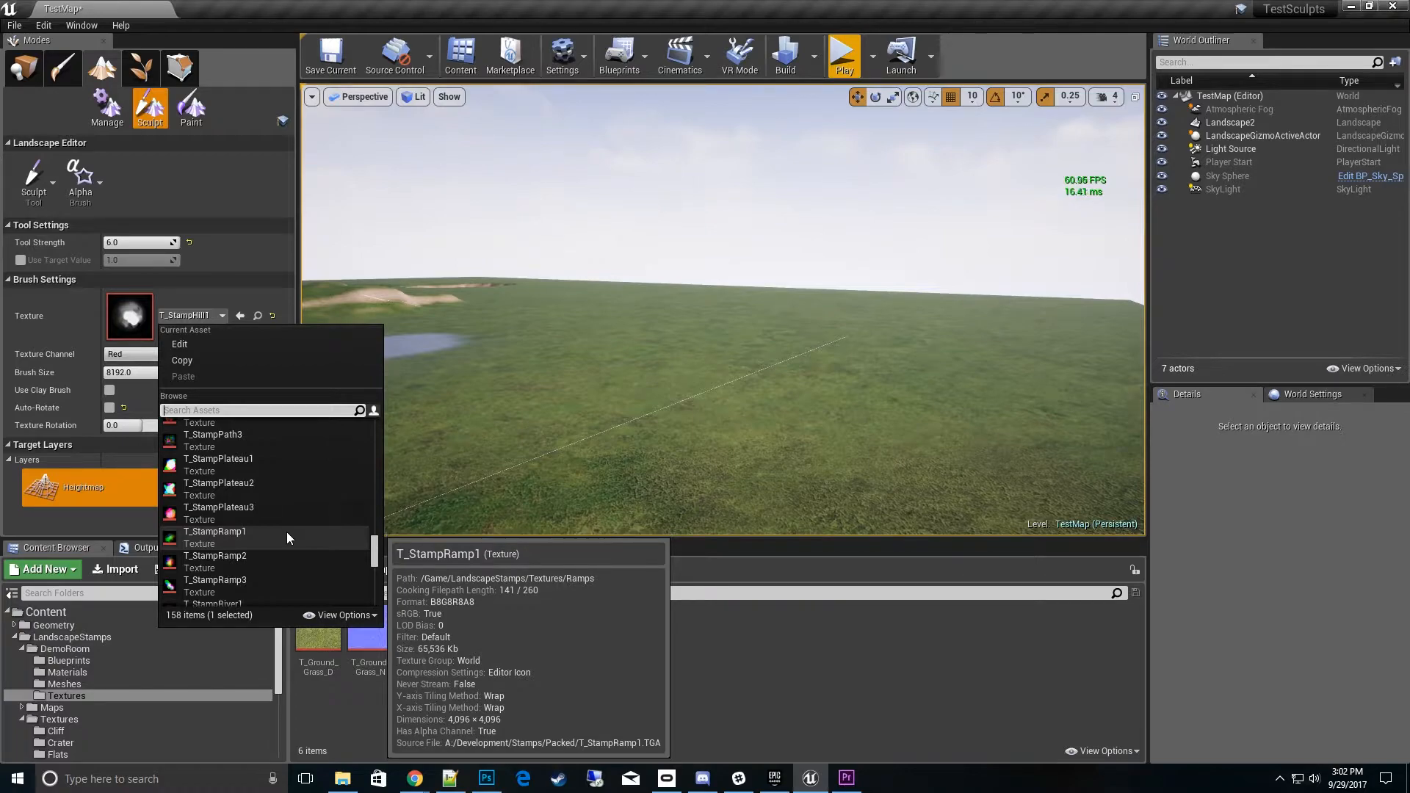
scroll(down, 3)
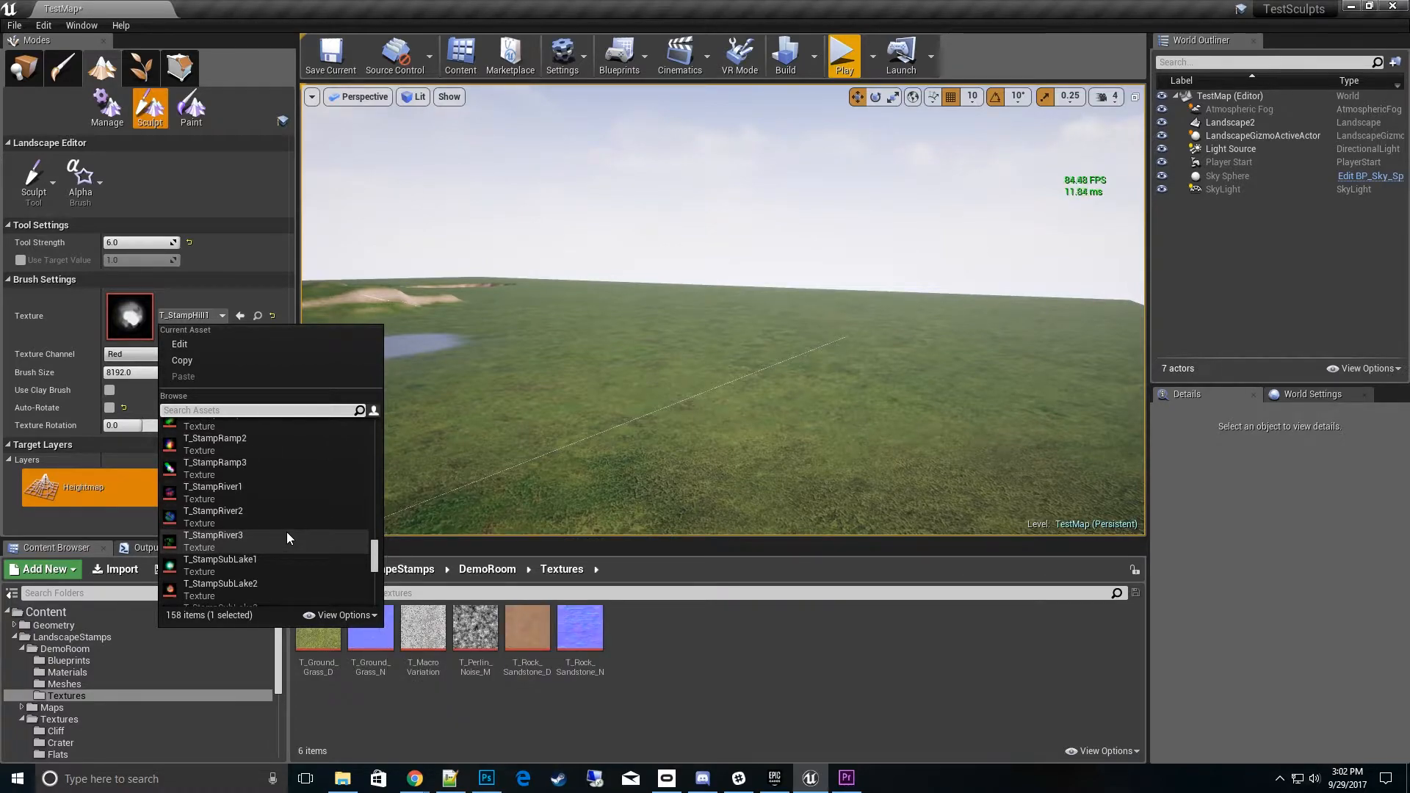
scroll(down, 3)
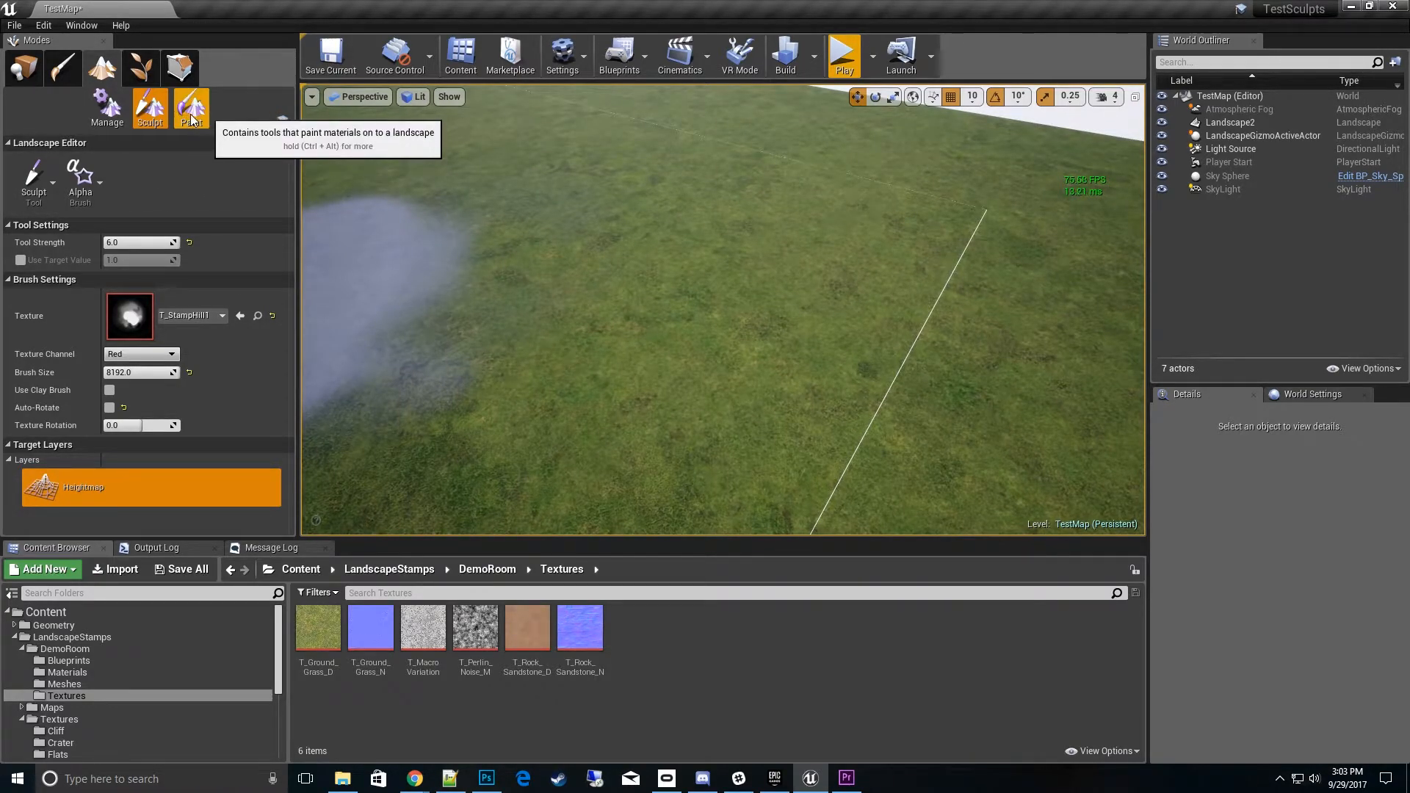
- Enter Paint mode with the Alpha brush and create weight-blended layer info for Grass and Rock
click(191, 106)
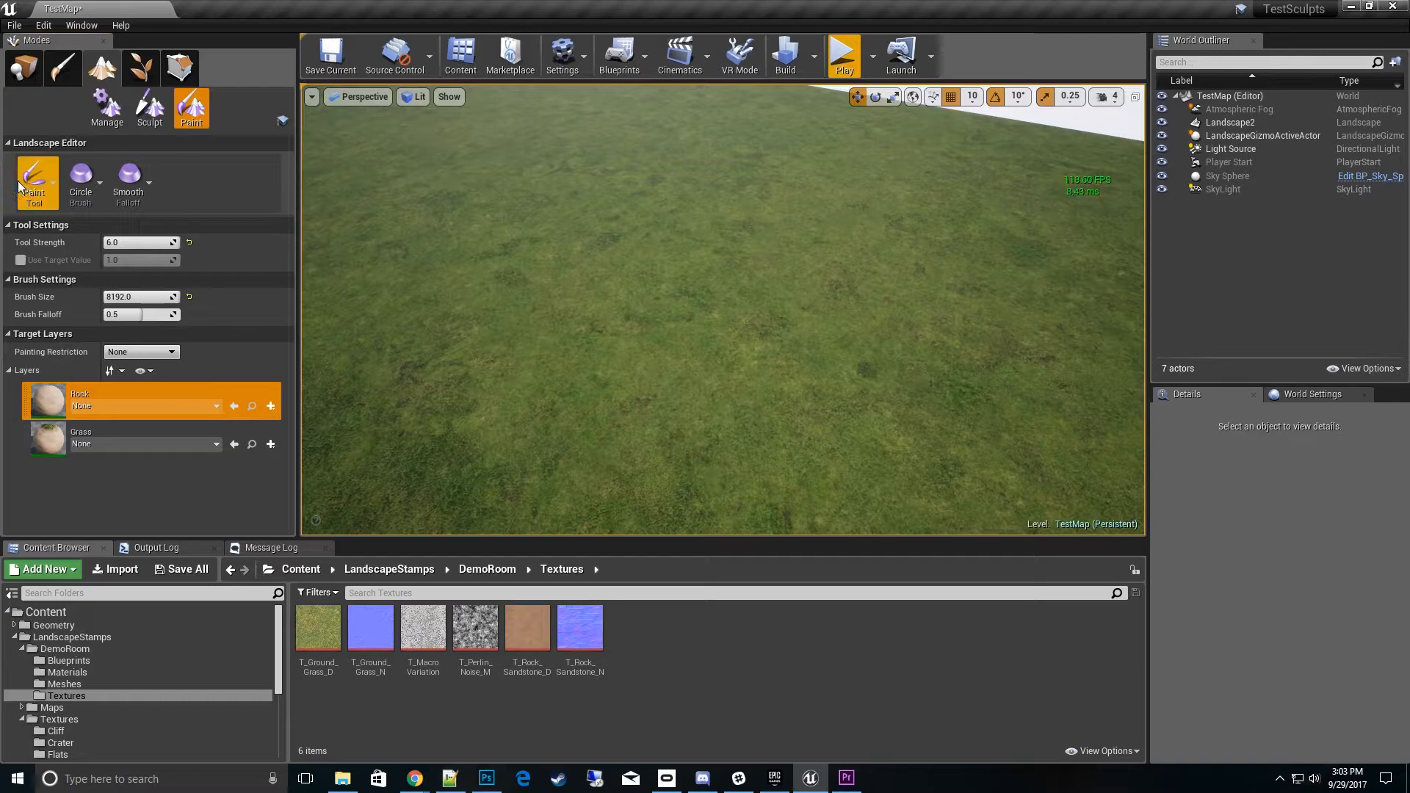
click(79, 178)
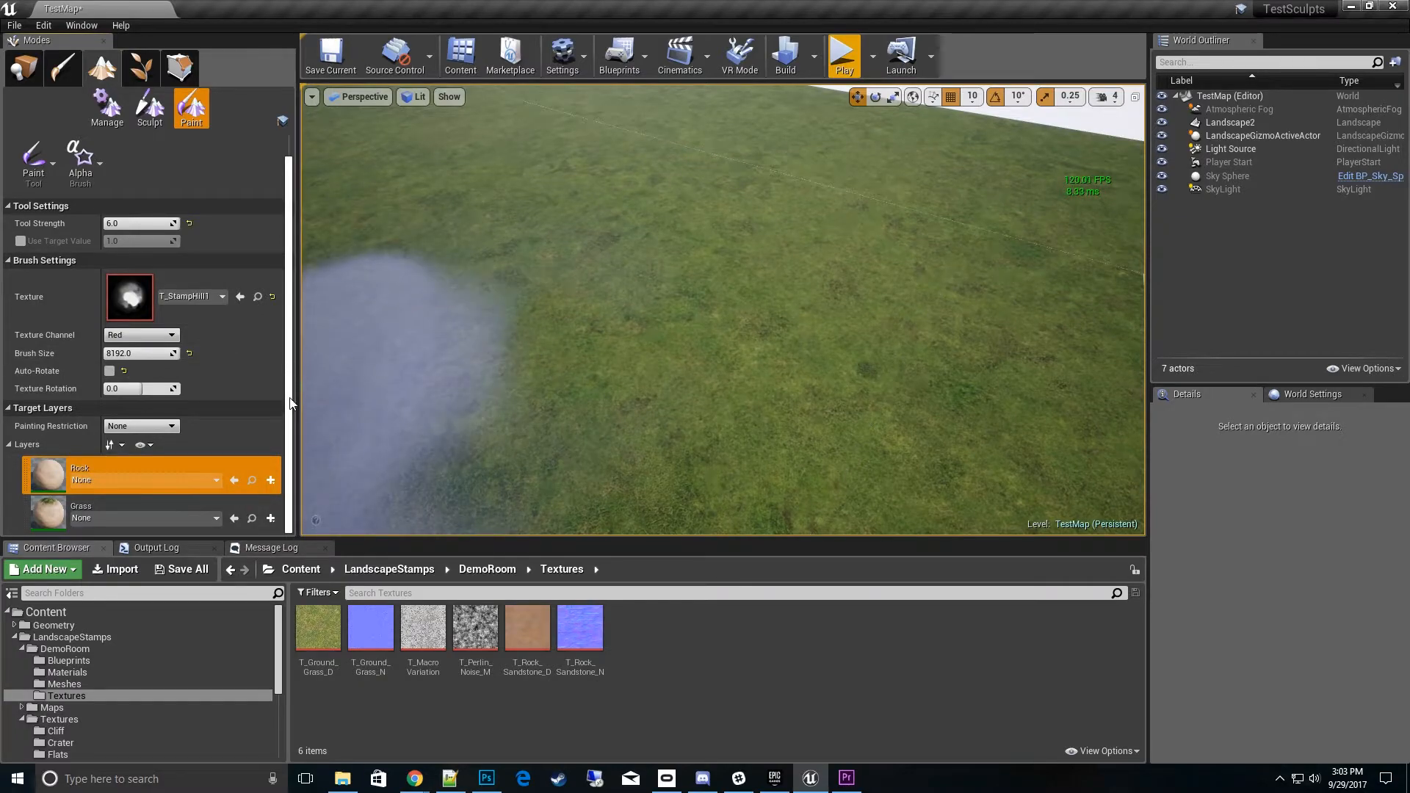
mouse_move(271, 479)
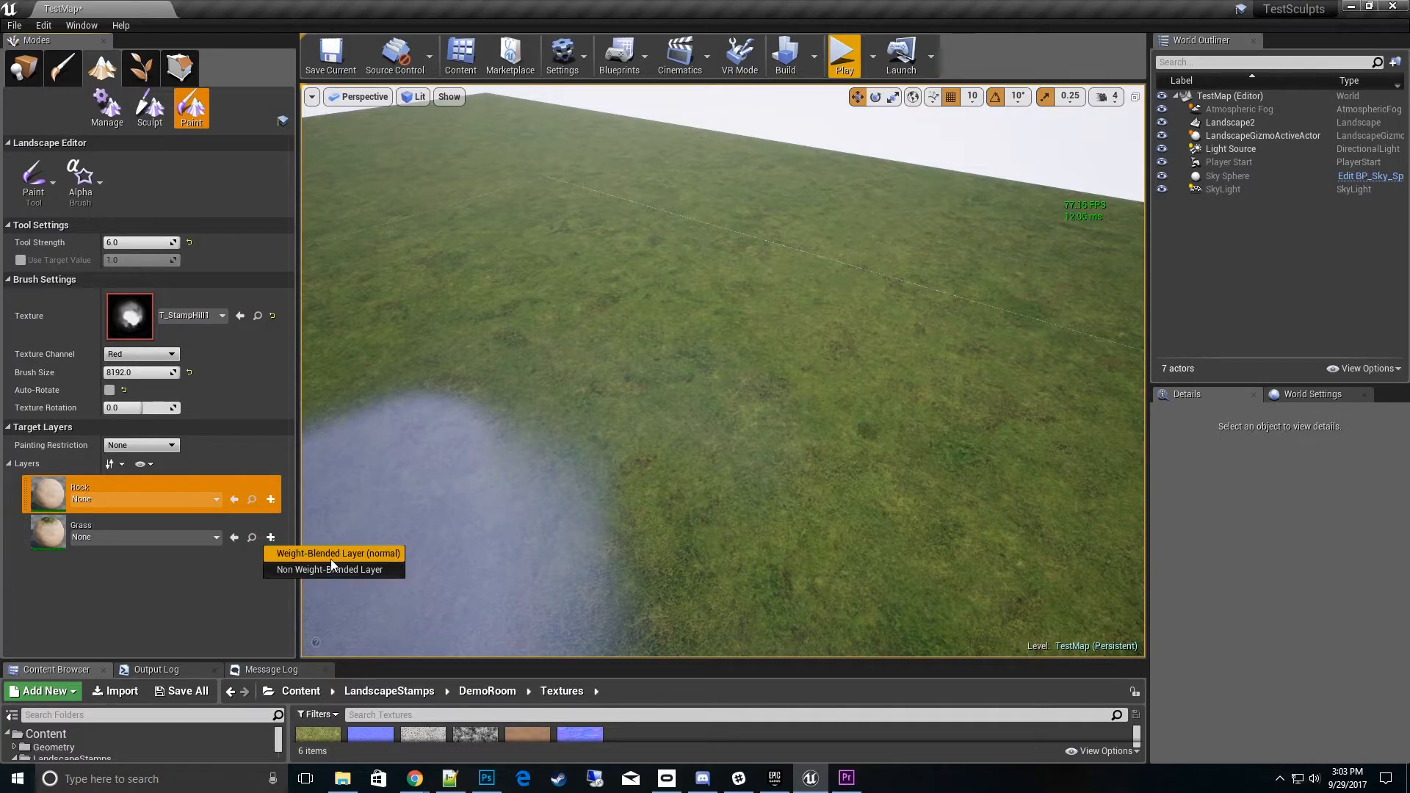
click(337, 554)
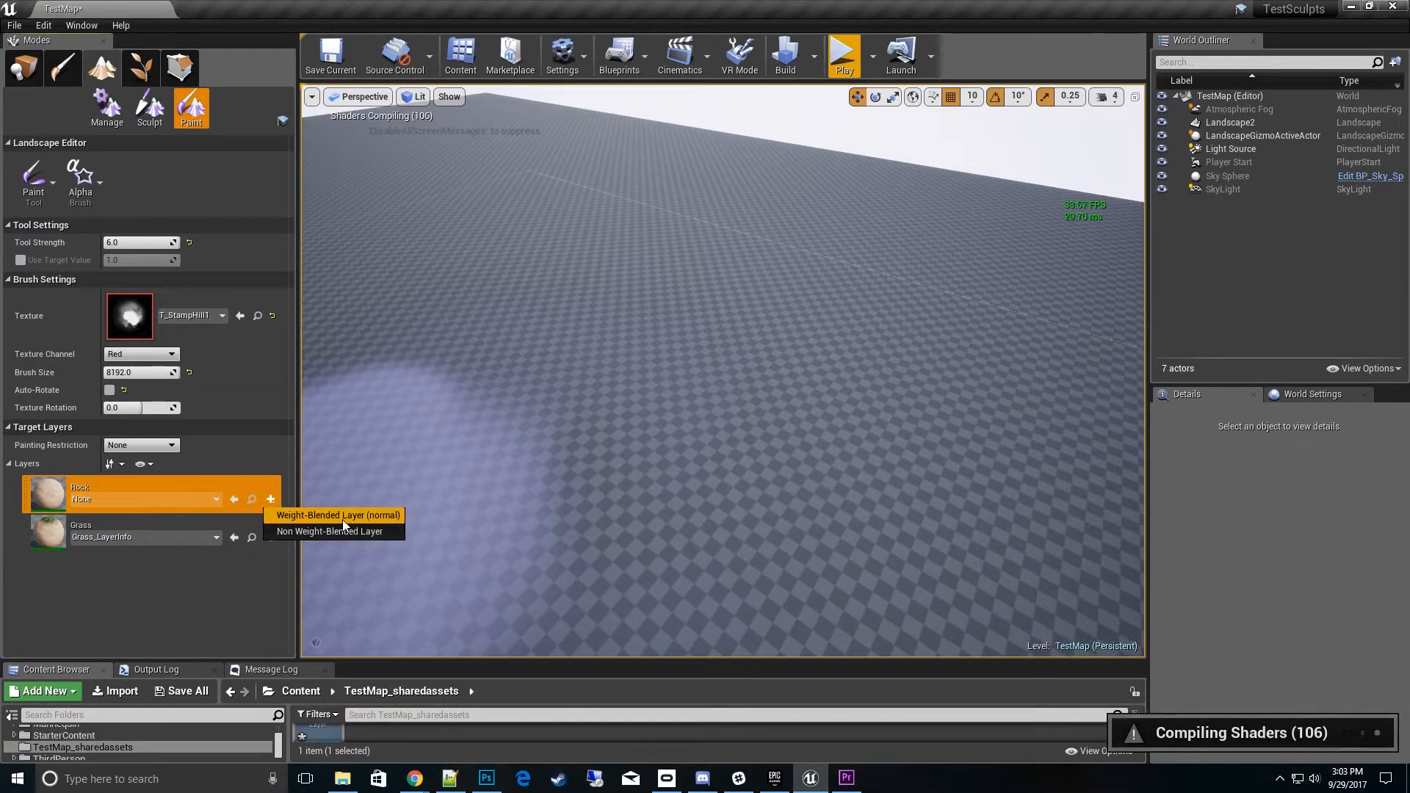
click(338, 516)
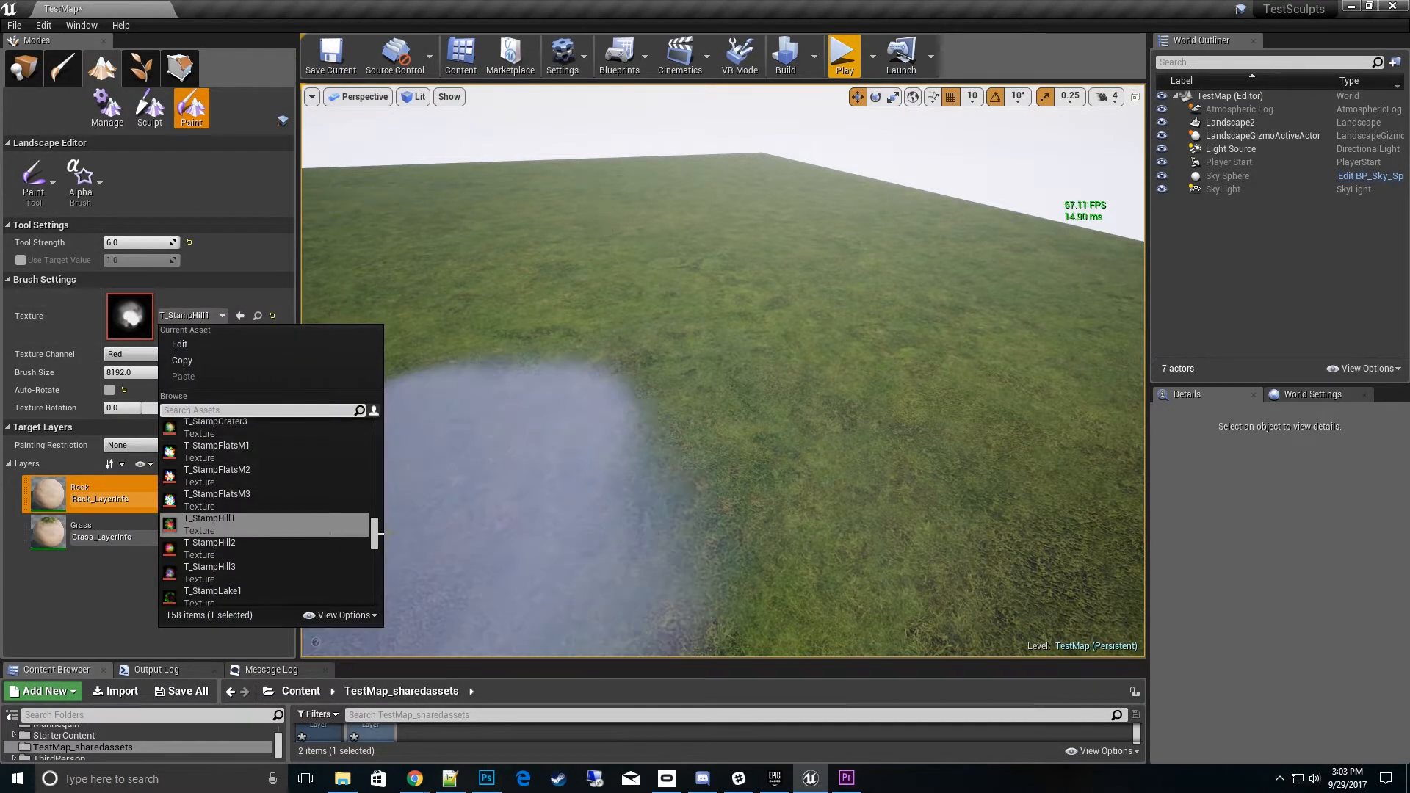
- Search the brush texture picker for 'crater' and choose T_StampCrater2 as the stamp shape
scroll(down, 3)
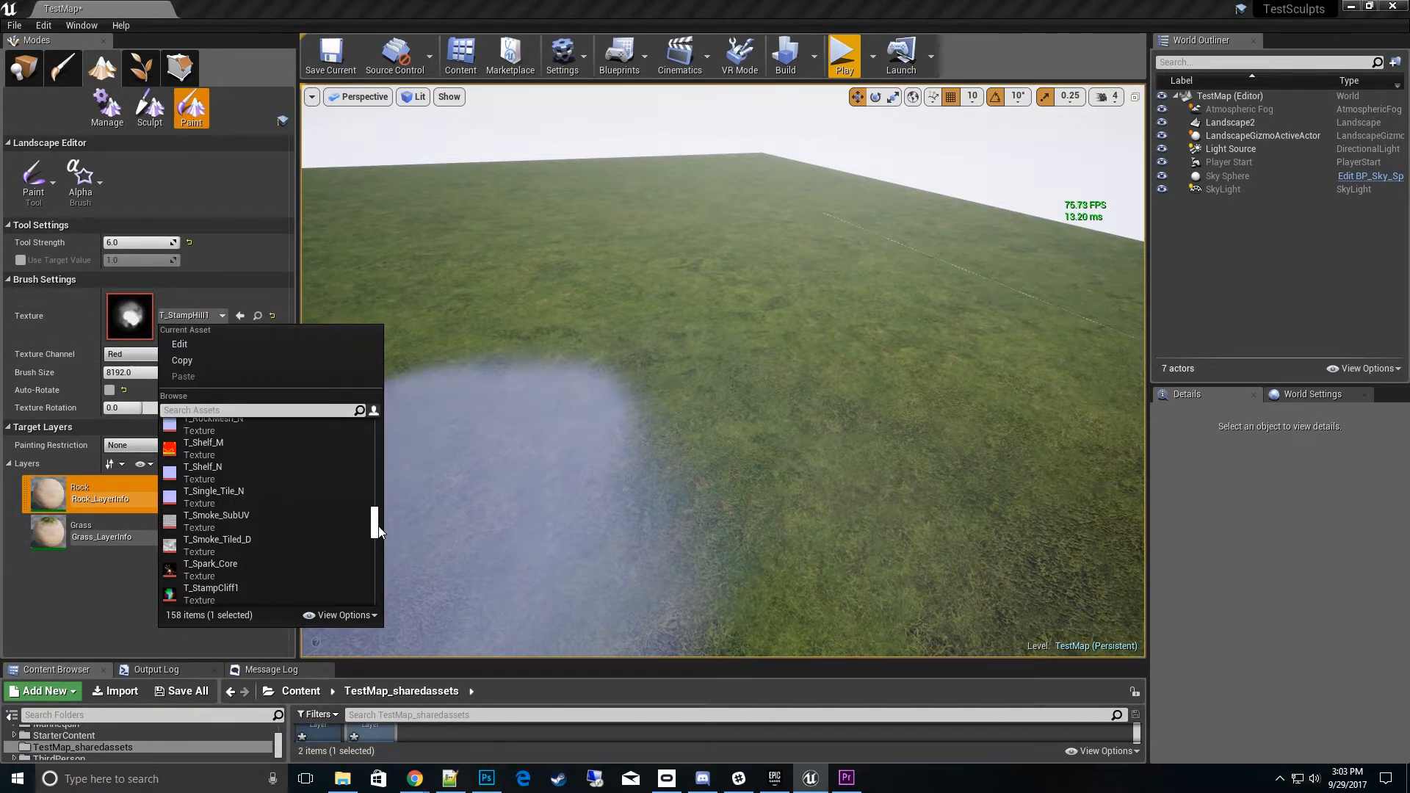
scroll(down, 3)
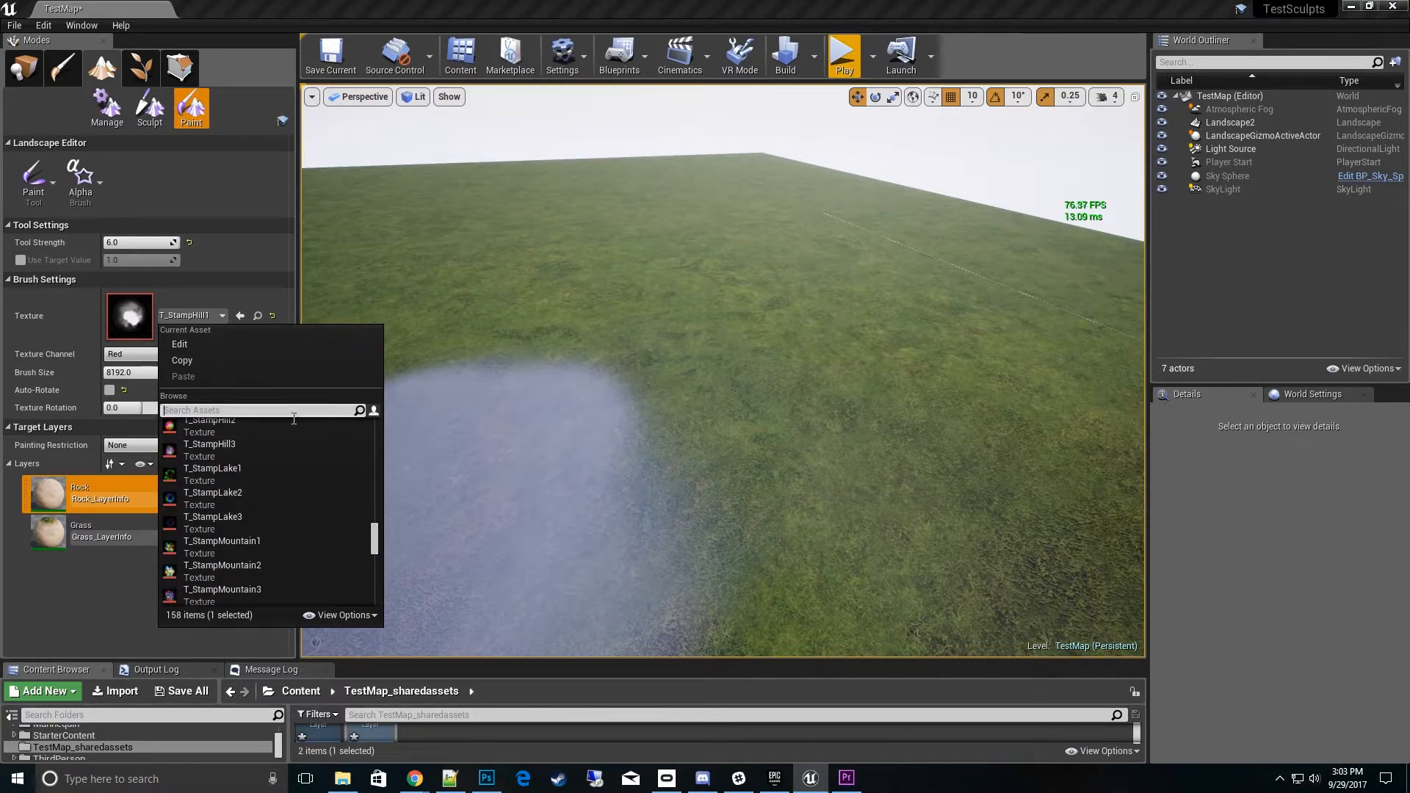
text(crater)
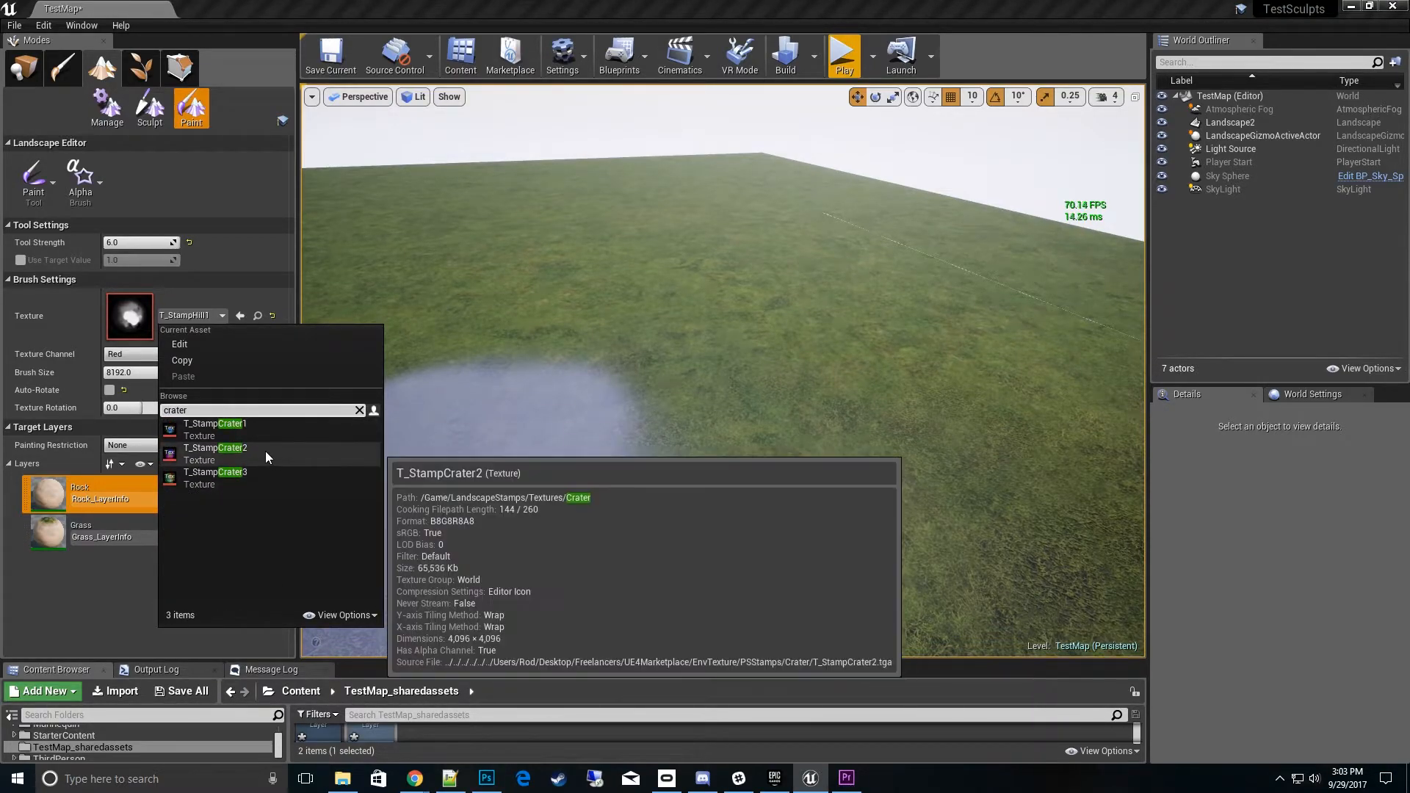
click(215, 448)
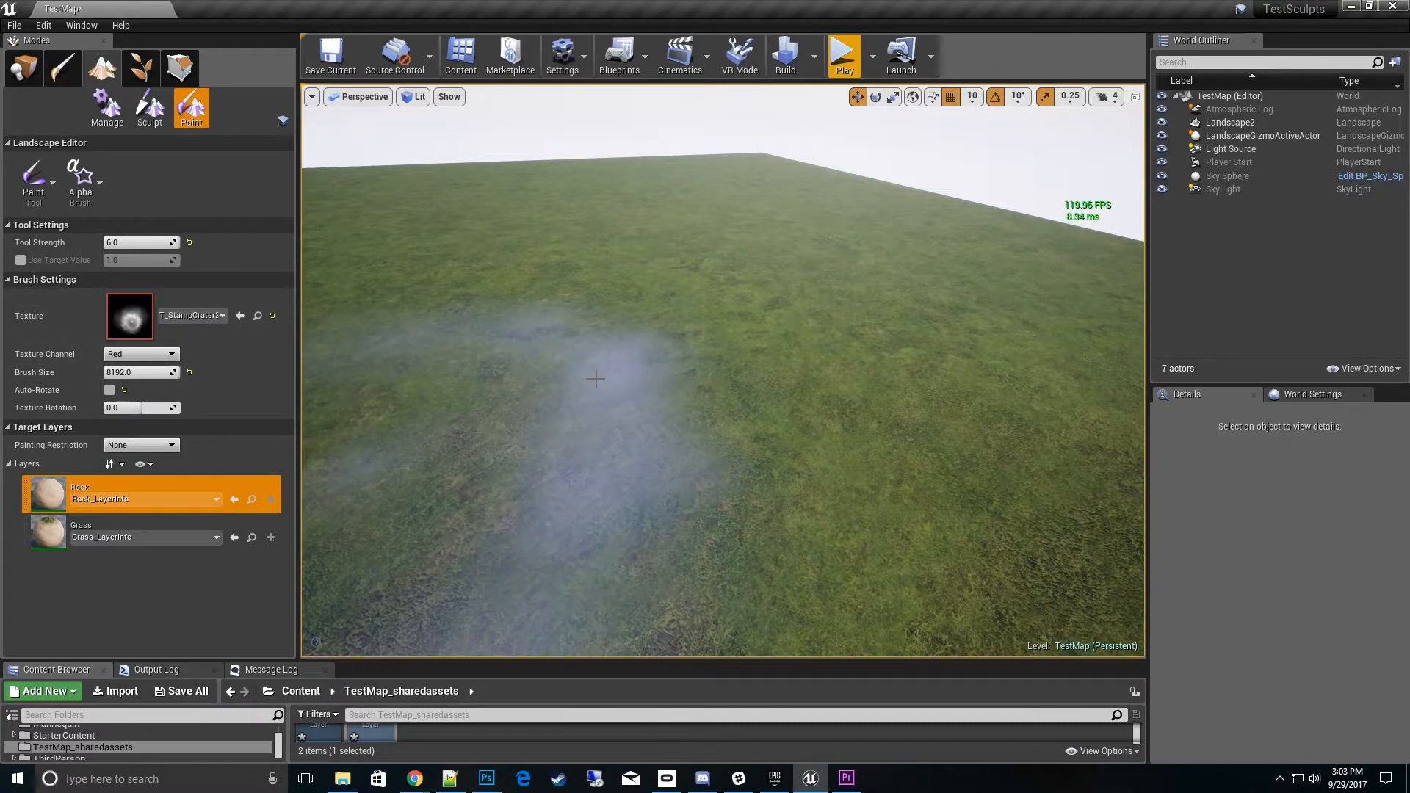
- Set the stamp's Texture Channel to Alpha so it paints a crater-shaped rock patch
click(139, 354)
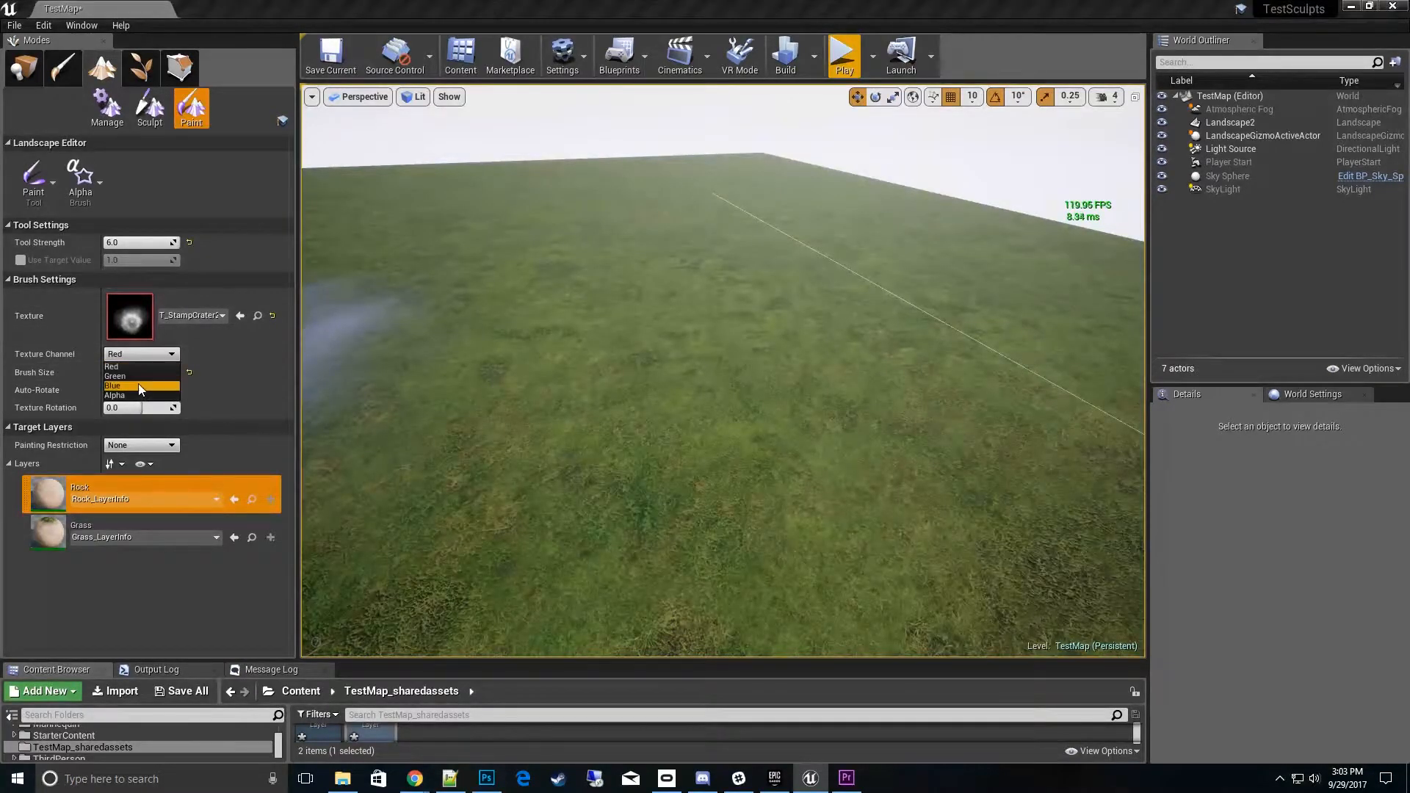
click(138, 386)
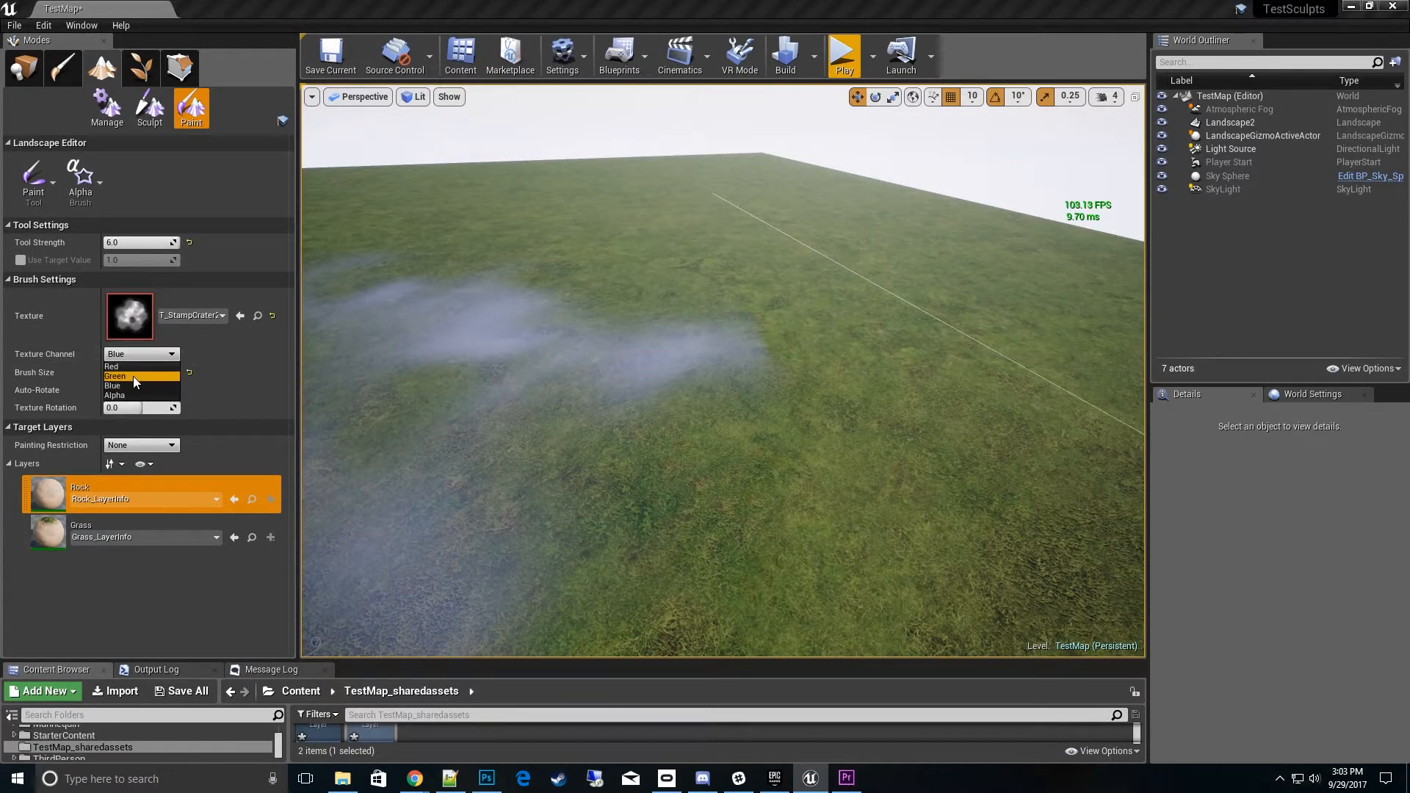
click(118, 376)
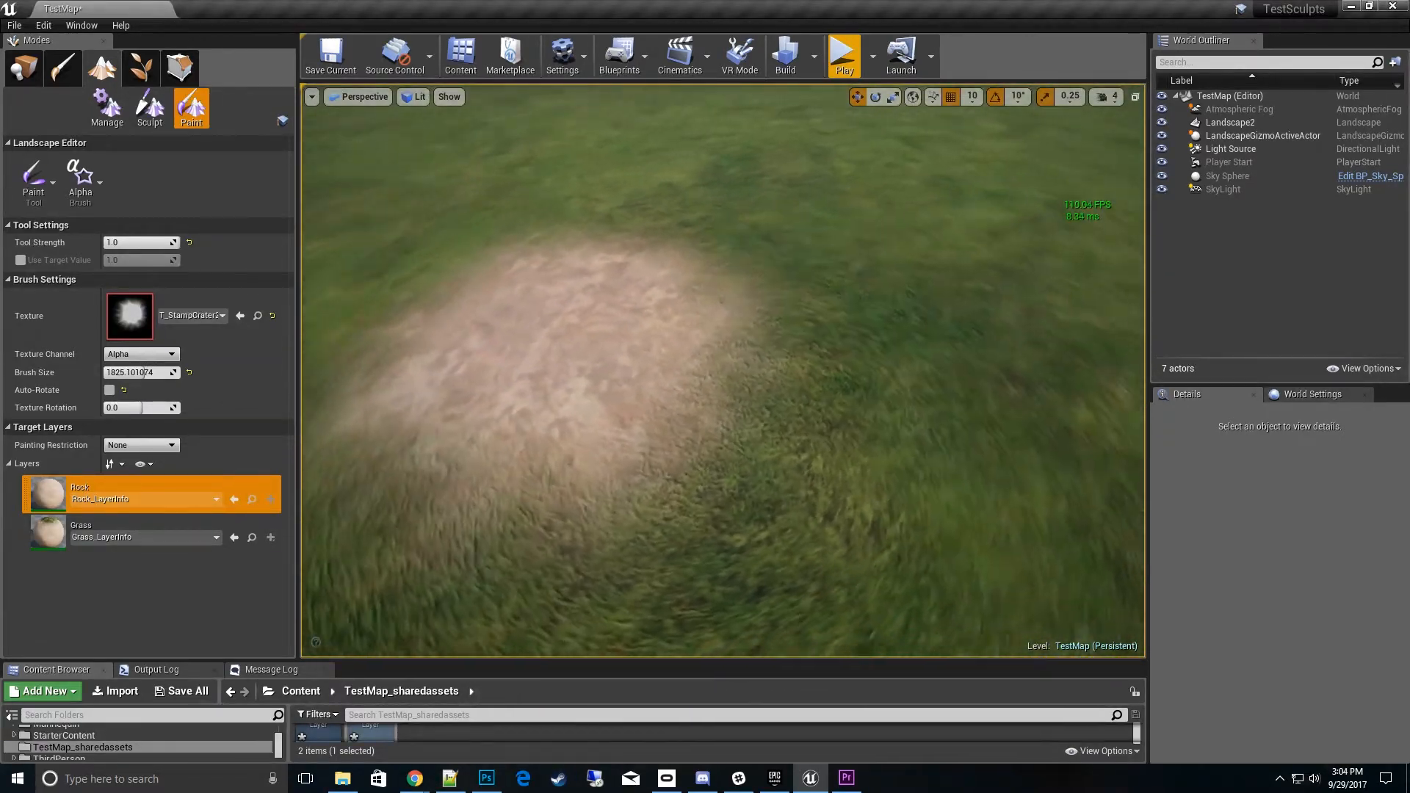
- Undo the first patch, lower Tool Strength to 0.5 and stamp softer rock patches onto the grass
key(ctrl+z)
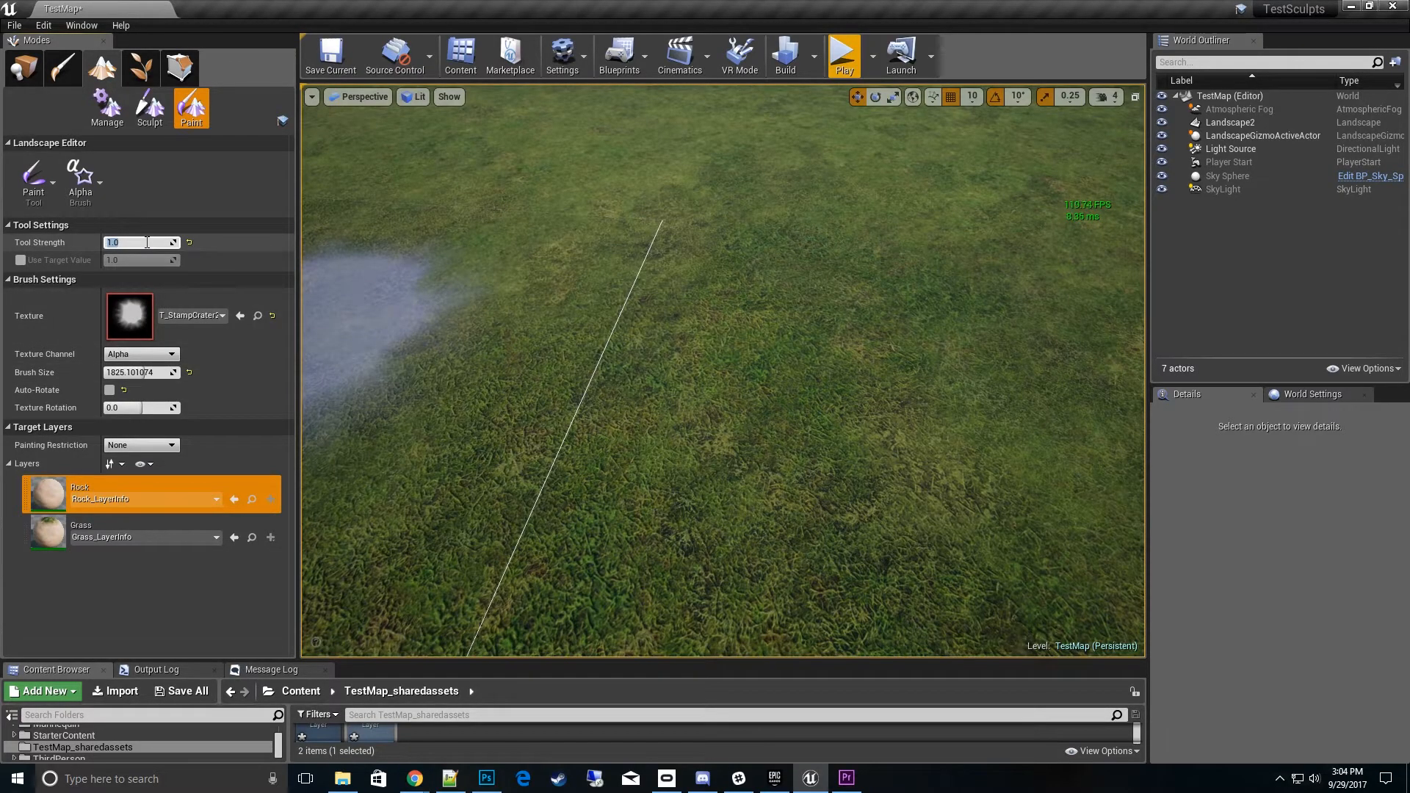
text(0.5)
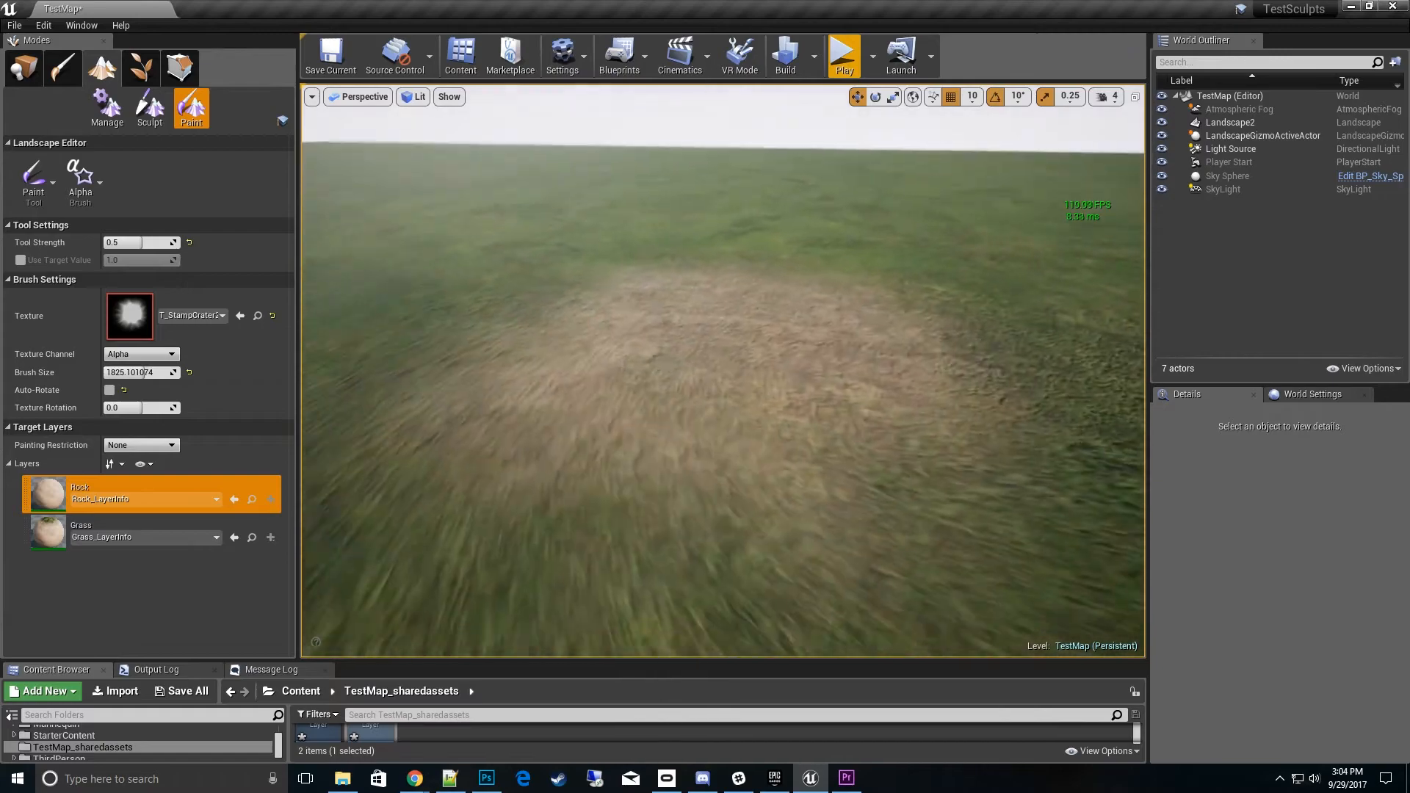
click(811, 399)
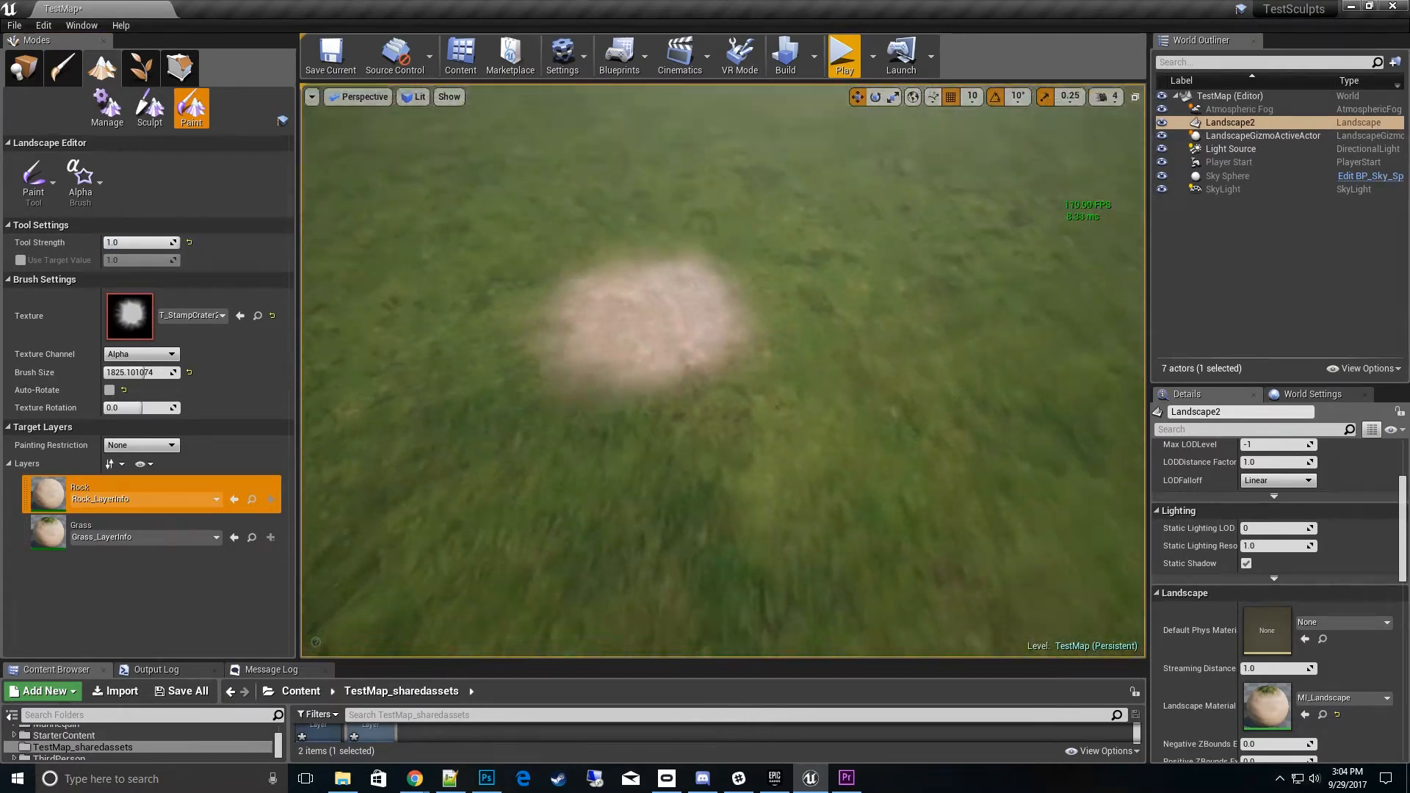
click(841, 217)
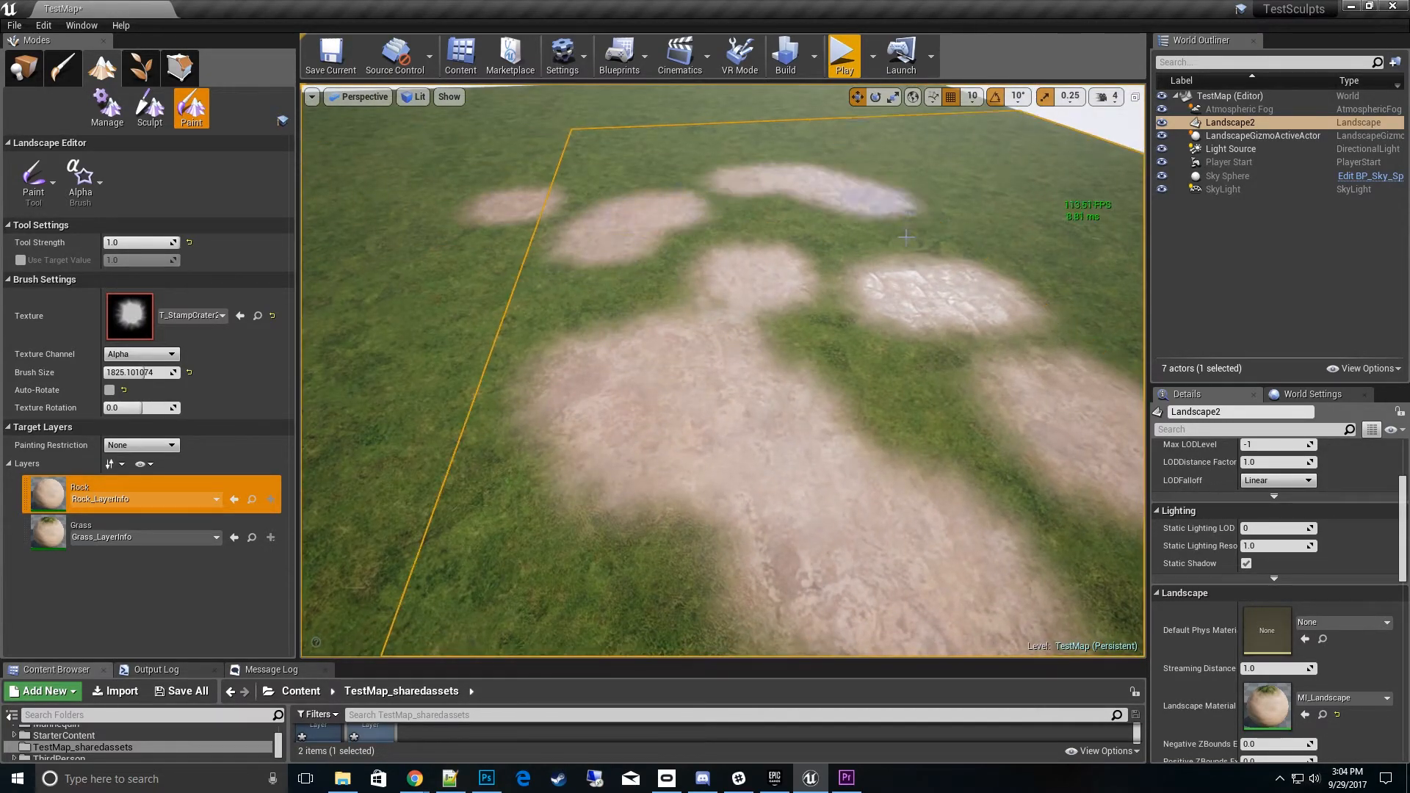
- Stamp another rock patch and keep the stamp reading its Alpha channel
click(139, 354)
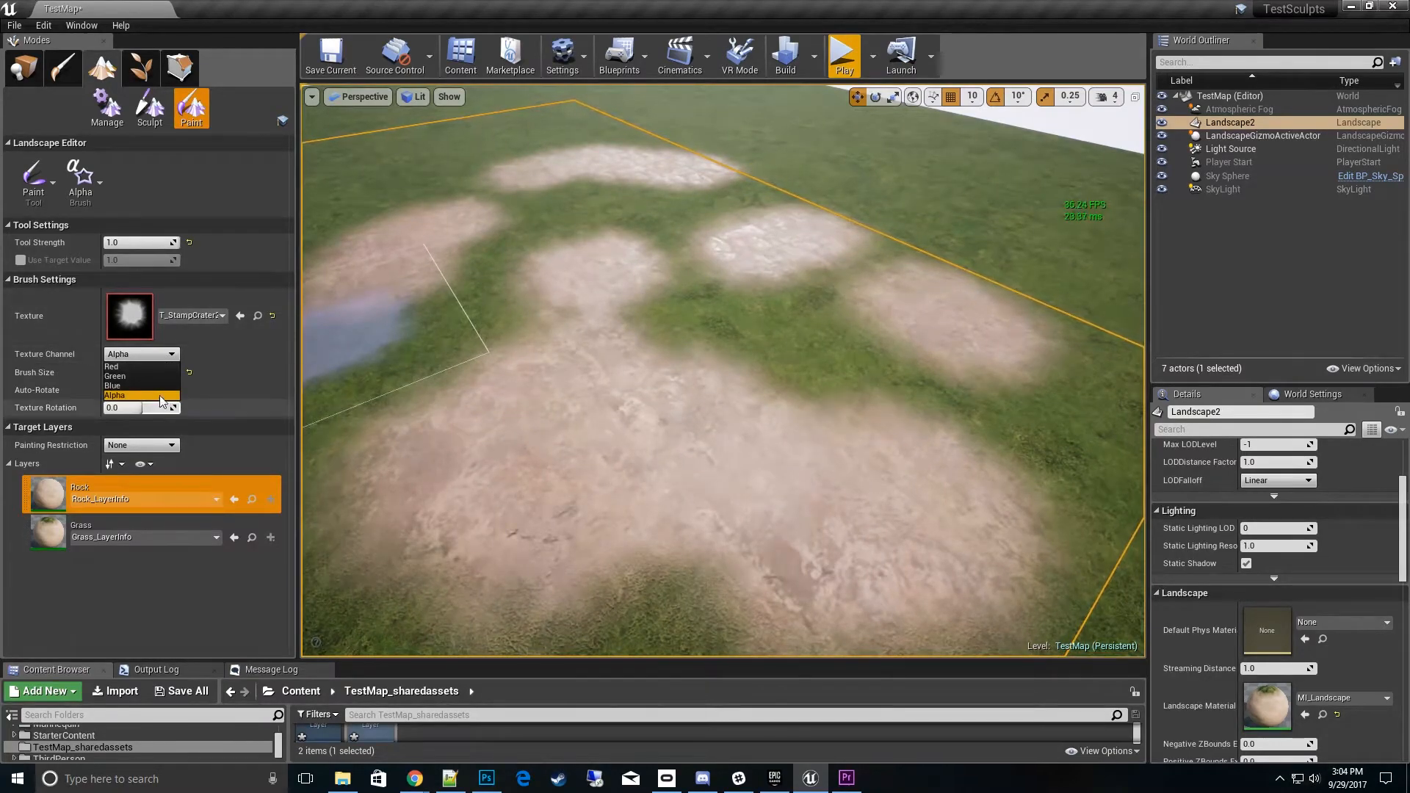
click(219, 315)
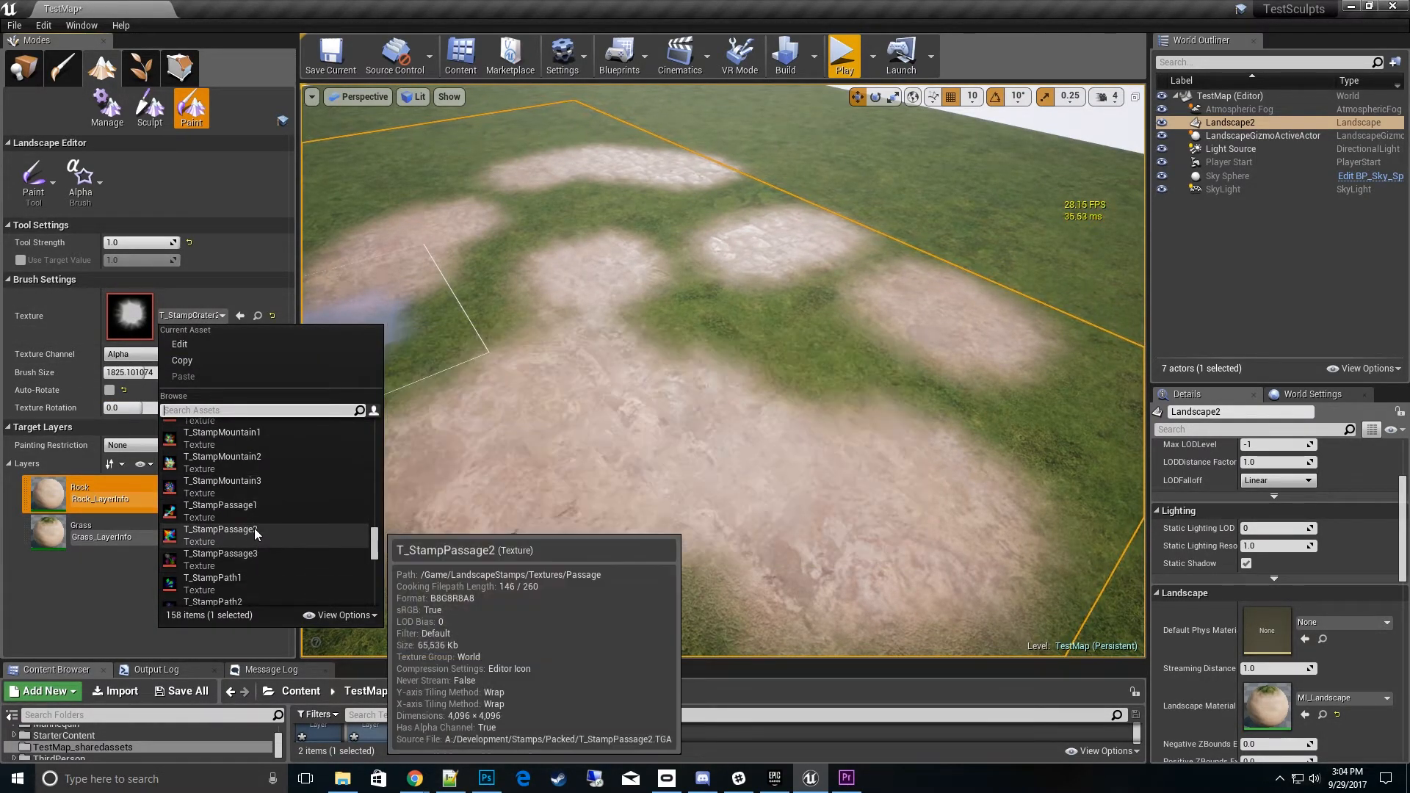
- Paint broader rock passages with T_StampPassage2, then return to Sculpt mode
click(219, 529)
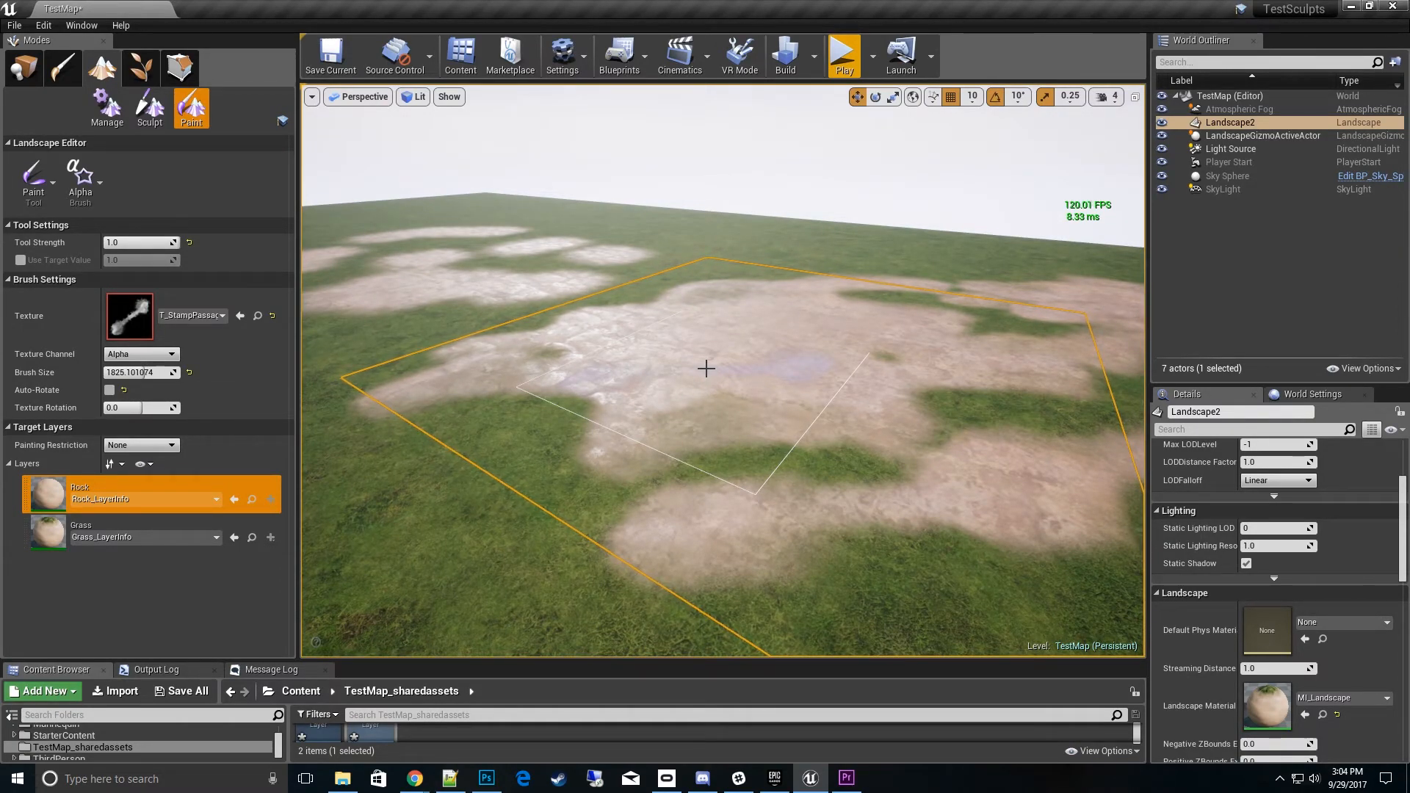
mouse_move(149, 106)
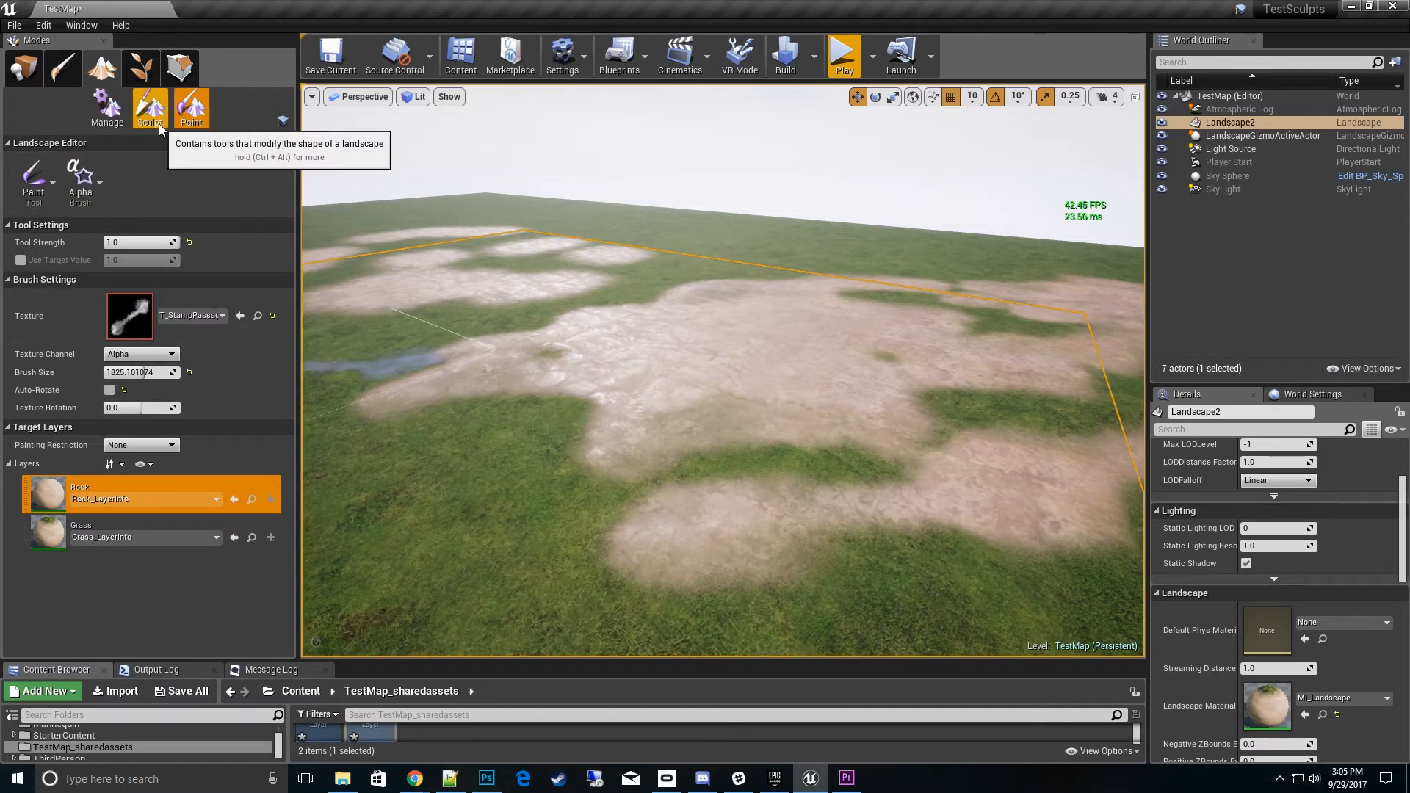
click(150, 106)
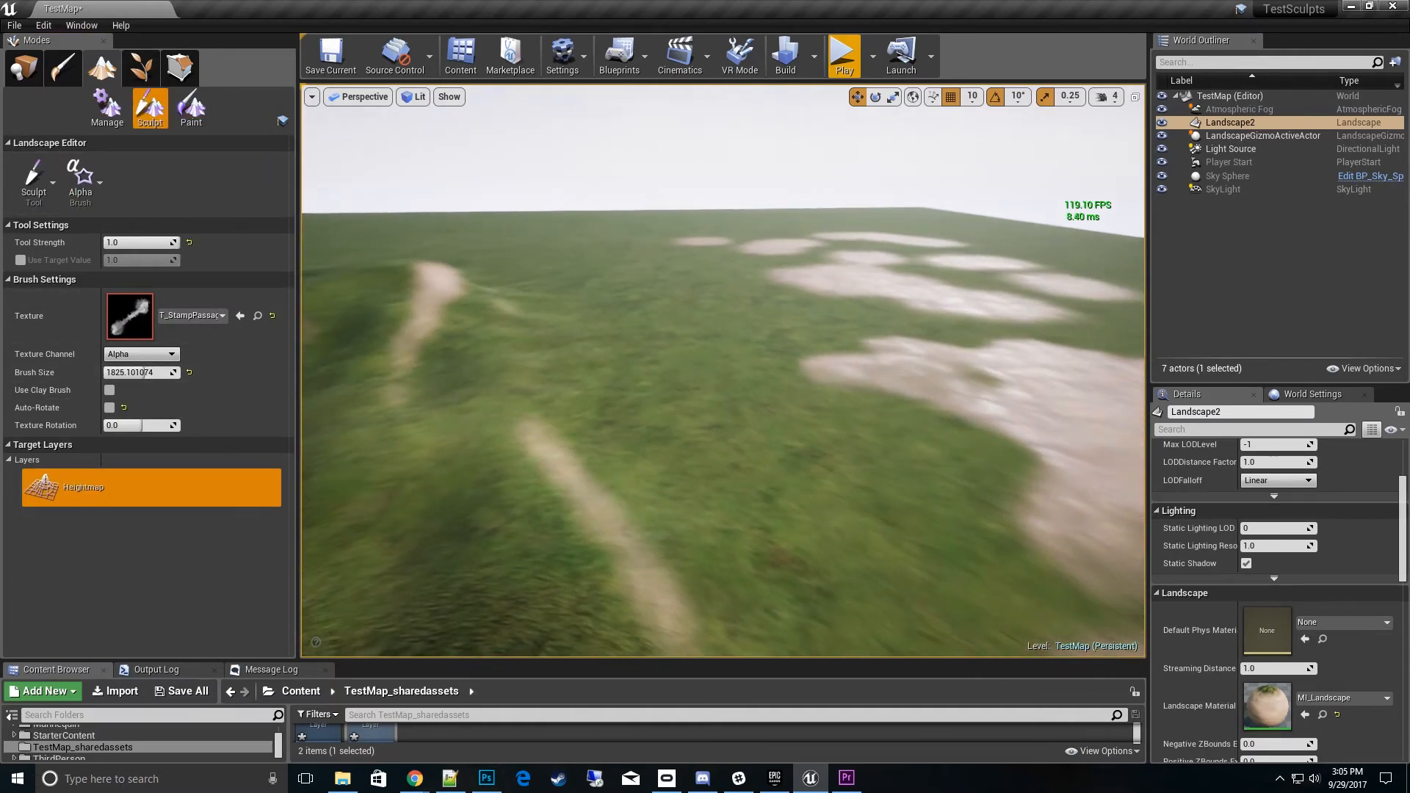